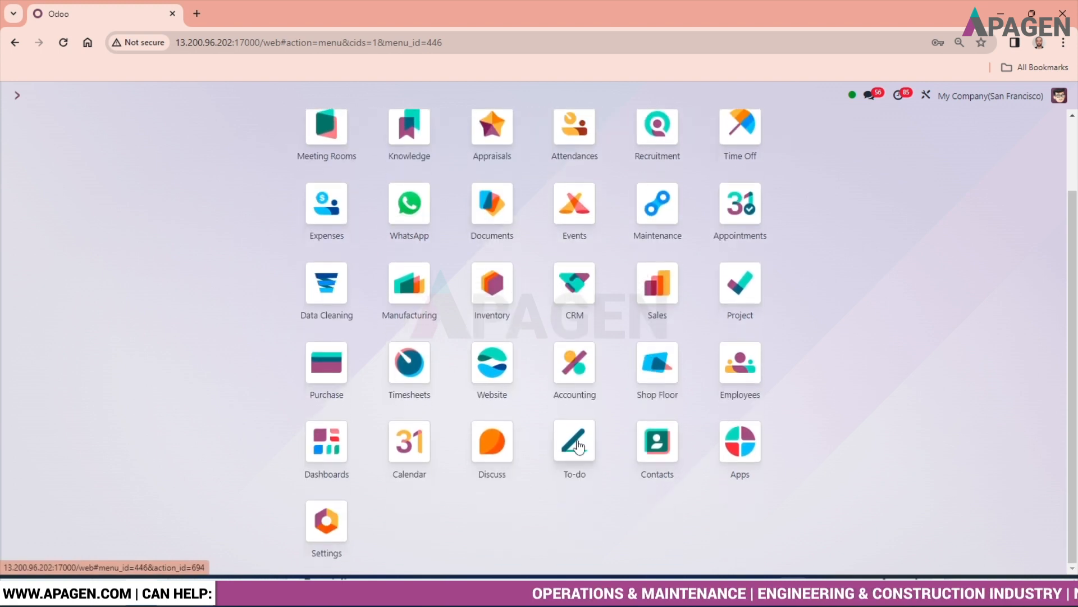
- Open the To-do app, glance at the Activity view, then return to Kanban stages
click(574, 441)
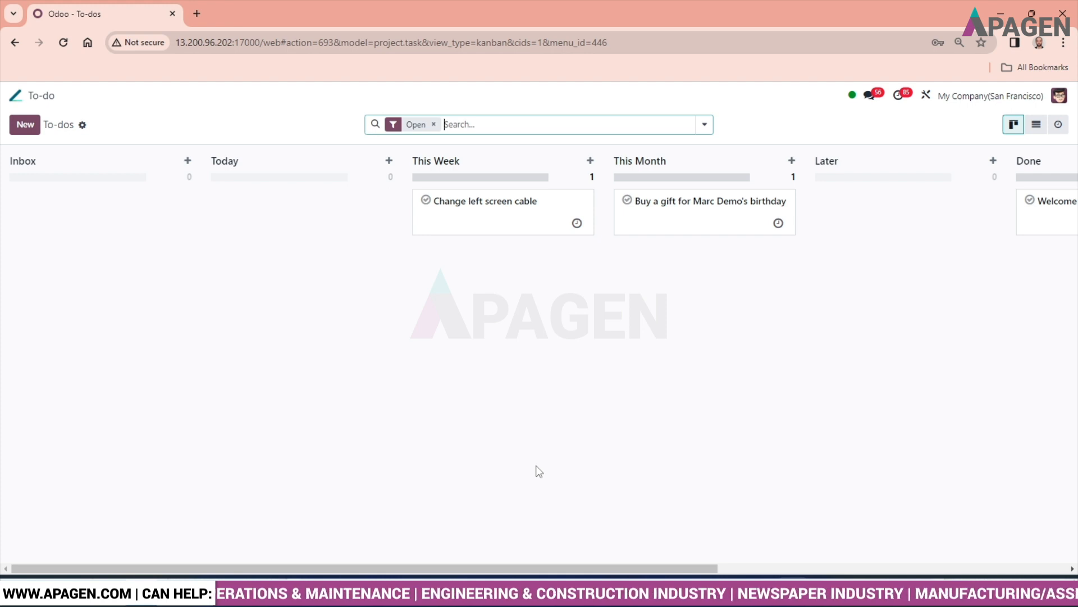
mouse_move(533, 470)
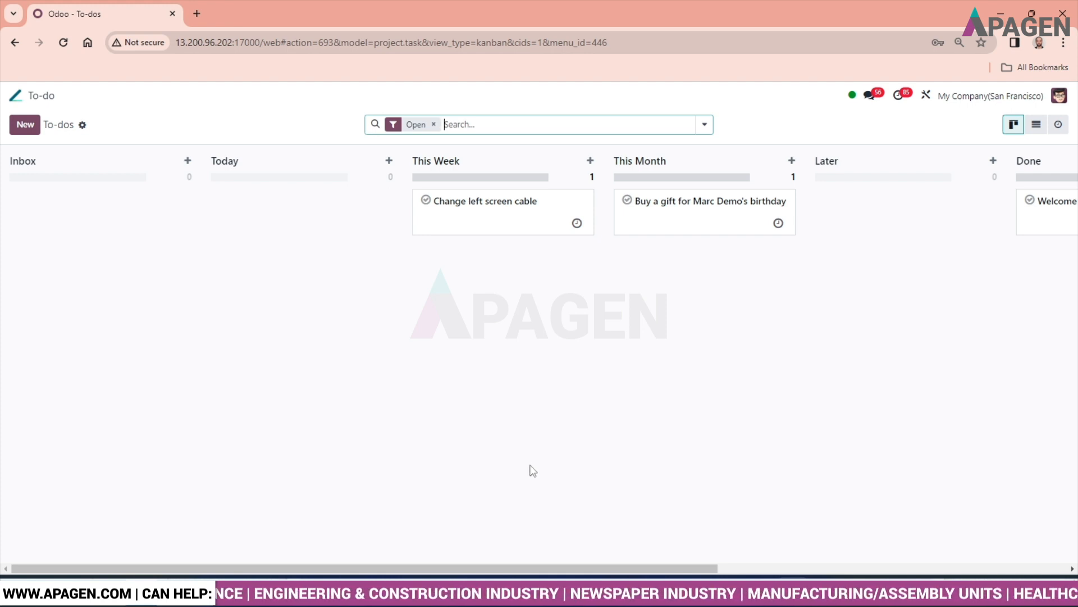
mouse_move(627, 371)
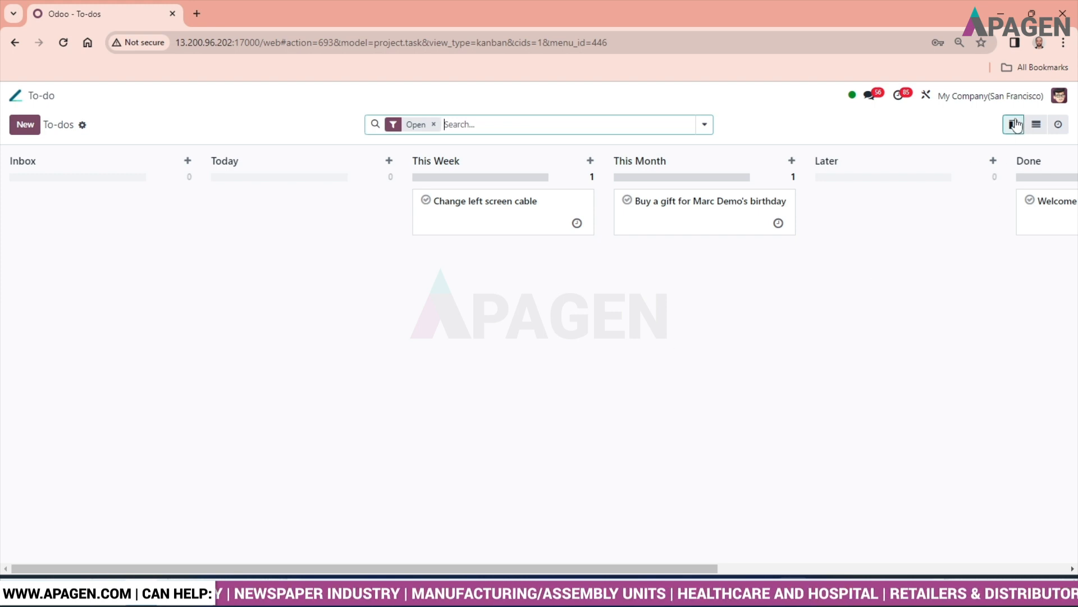
mouse_move(1014, 125)
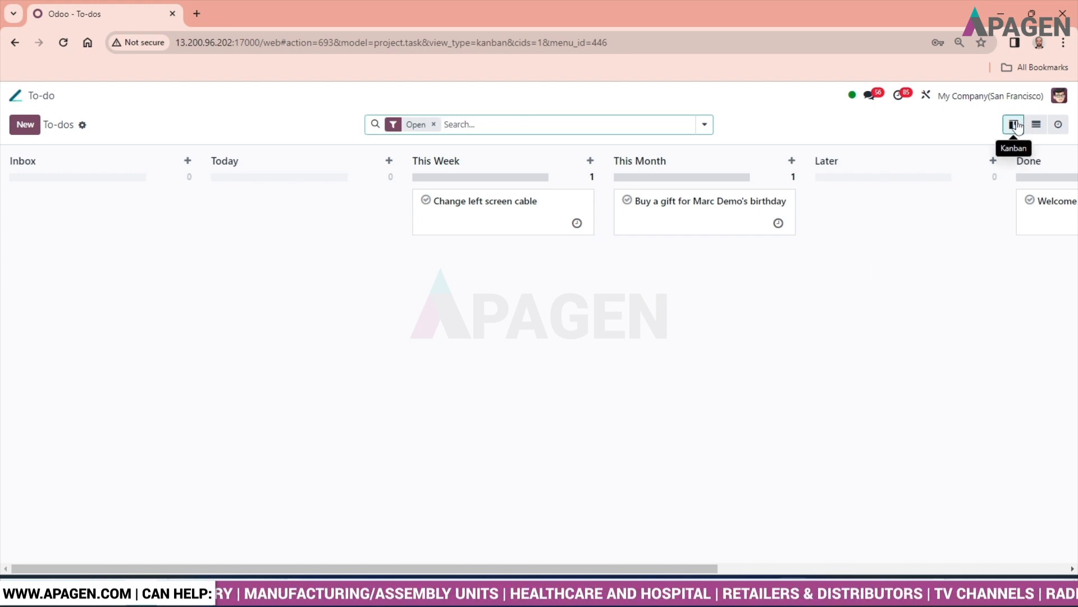
mouse_move(1036, 125)
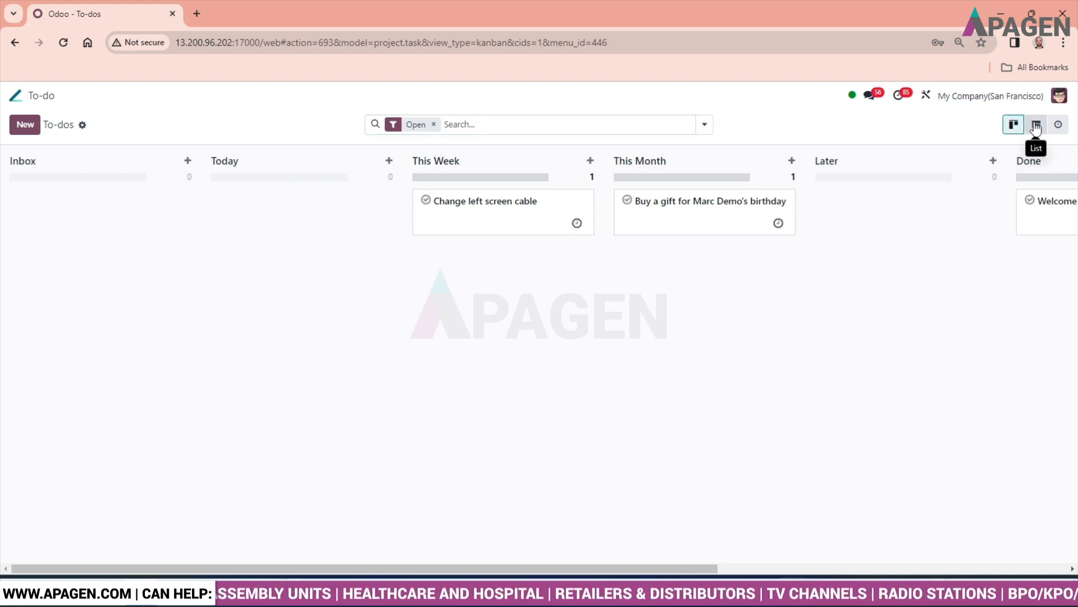
click(1058, 125)
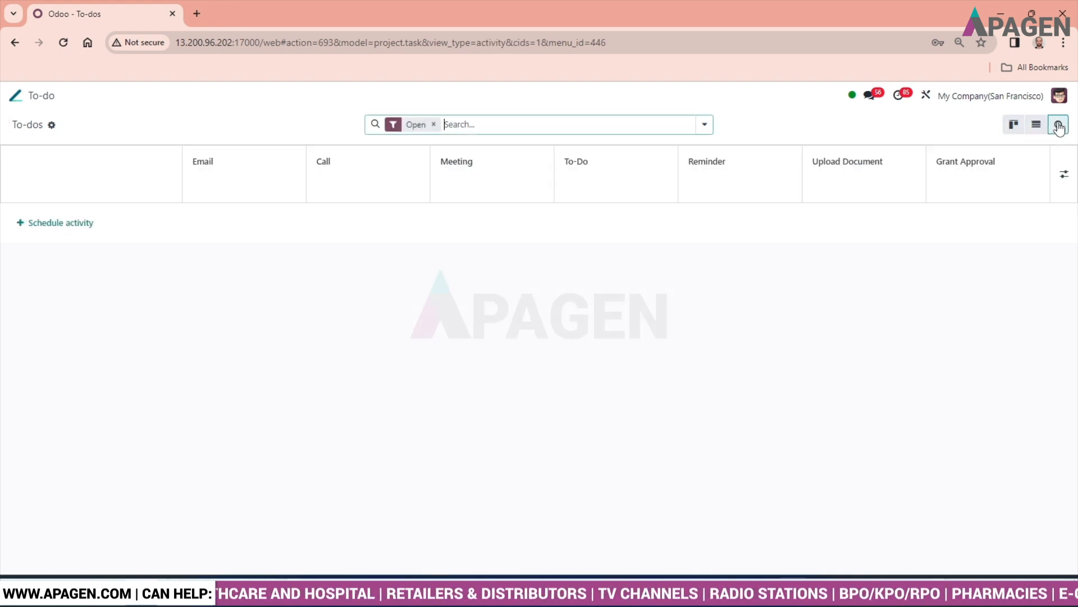
click(1014, 124)
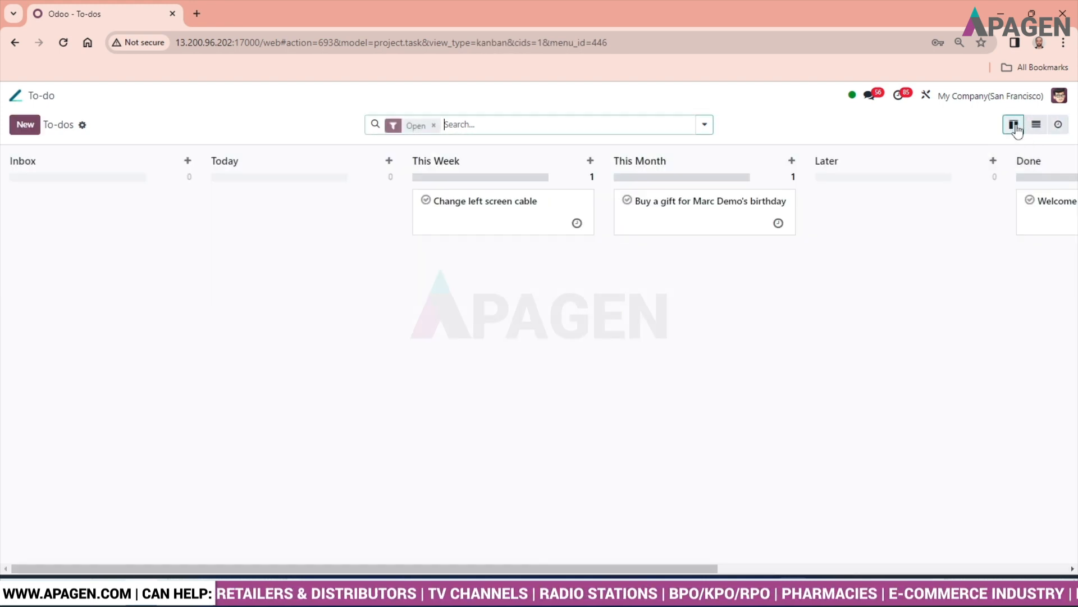
mouse_move(242, 350)
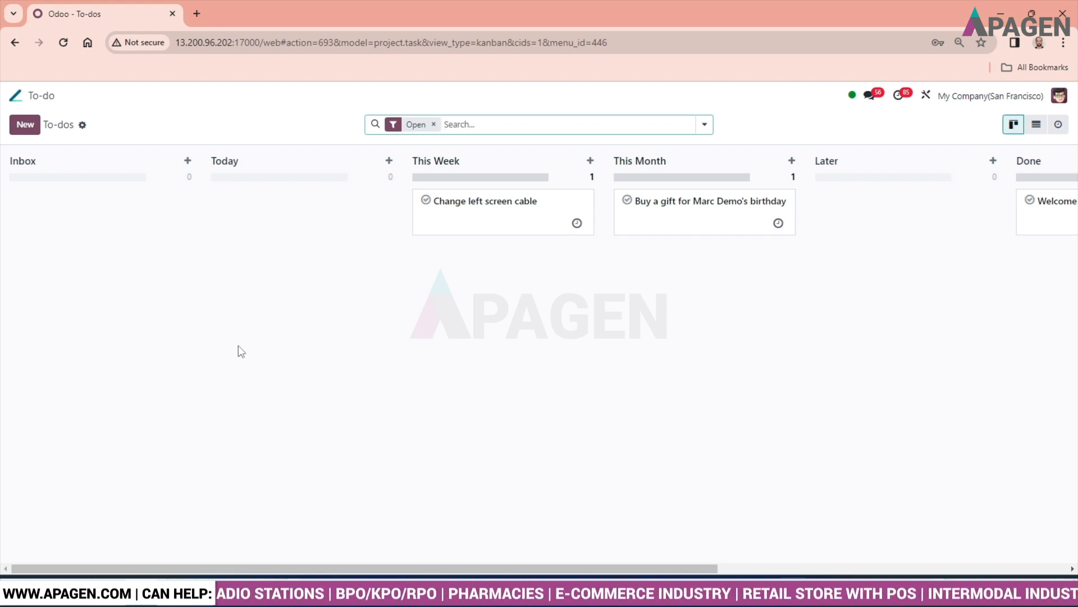
mouse_move(34, 141)
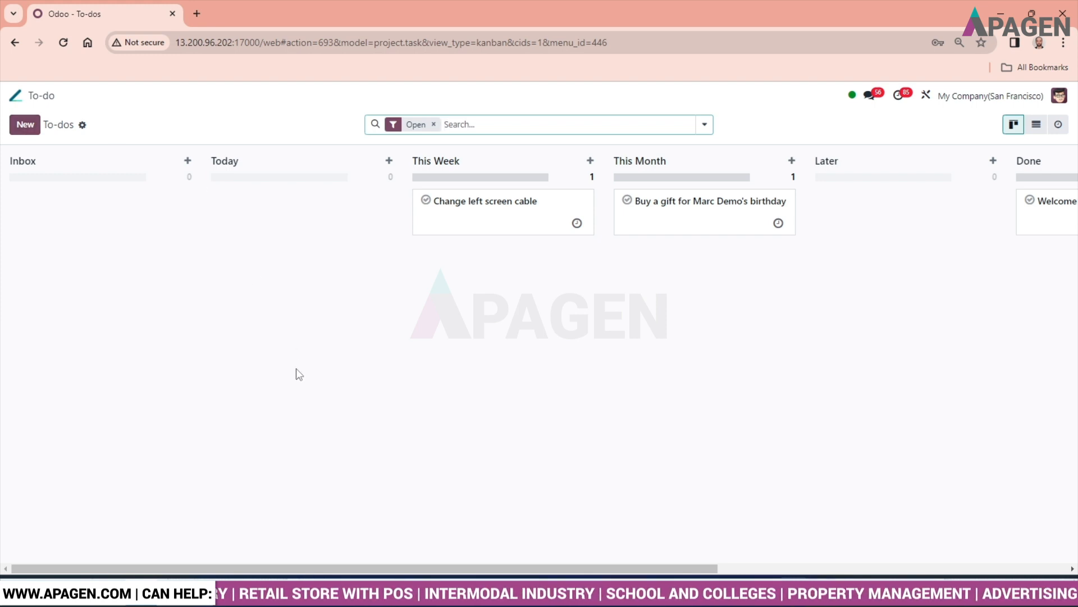
mouse_move(214, 304)
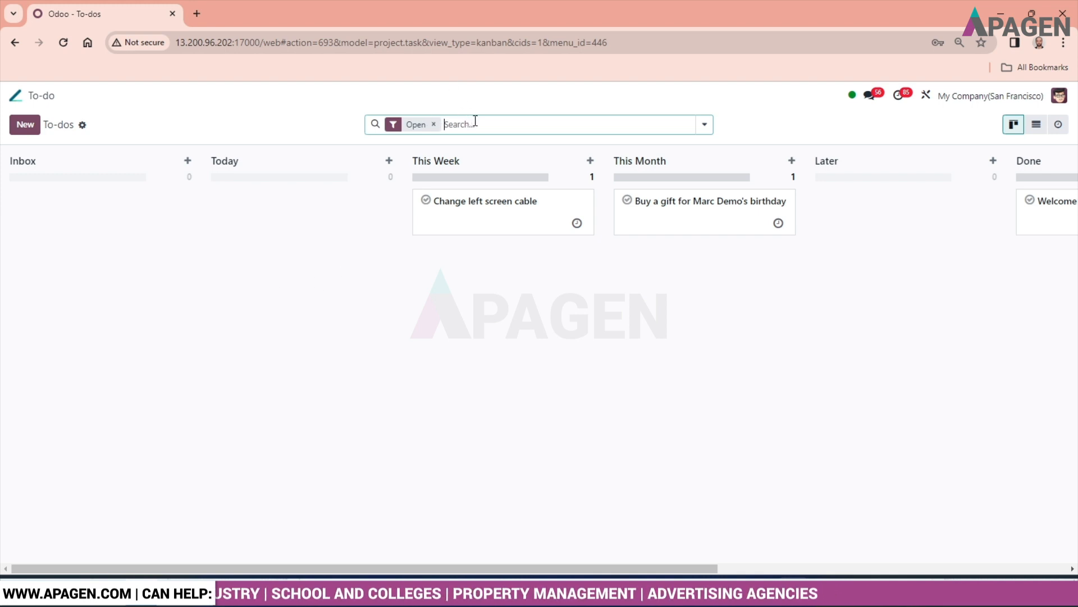
- Clear the Open facet from the to-do search and show the filter options
click(434, 125)
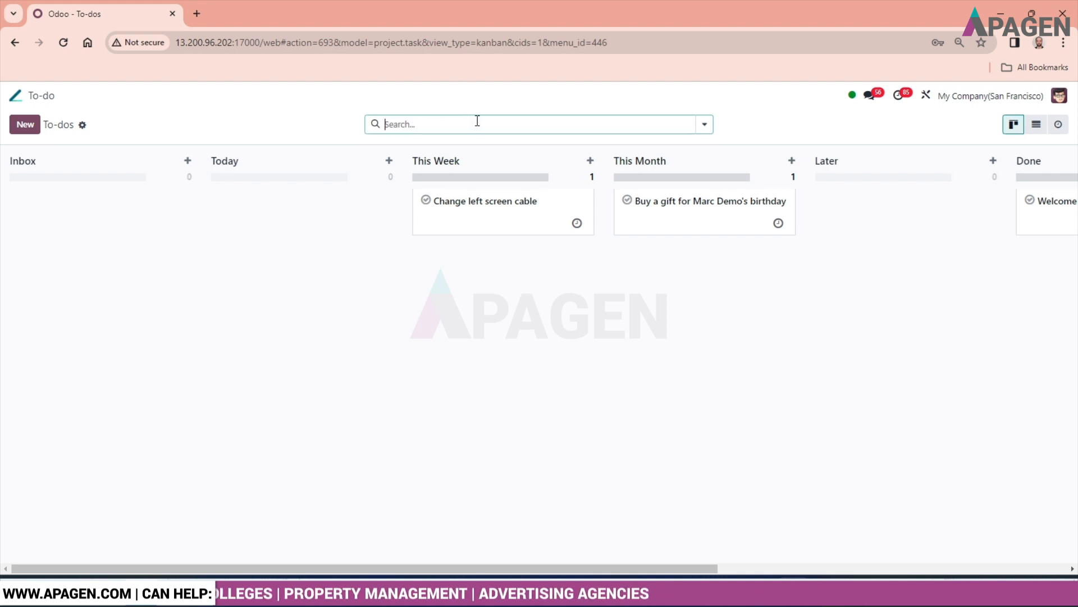
click(704, 124)
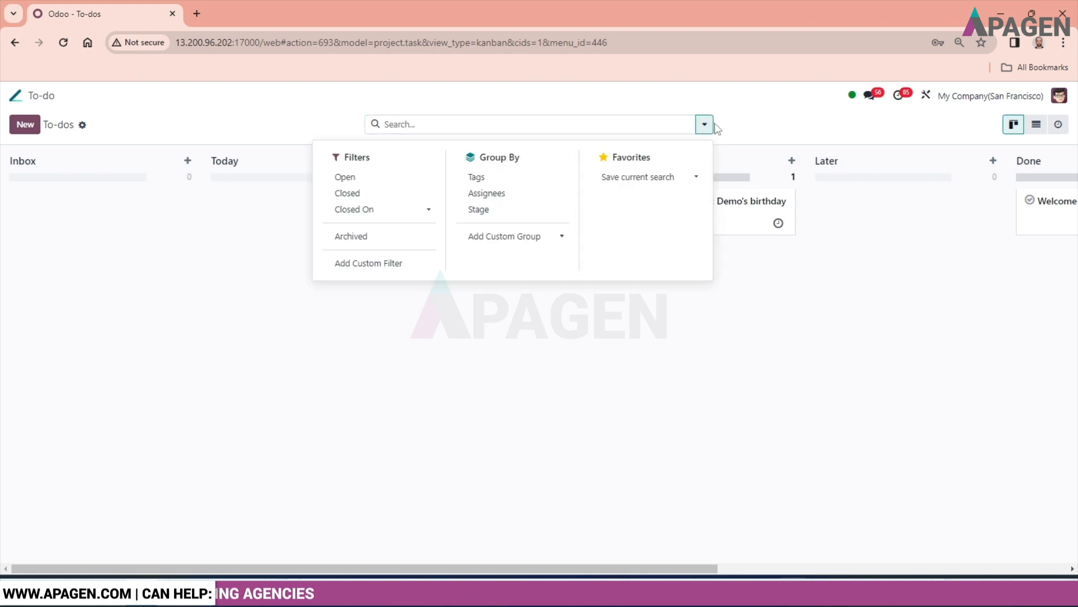
mouse_move(345, 177)
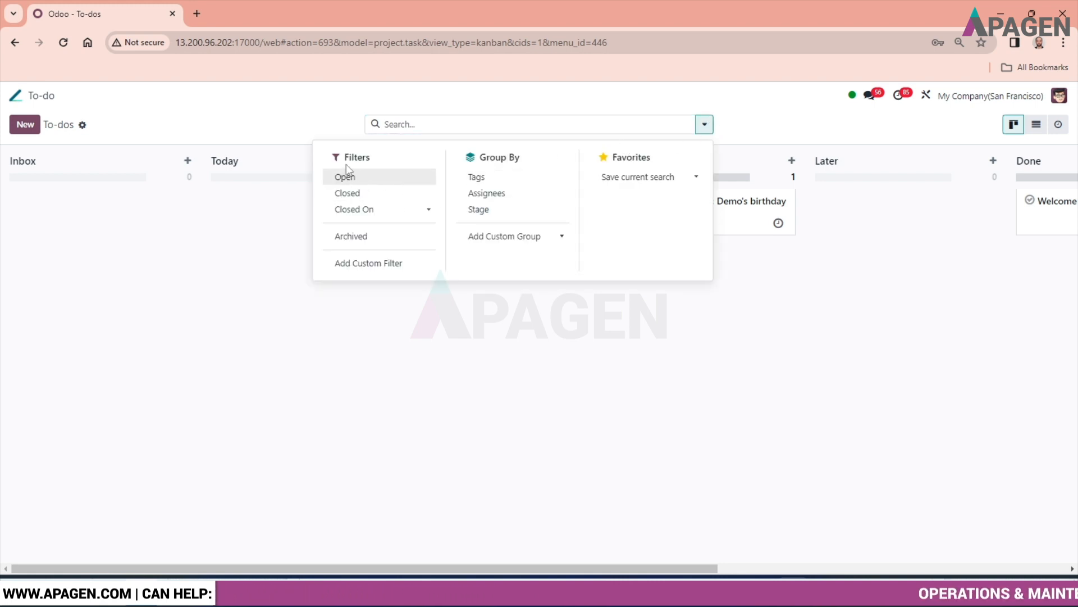
mouse_move(368, 262)
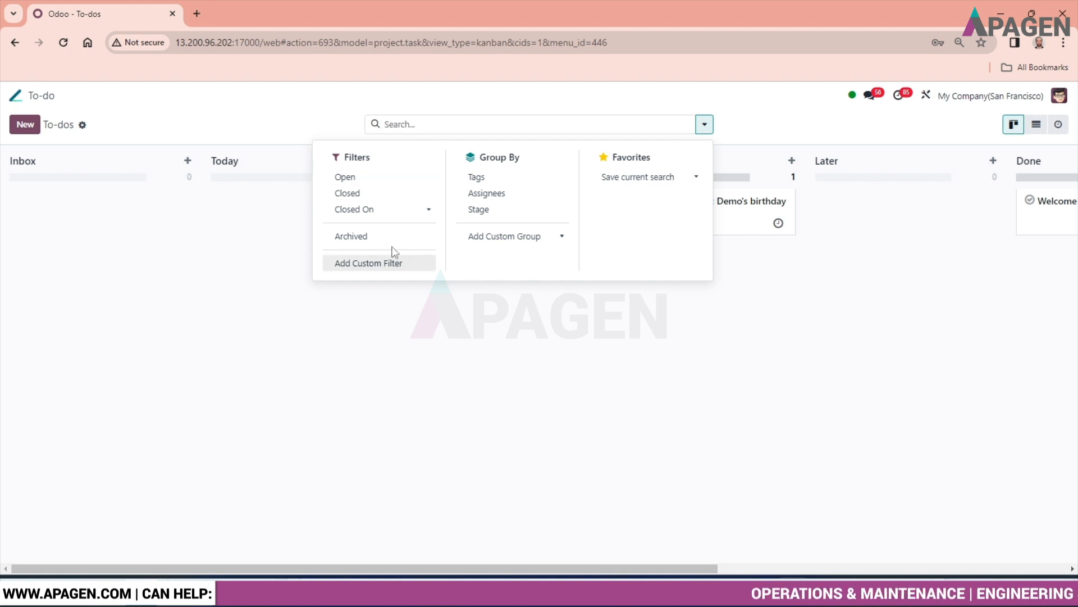
mouse_move(344, 177)
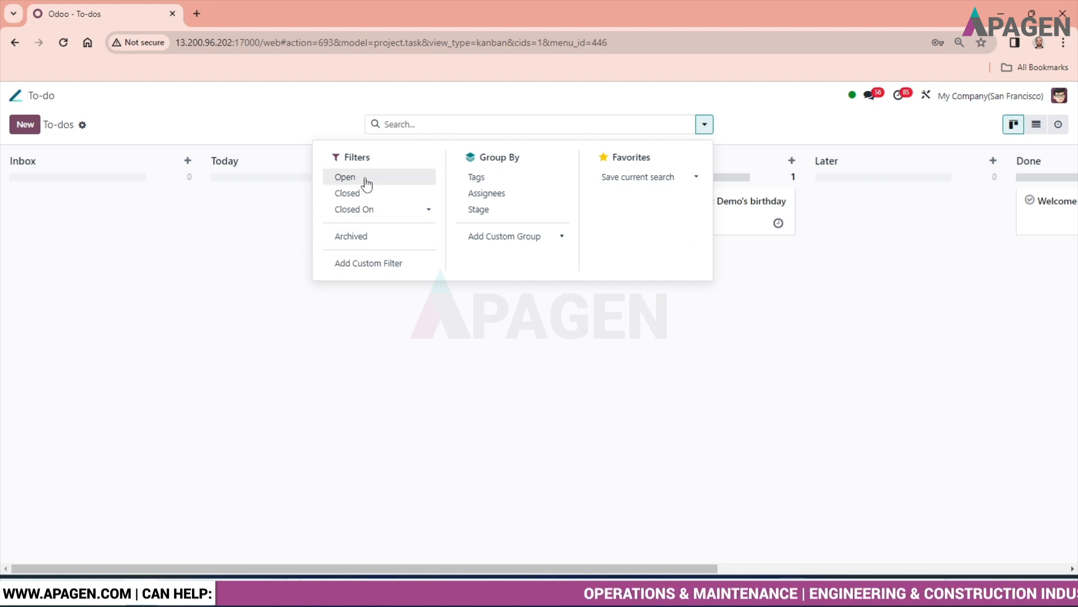
mouse_move(365, 196)
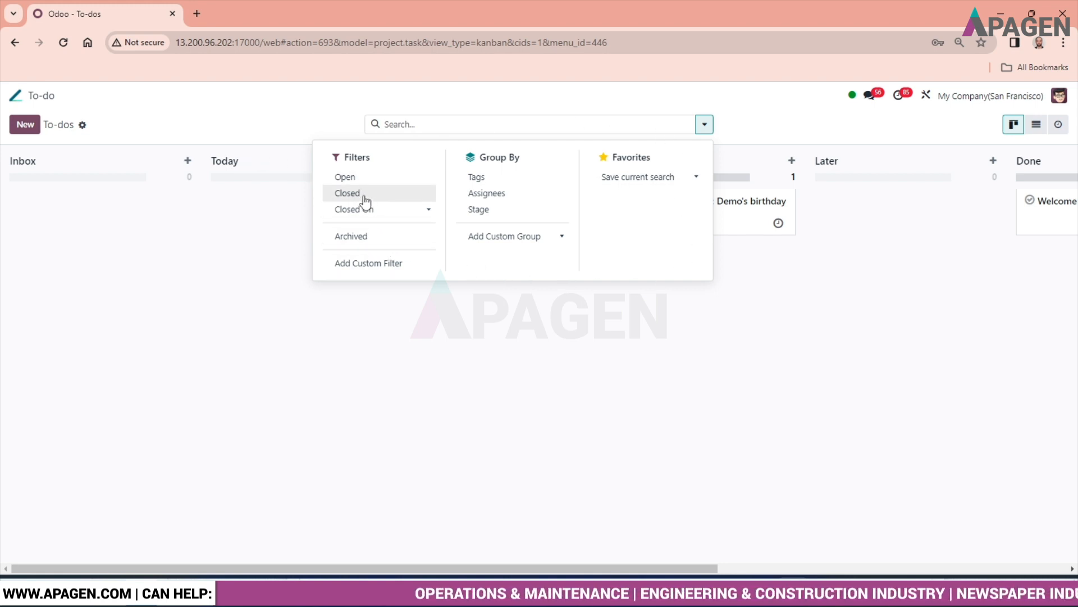
mouse_move(381, 209)
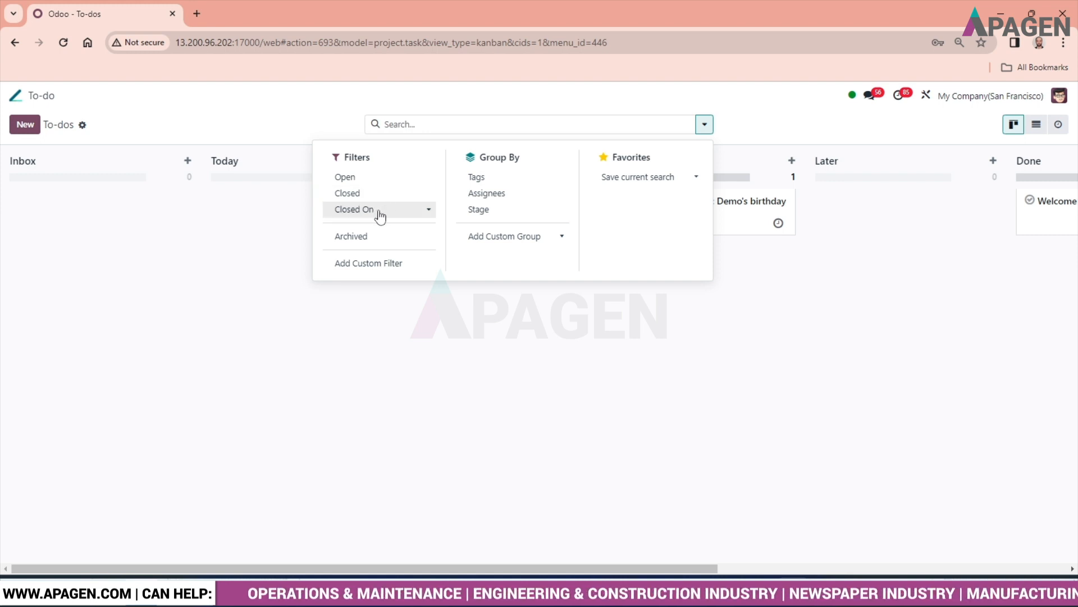
mouse_move(478, 209)
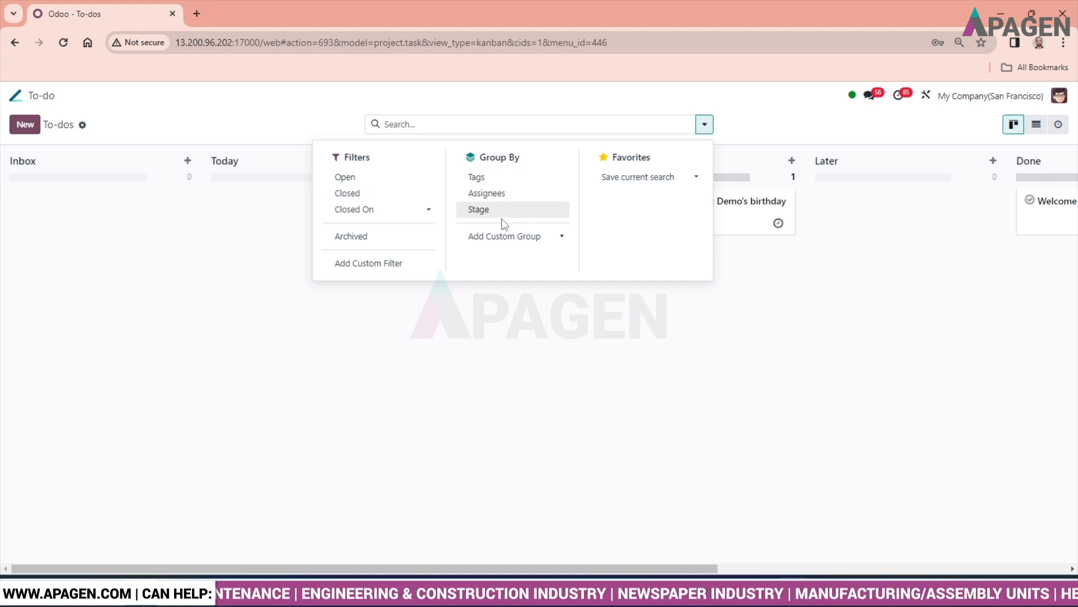
mouse_move(502, 236)
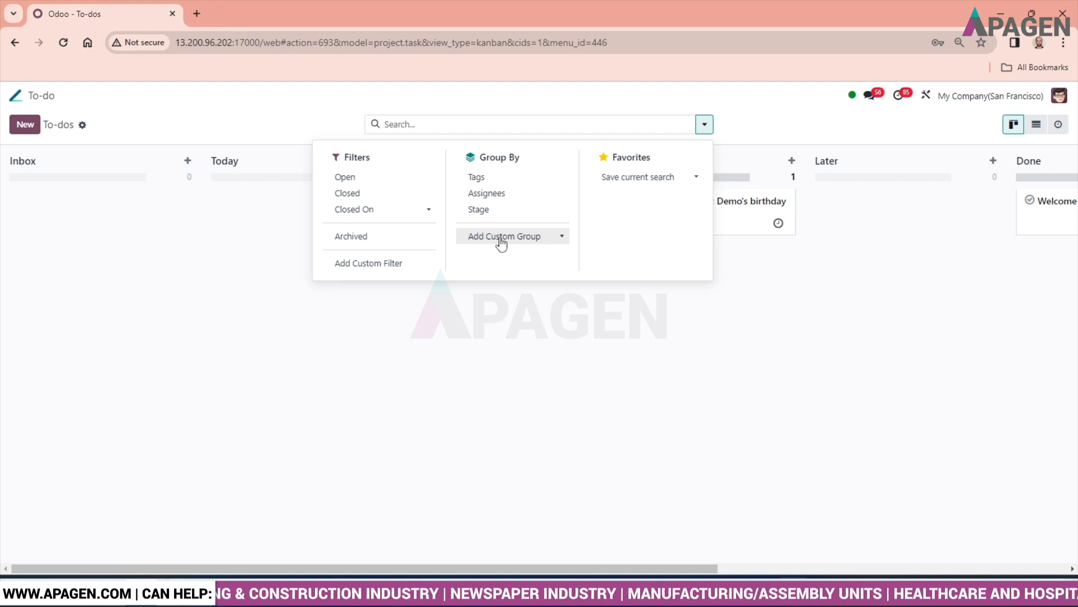
mouse_move(499, 326)
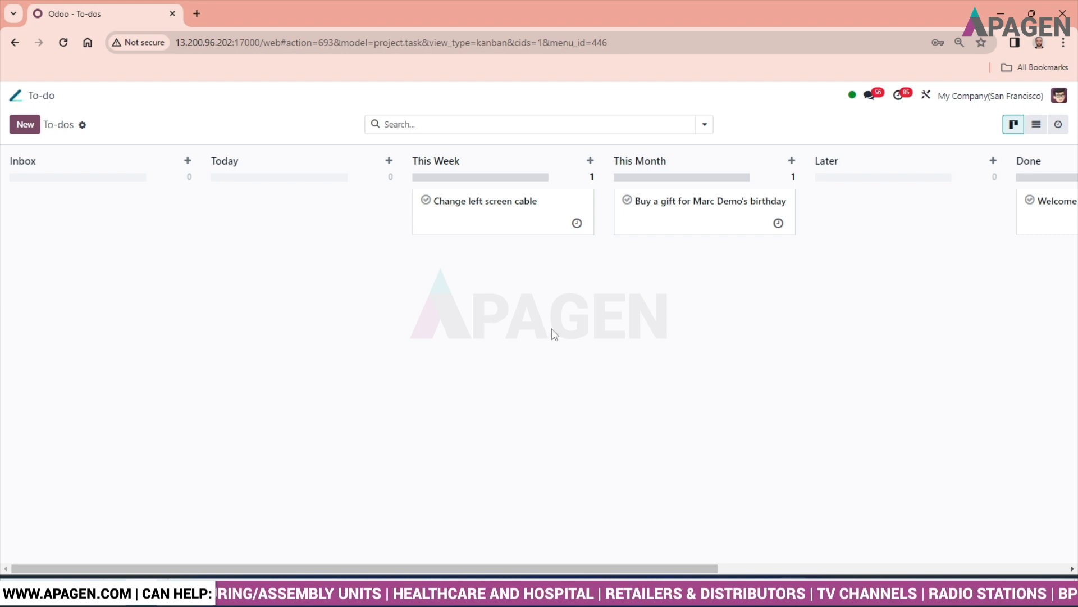
mouse_move(332, 266)
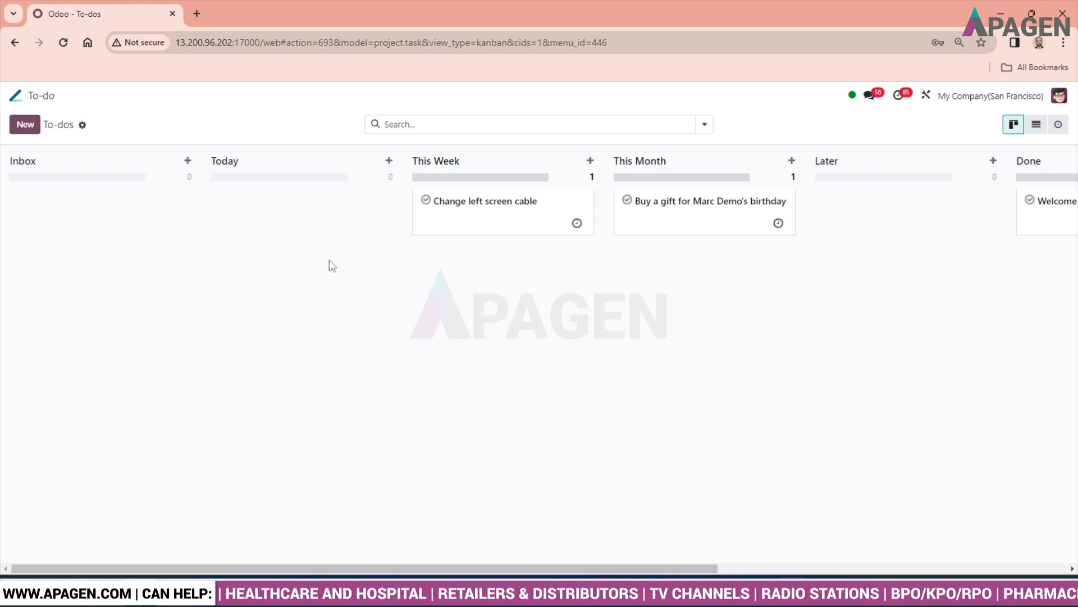
mouse_move(316, 260)
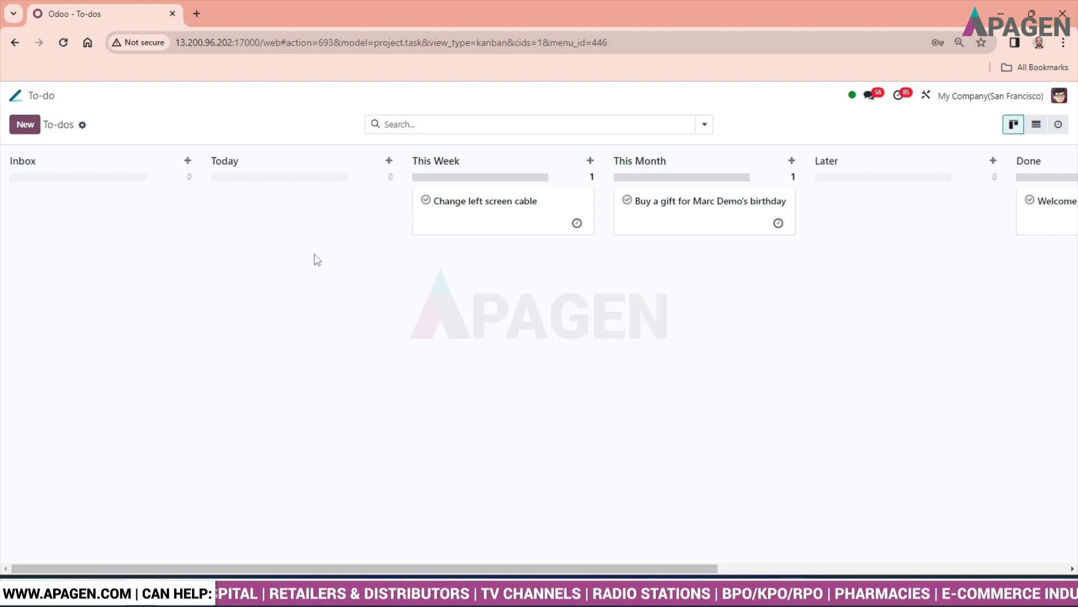
- Quick-create the to-do 'Document Preparation' from the Inbox column, then dismiss the form
click(25, 125)
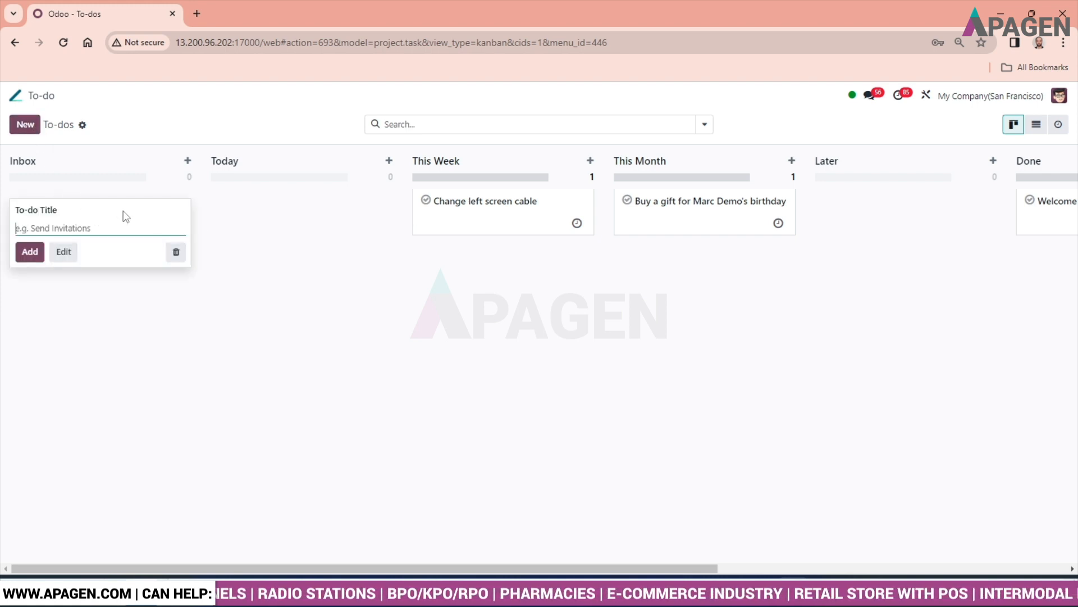
text(Document Preparation)
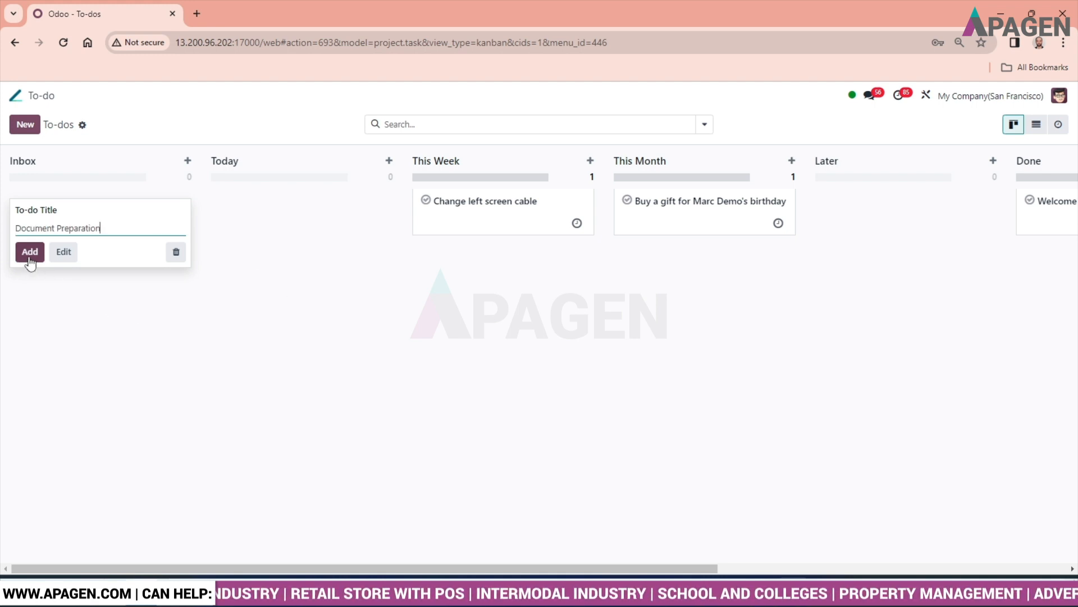
click(30, 252)
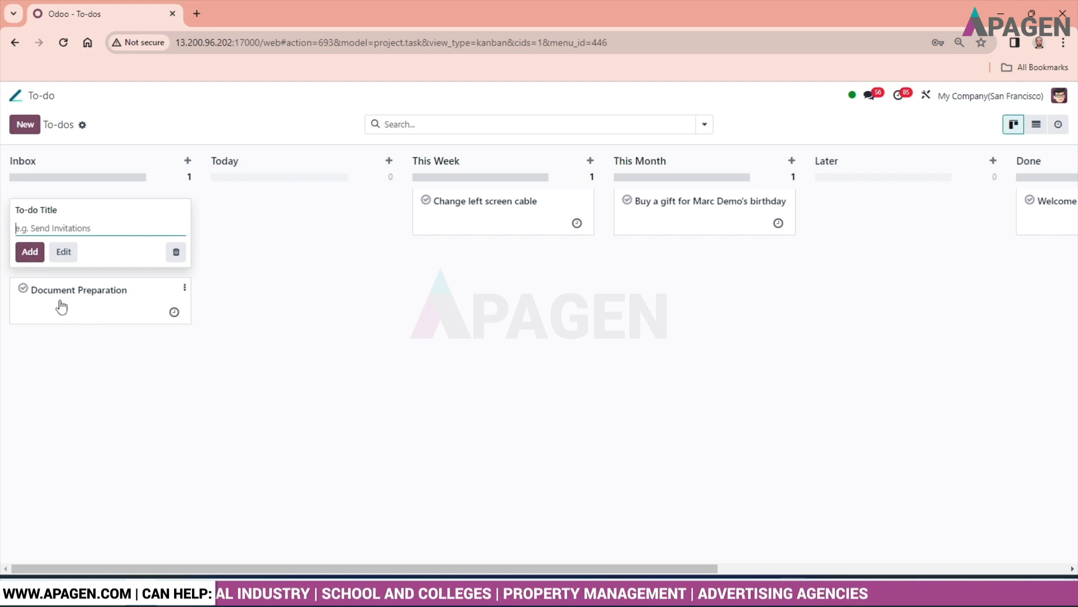
mouse_move(114, 394)
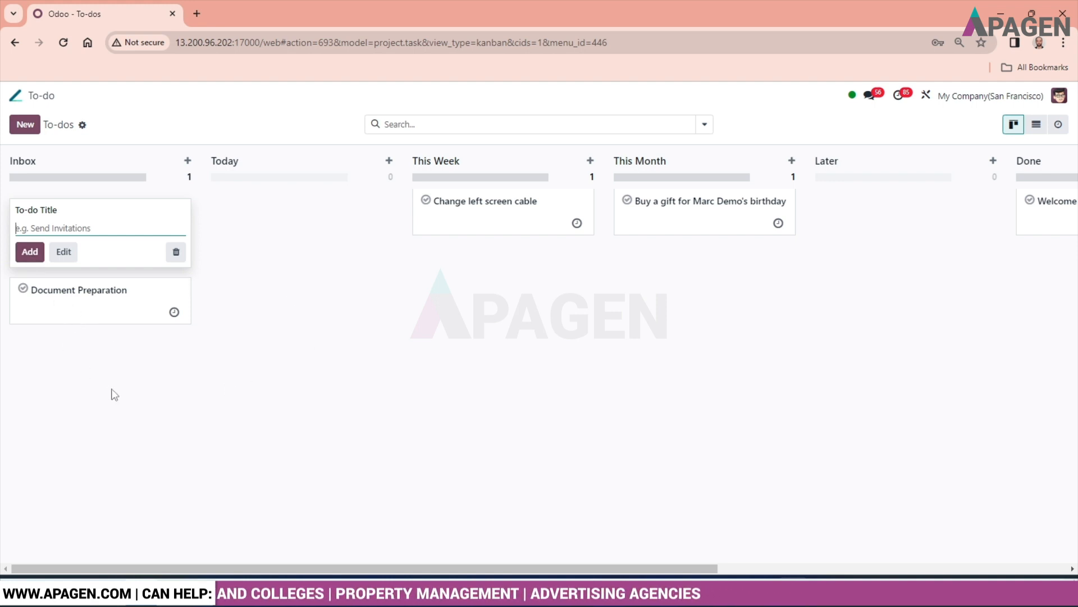
click(115, 395)
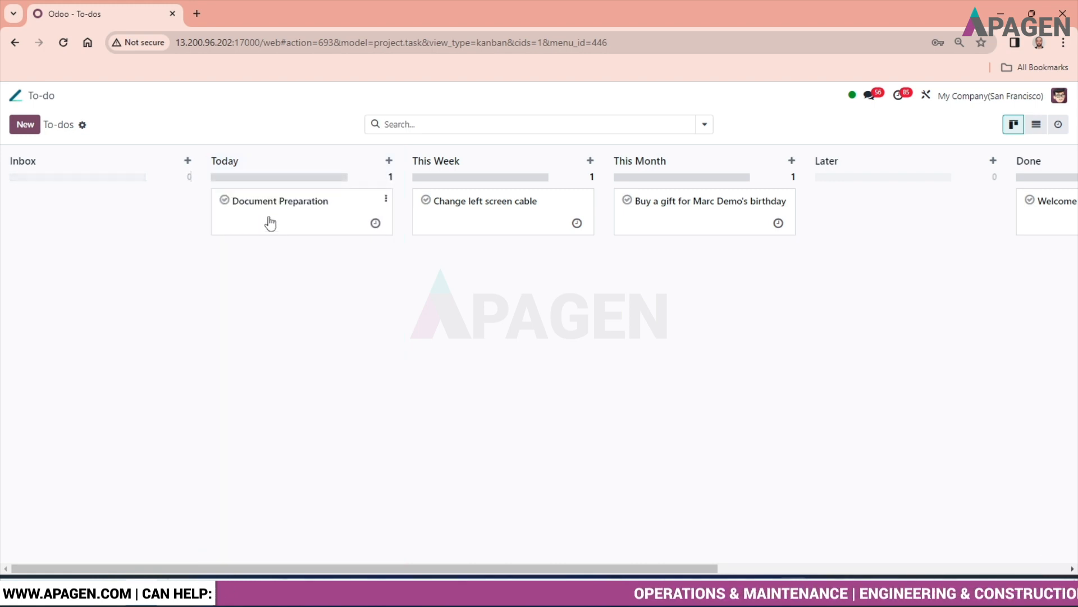
mouse_move(279, 206)
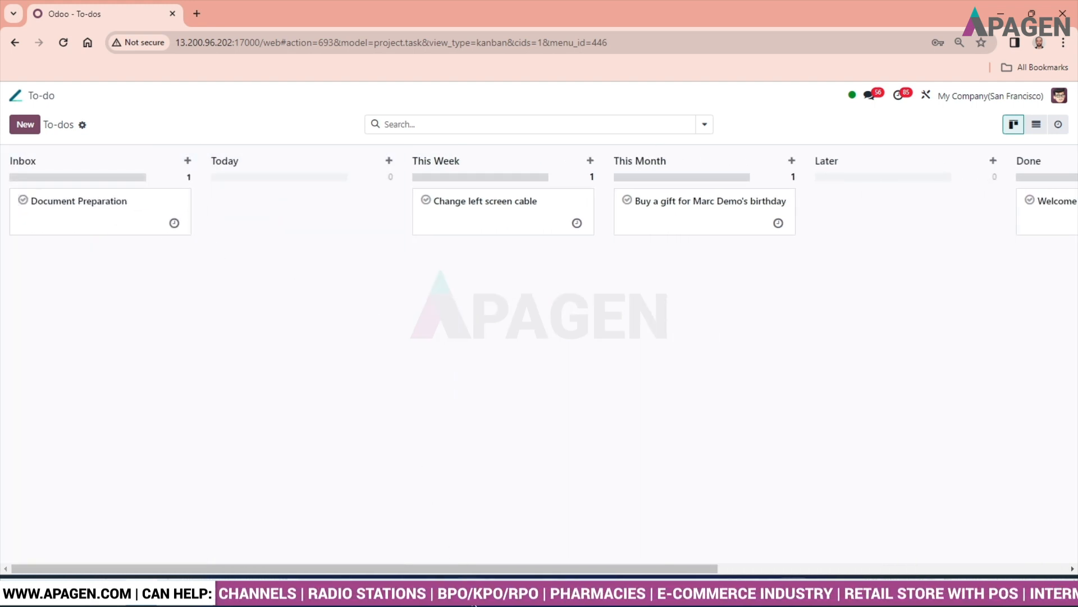
scroll(right, 3)
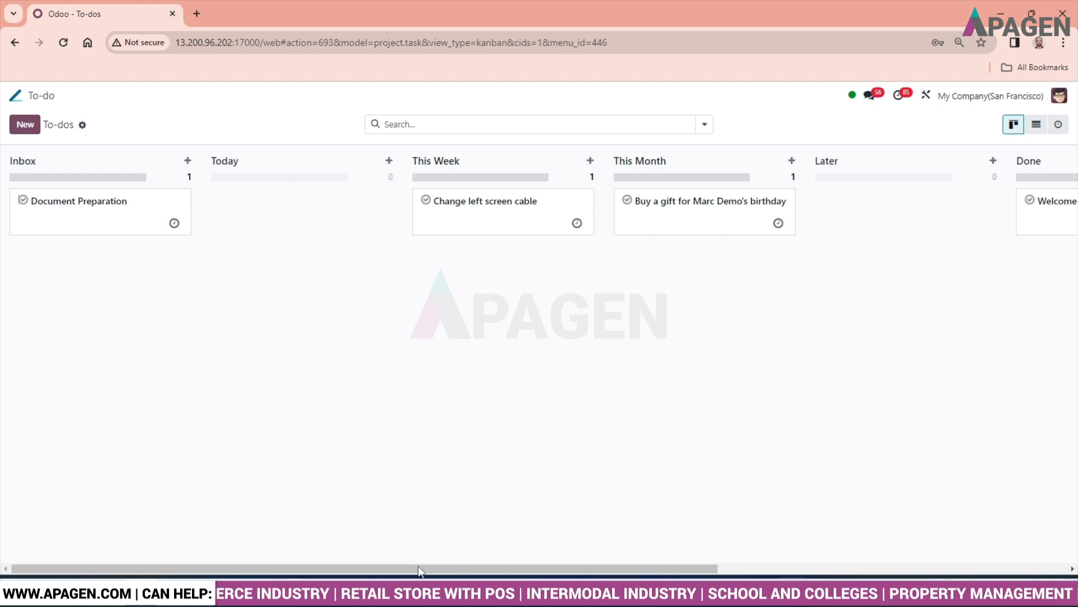
scroll(right, 3)
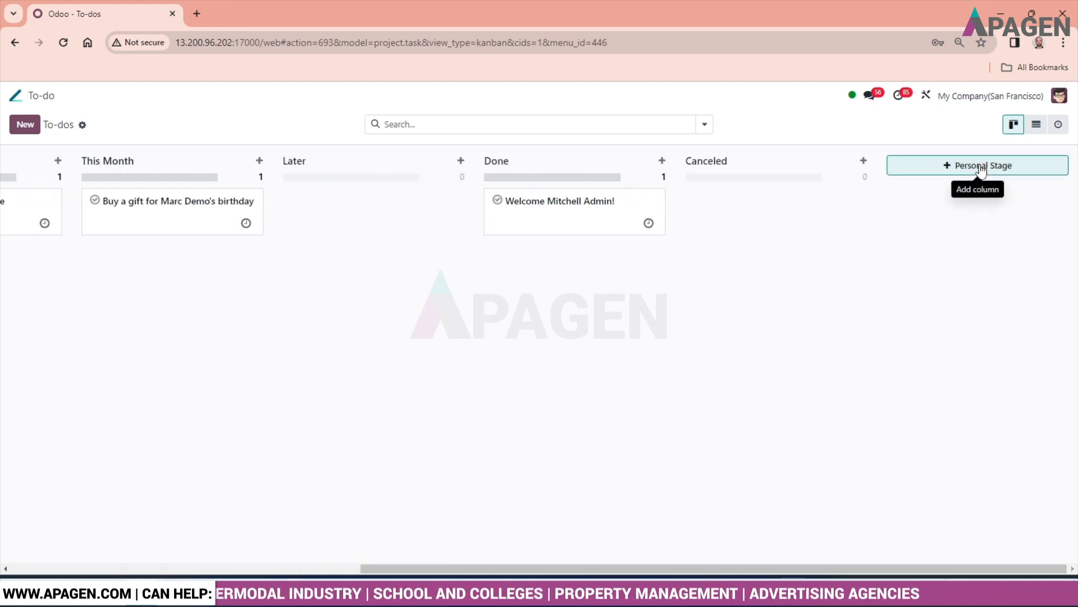
click(977, 165)
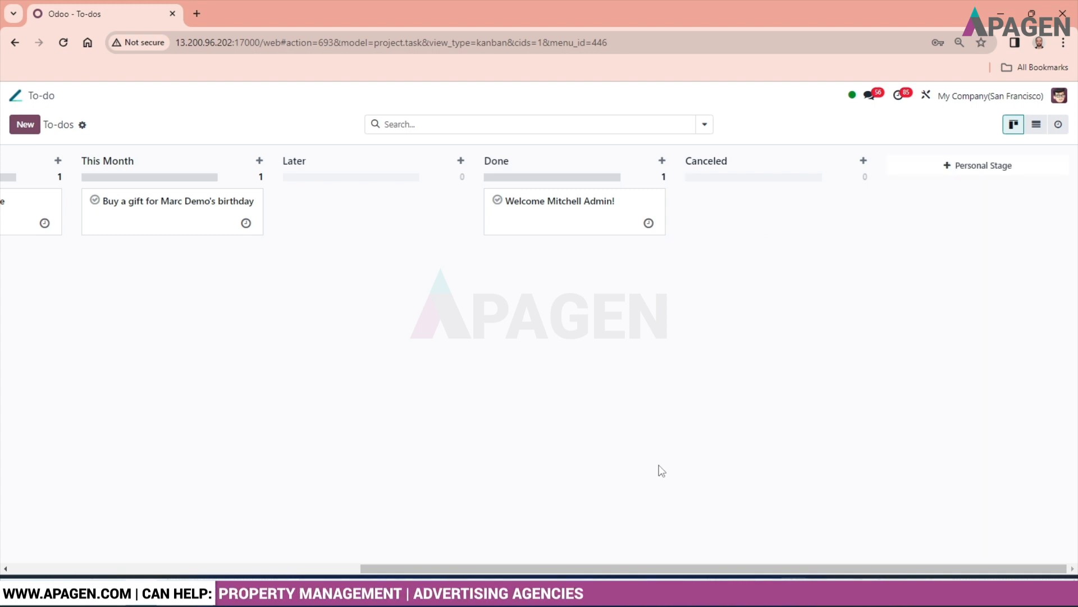
scroll(left, 3)
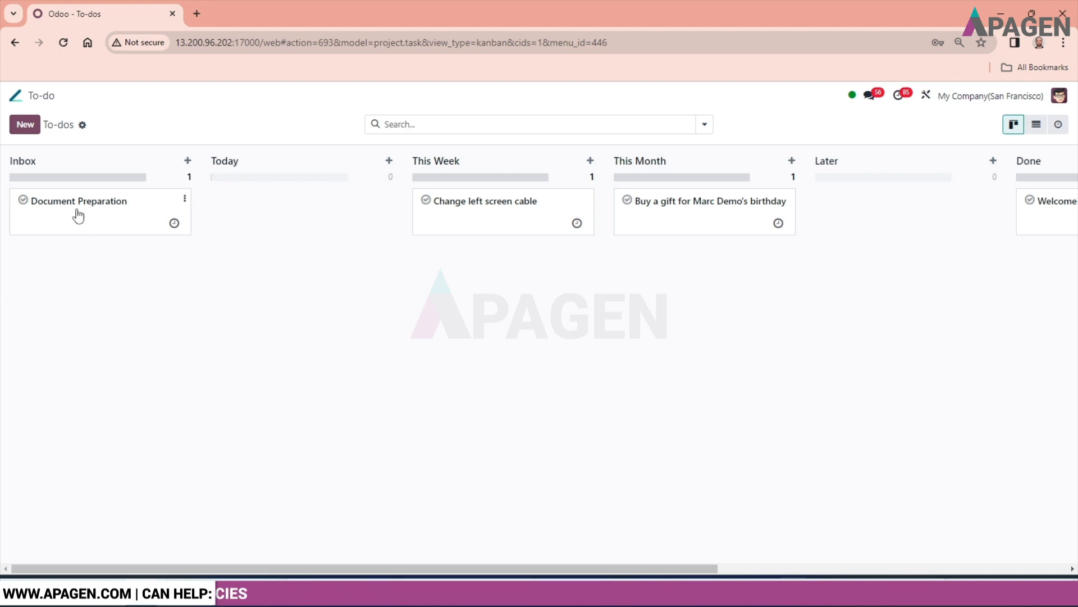
- Open the Document Preparation card and add the Internal tag
click(78, 201)
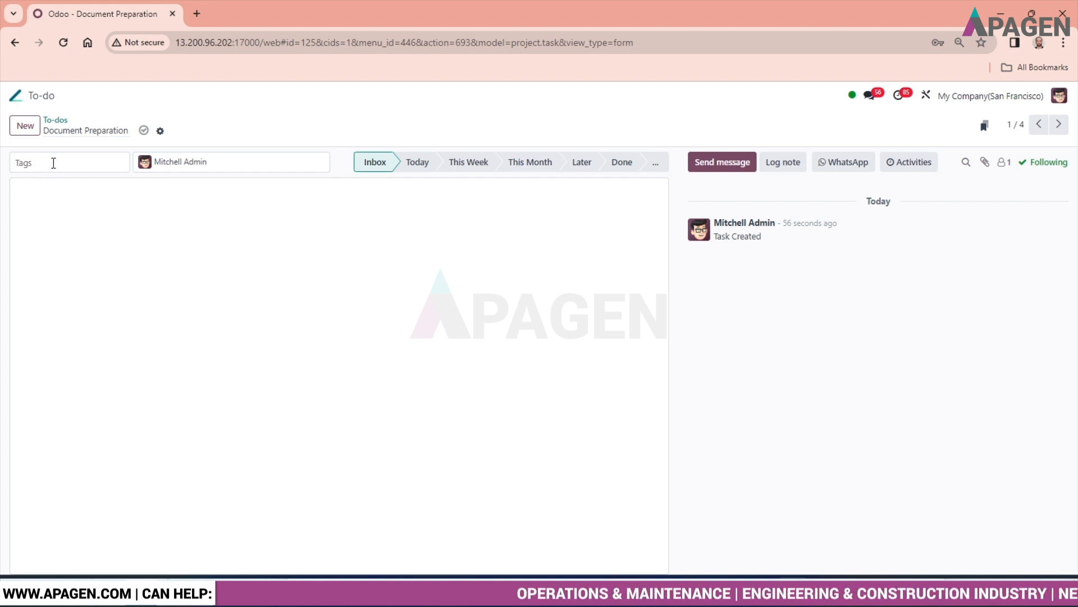
click(65, 162)
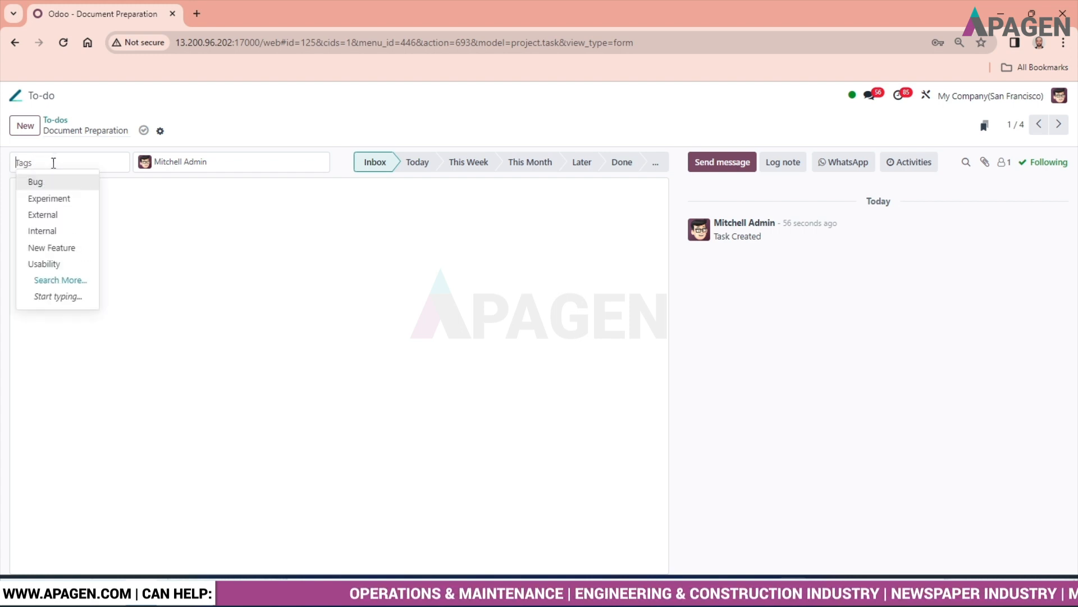
mouse_move(52, 199)
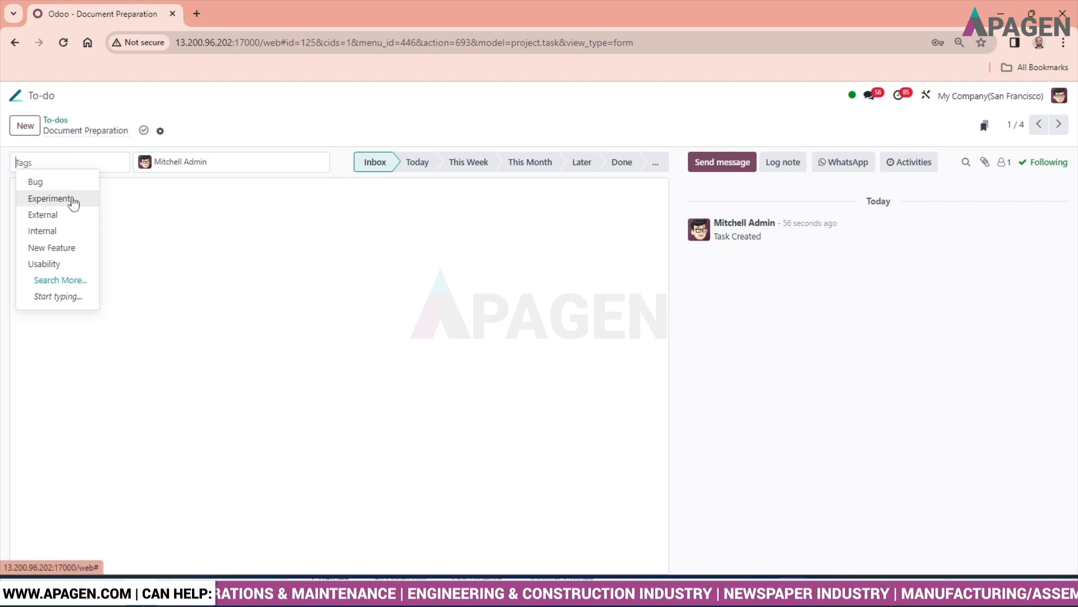
mouse_move(66, 230)
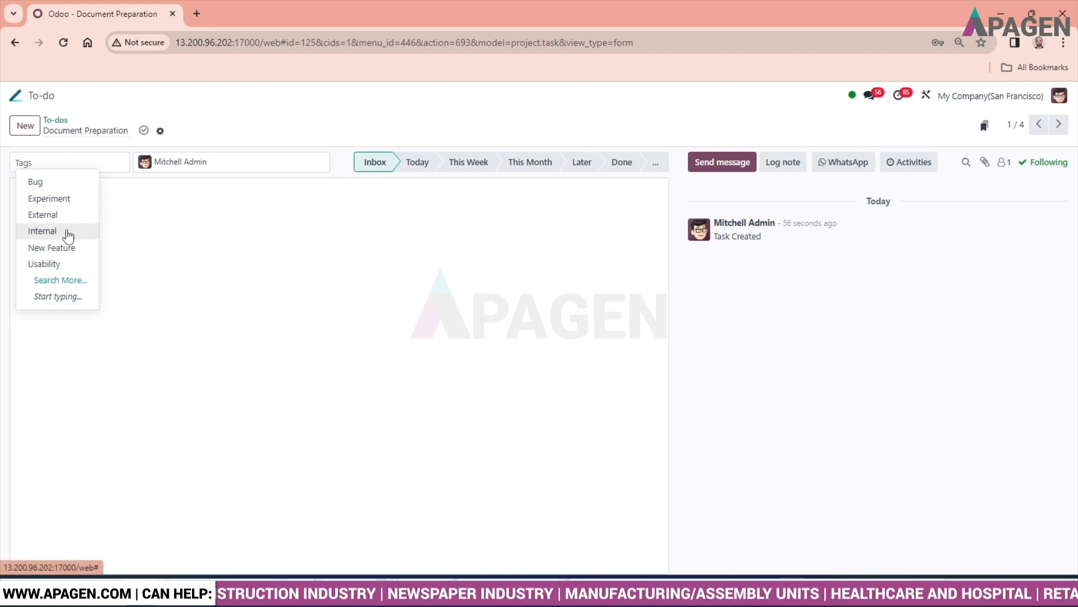
click(43, 231)
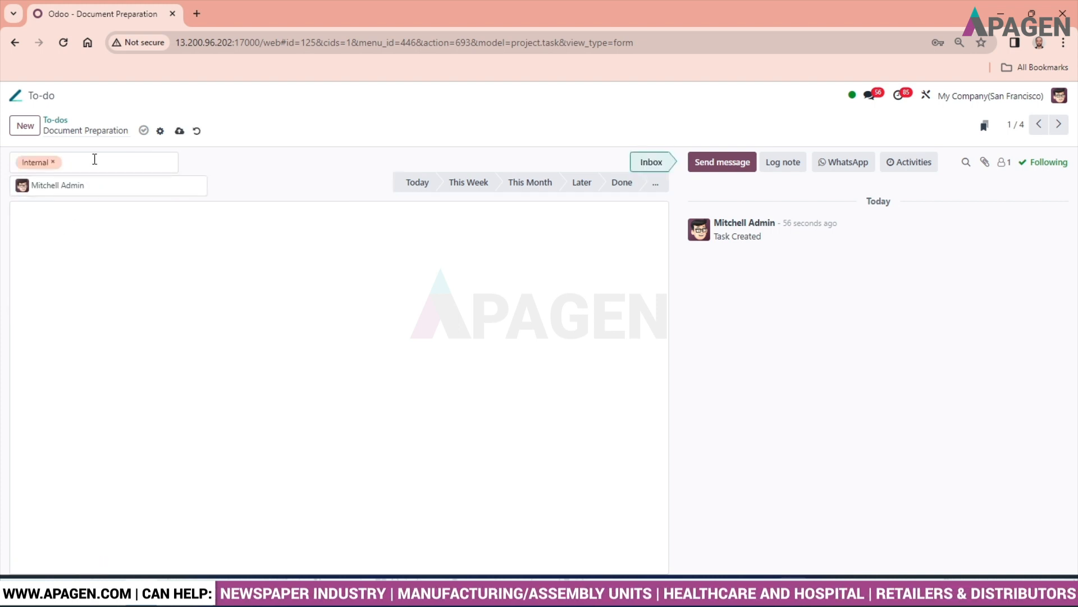
click(117, 162)
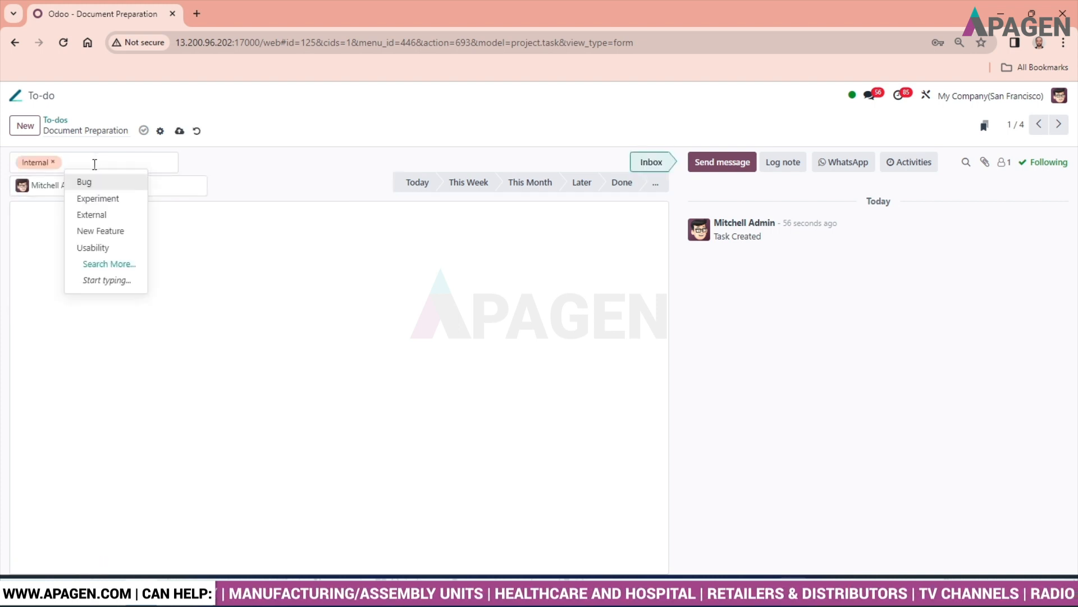
mouse_move(110, 199)
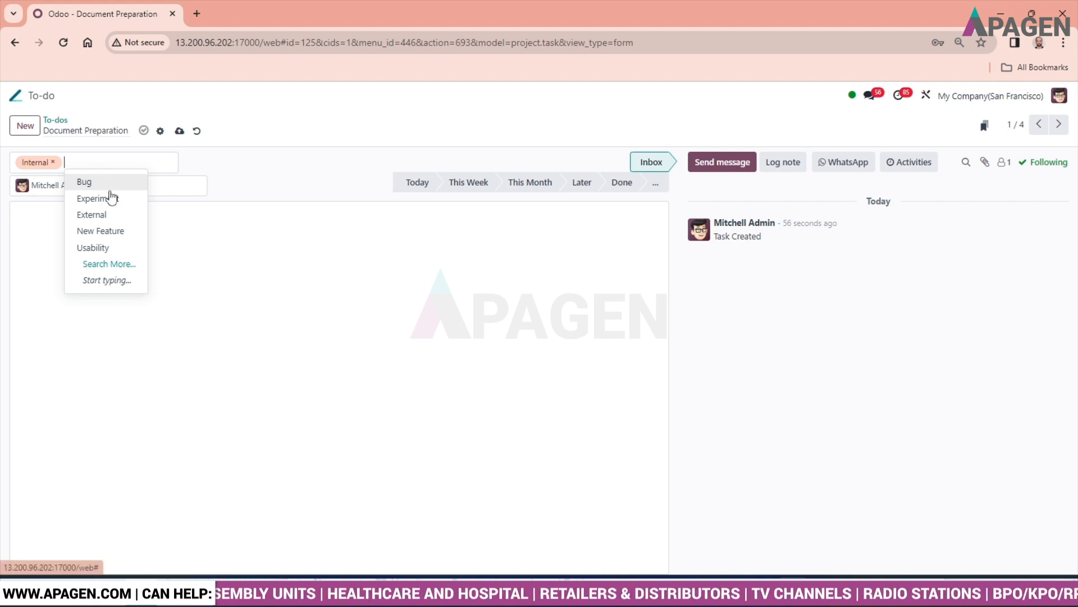
mouse_move(130, 231)
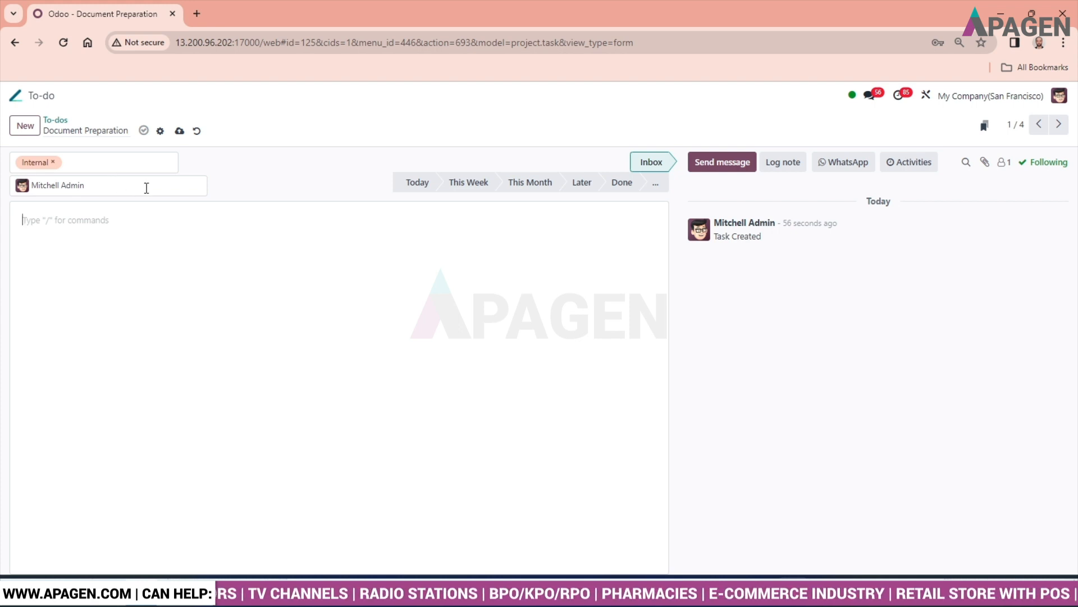
- Add Joel Willis and User as assignees next to Mitchell Admin
click(145, 184)
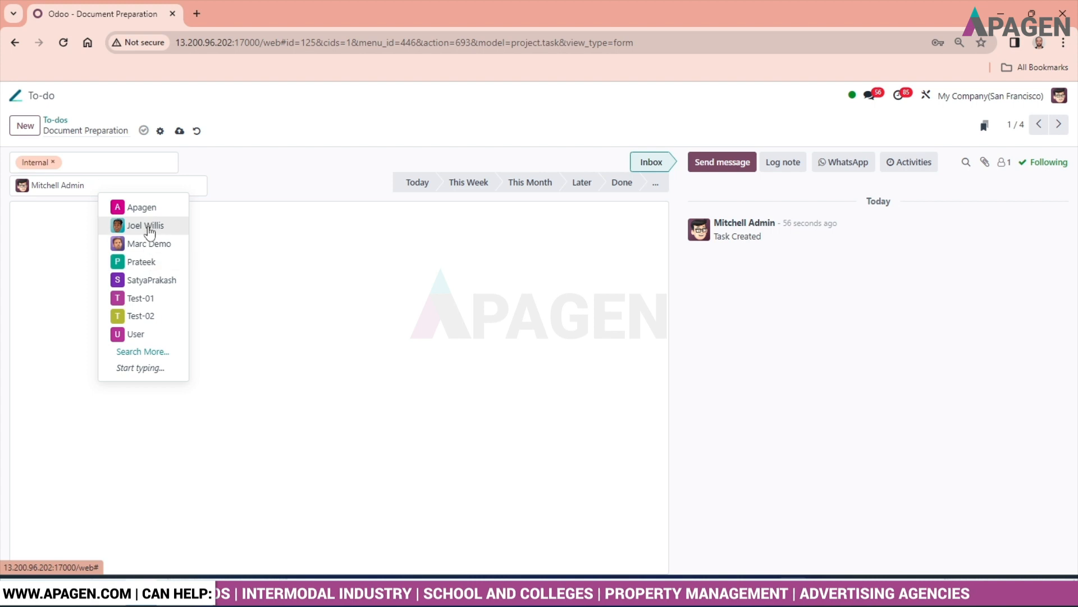
click(145, 224)
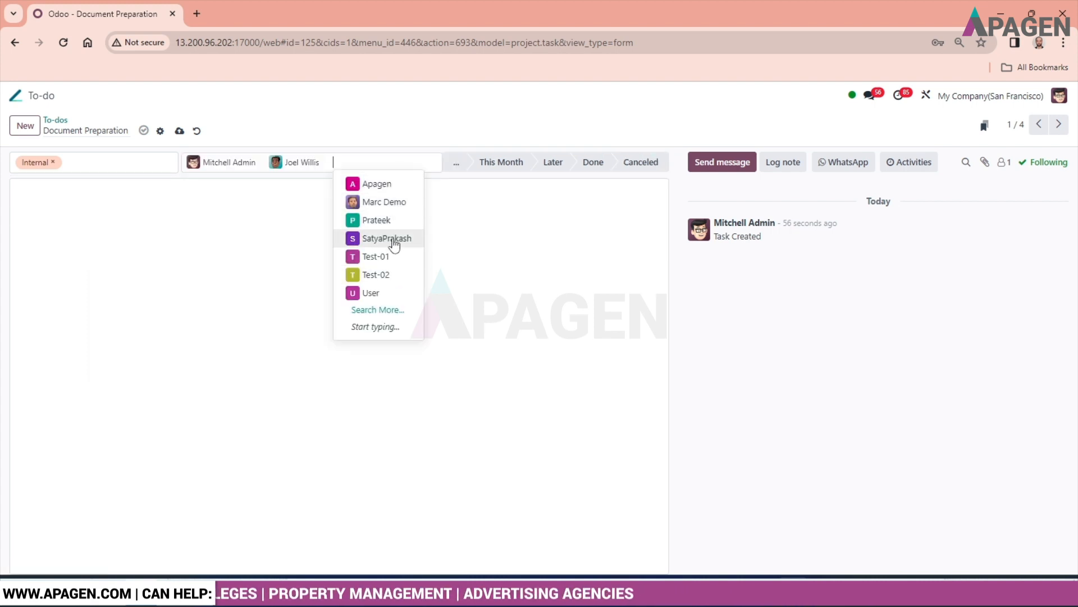
click(370, 292)
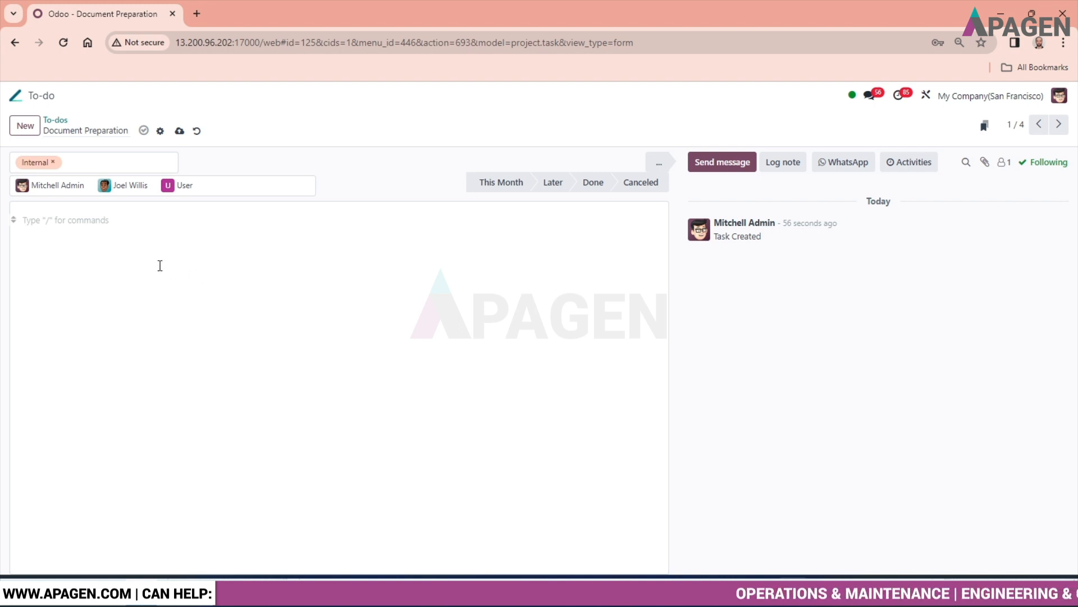
- Enter the description 'Document Preparation - Create Images ...' and save the to-do
text(Document Preparation)
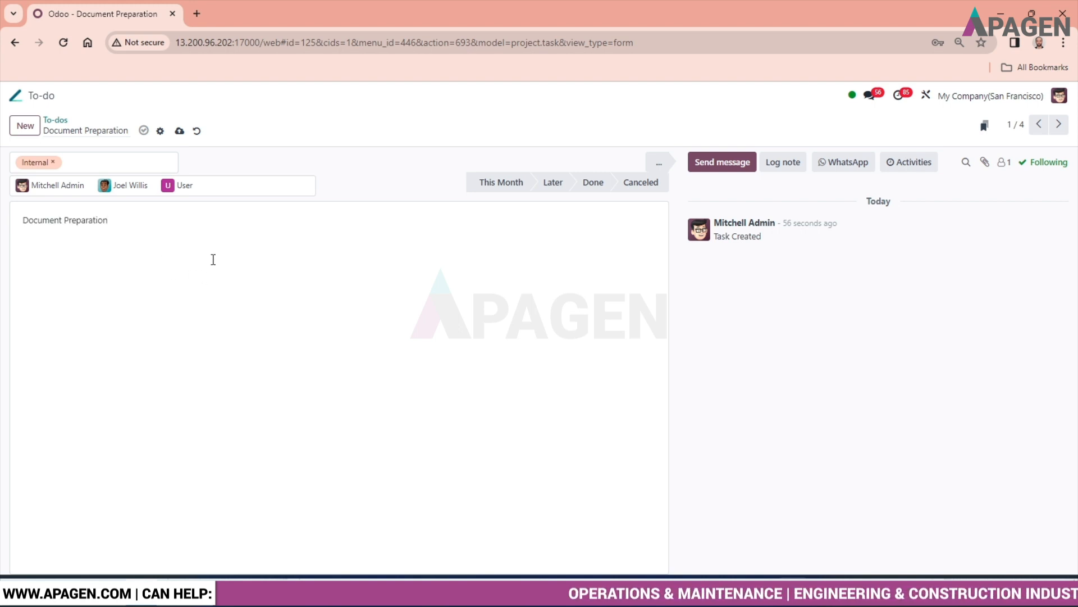
text(-)
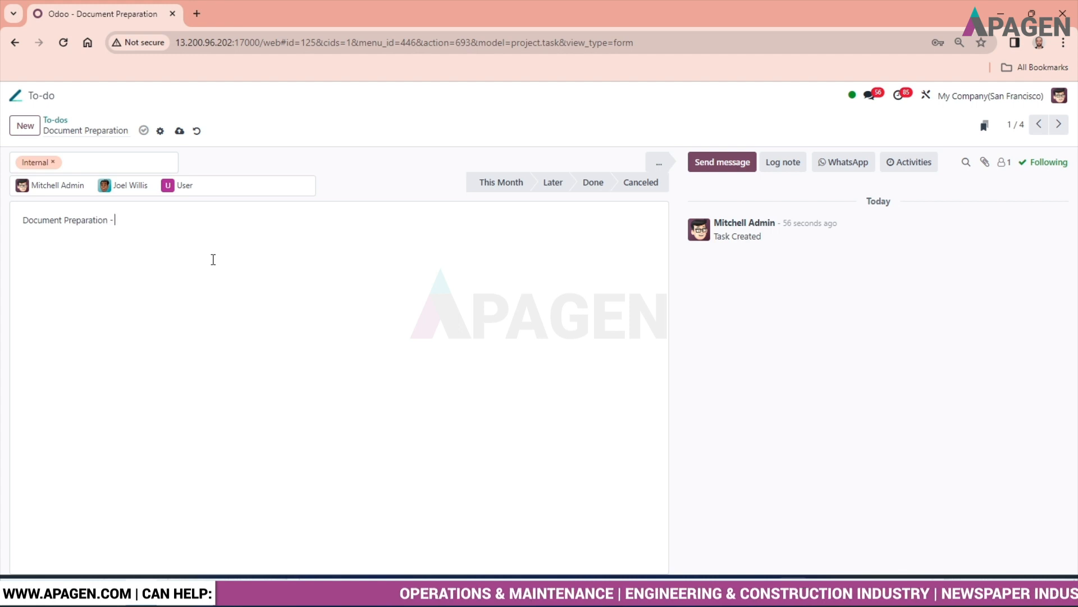
text(Ct)
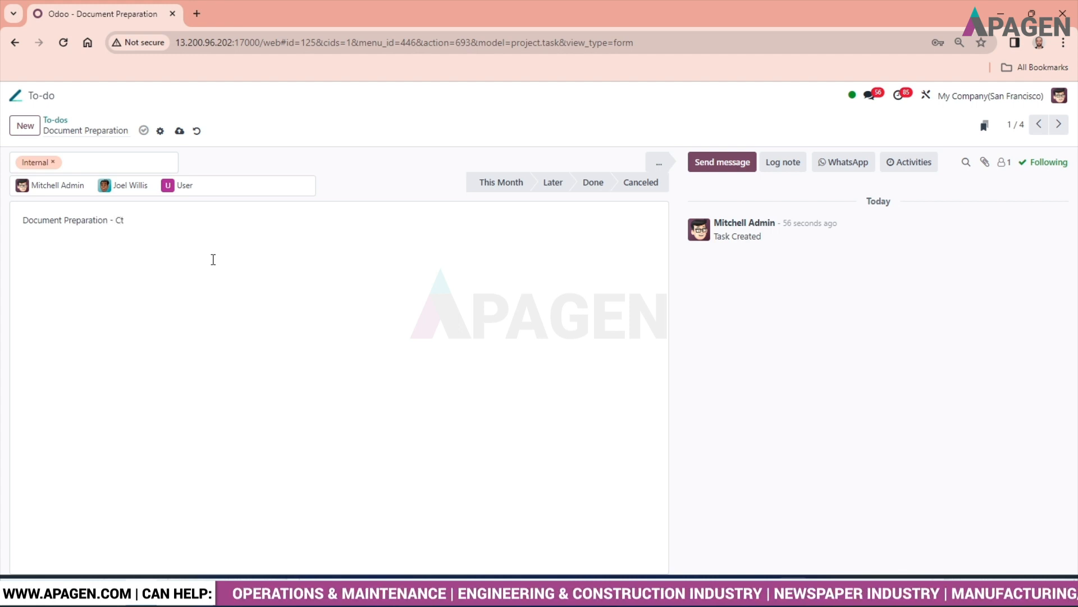
text(rea)
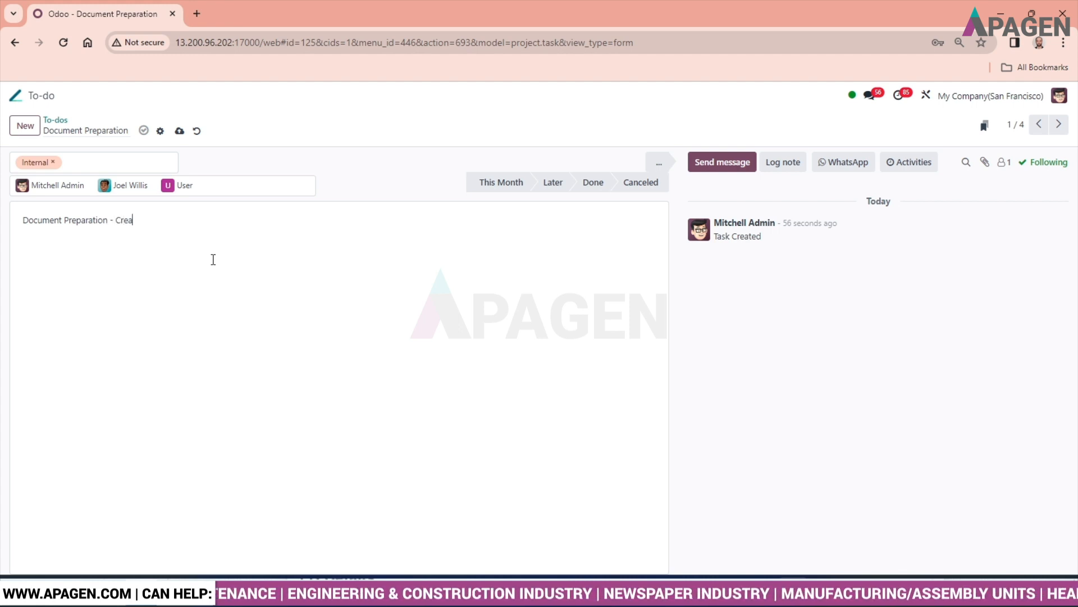
text(te Ima)
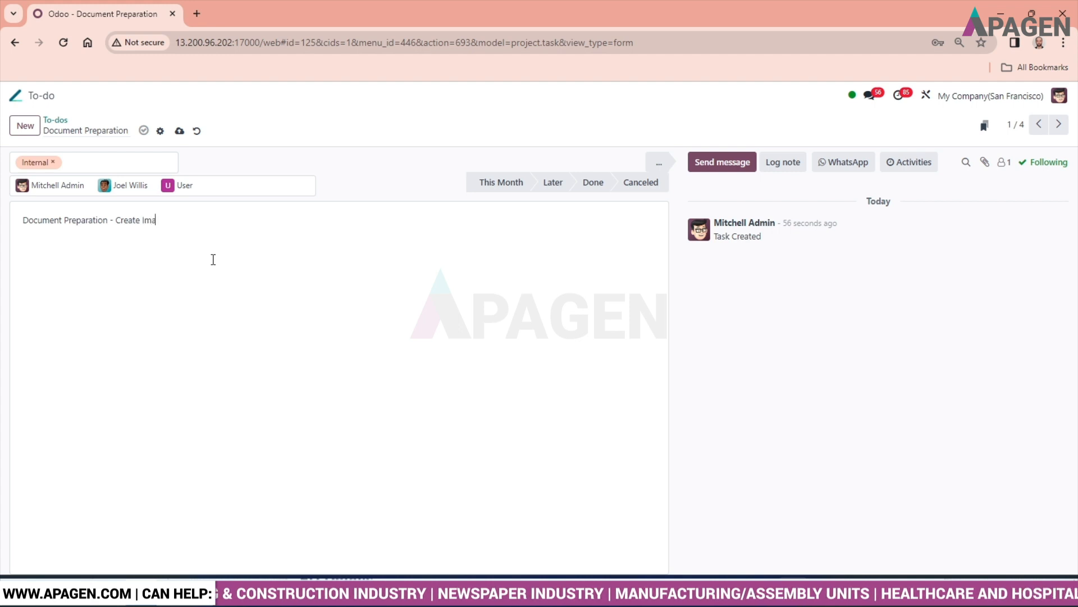
text(ges)
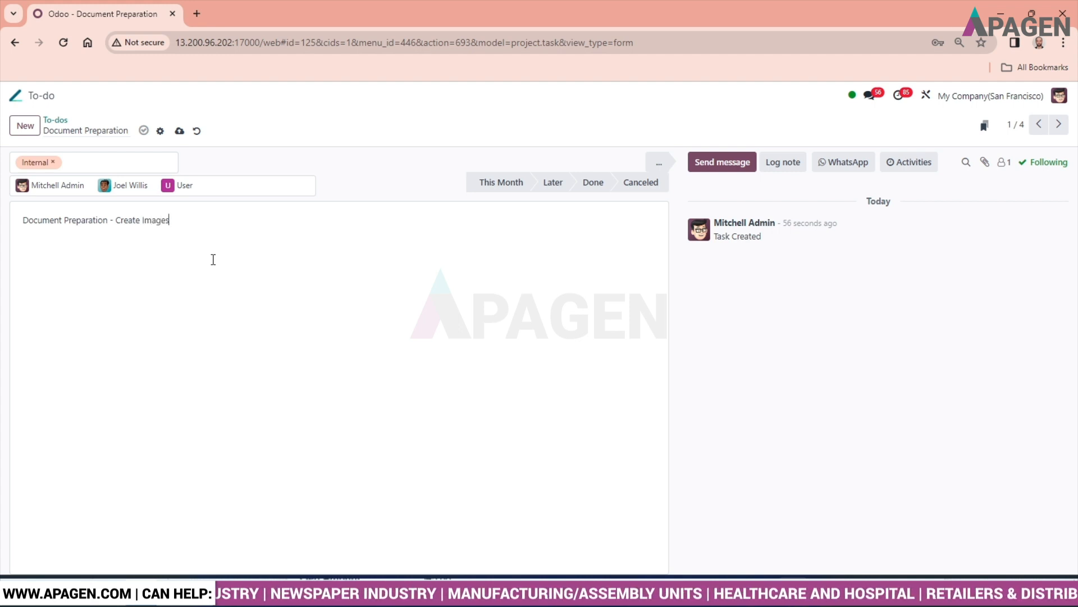
text(..)
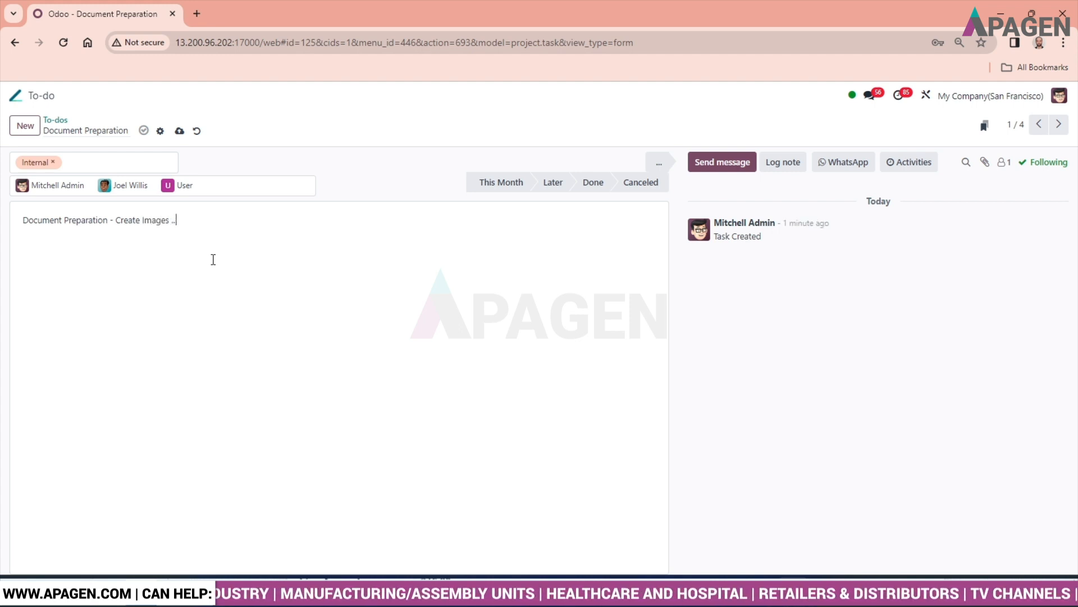
text(...........)
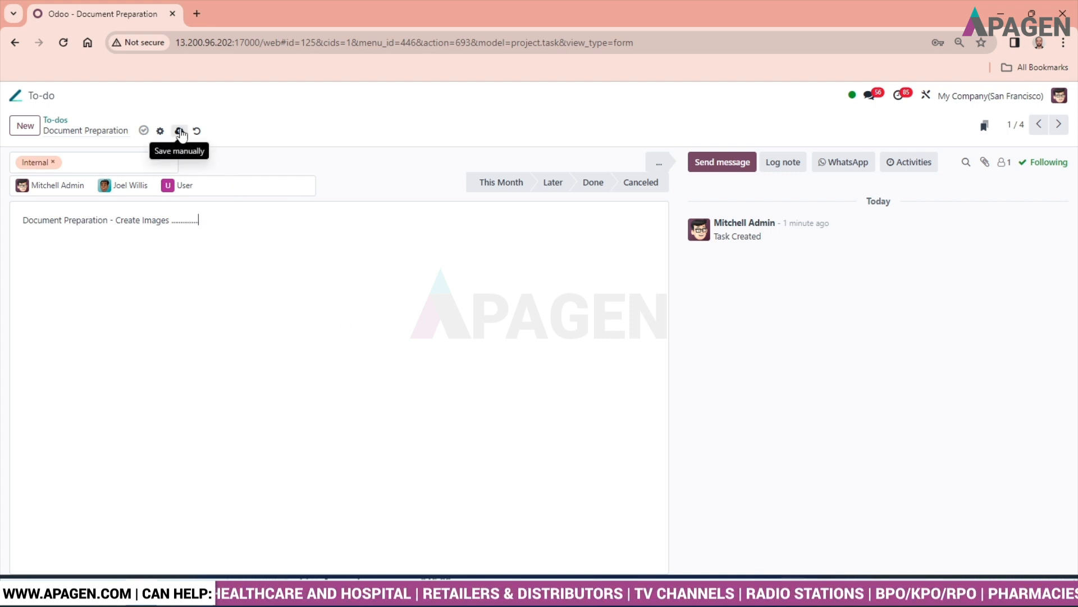
click(178, 131)
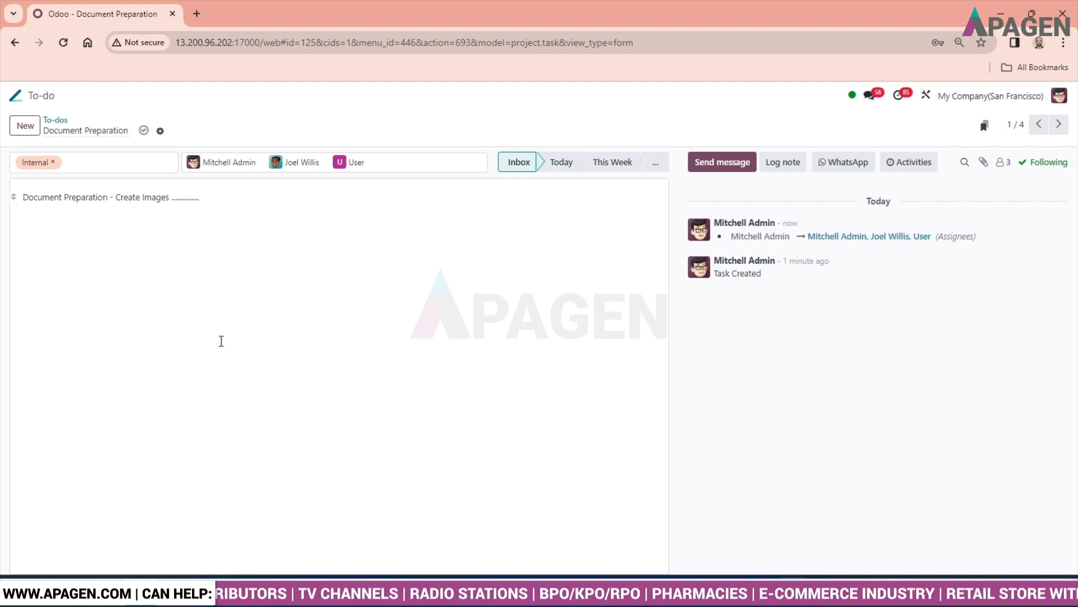
click(160, 131)
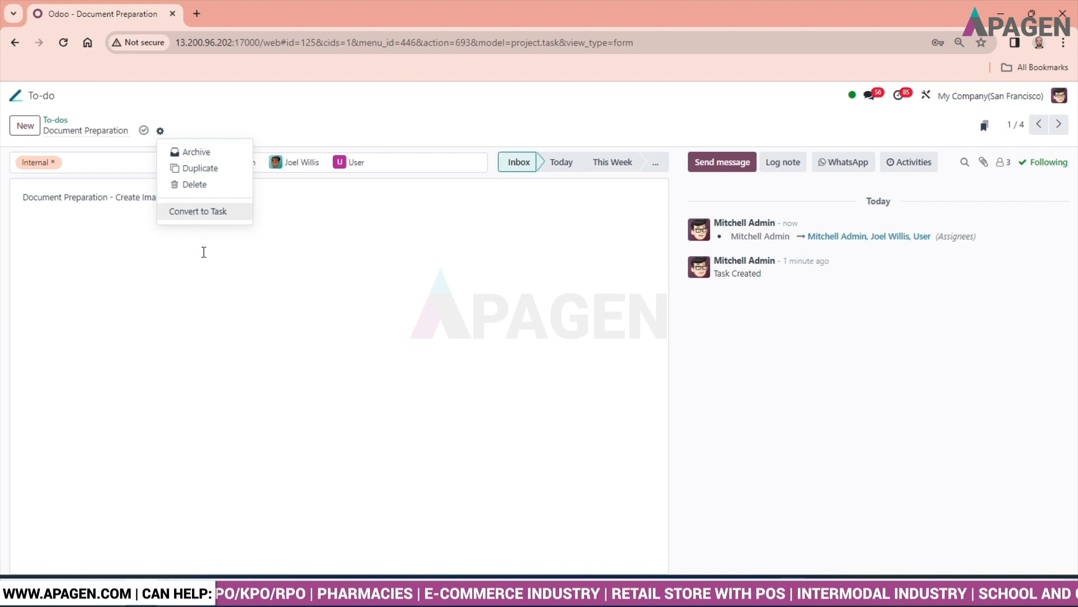
mouse_move(200, 168)
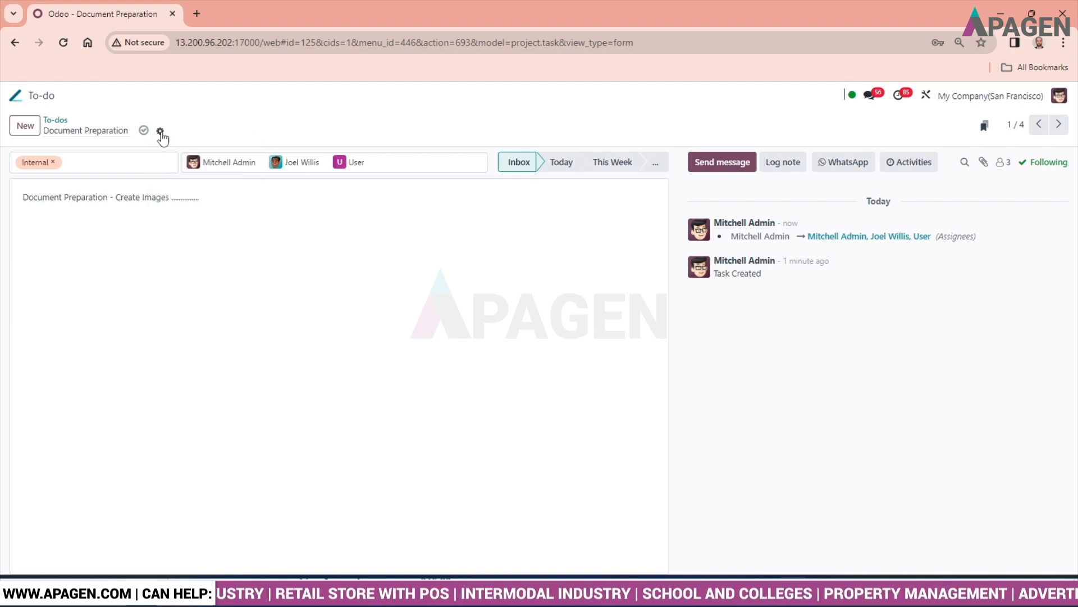
- Convert the Document Preparation to-do into a task in Project_New
click(161, 131)
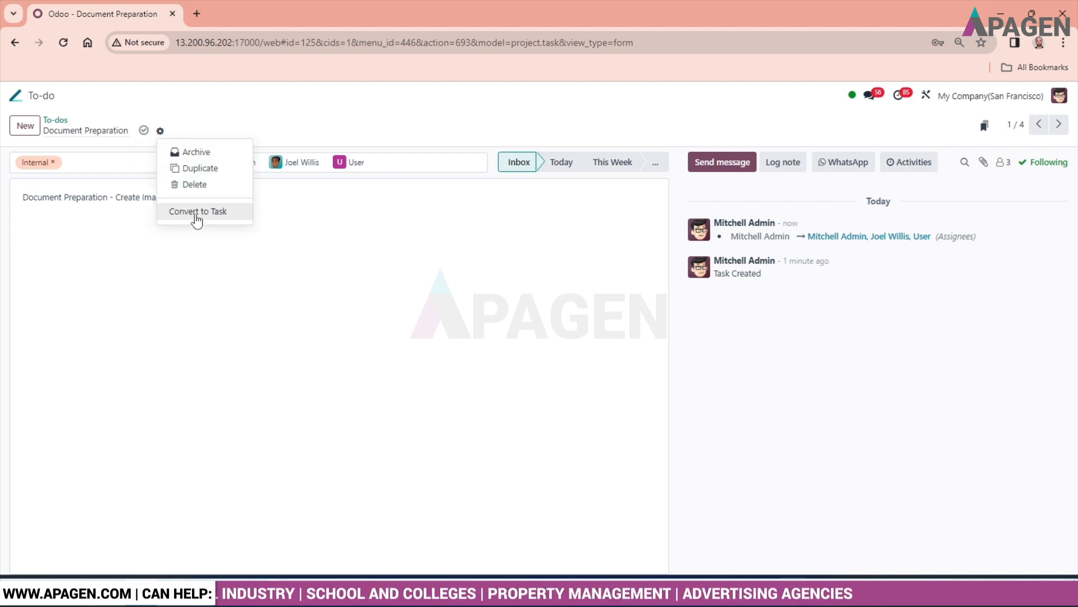
click(197, 211)
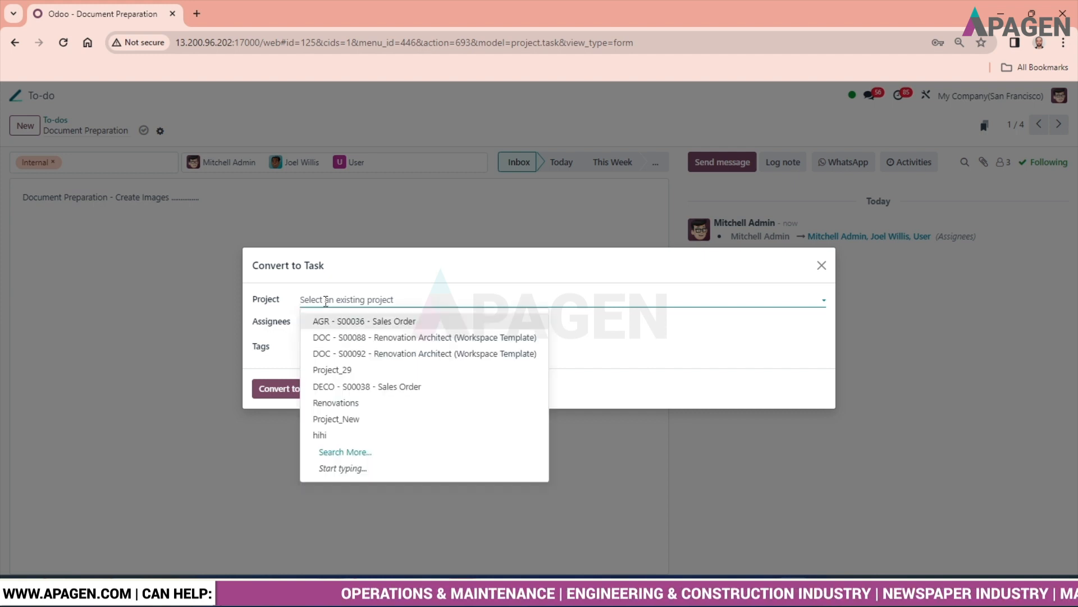
mouse_move(371, 337)
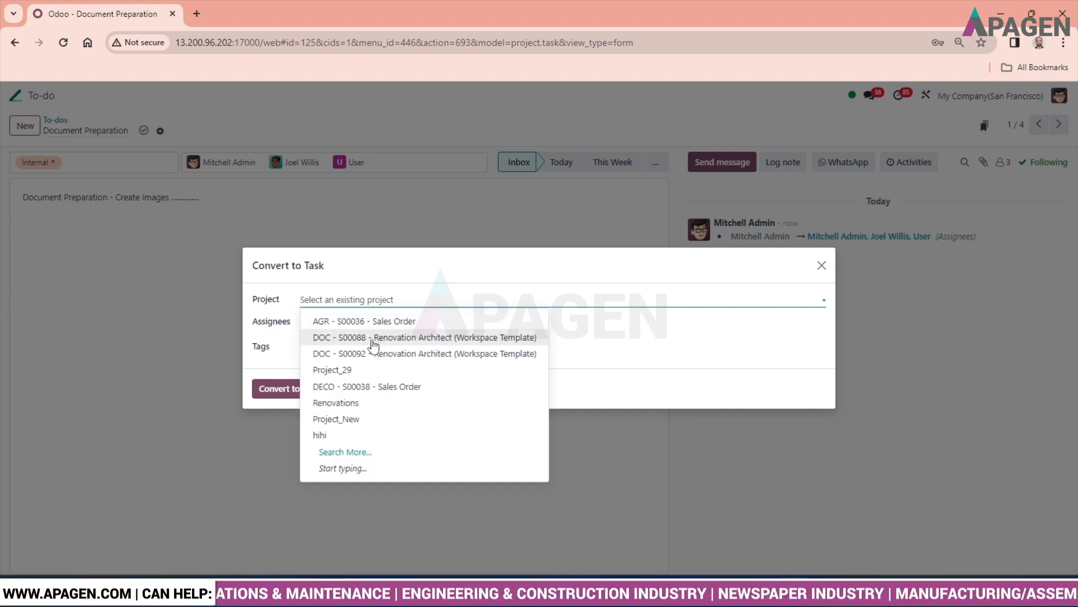
mouse_move(379, 342)
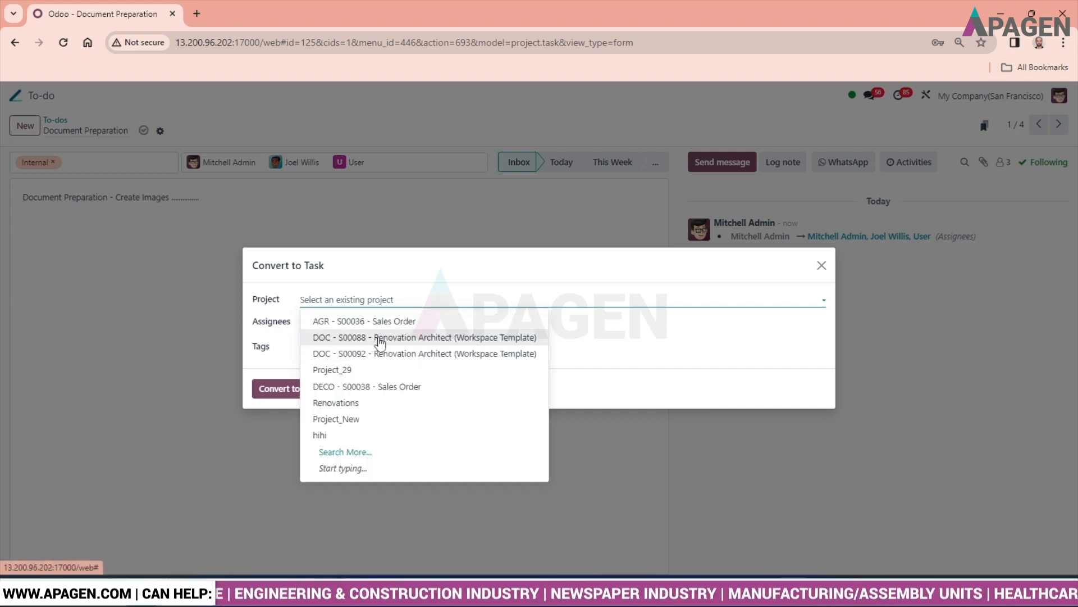
mouse_move(352, 422)
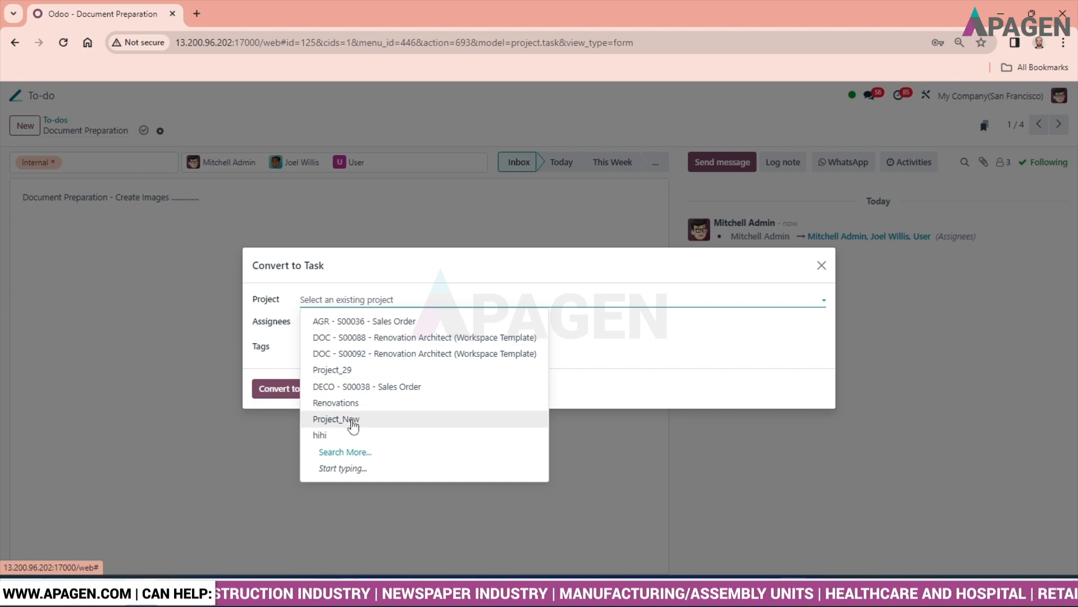
click(336, 419)
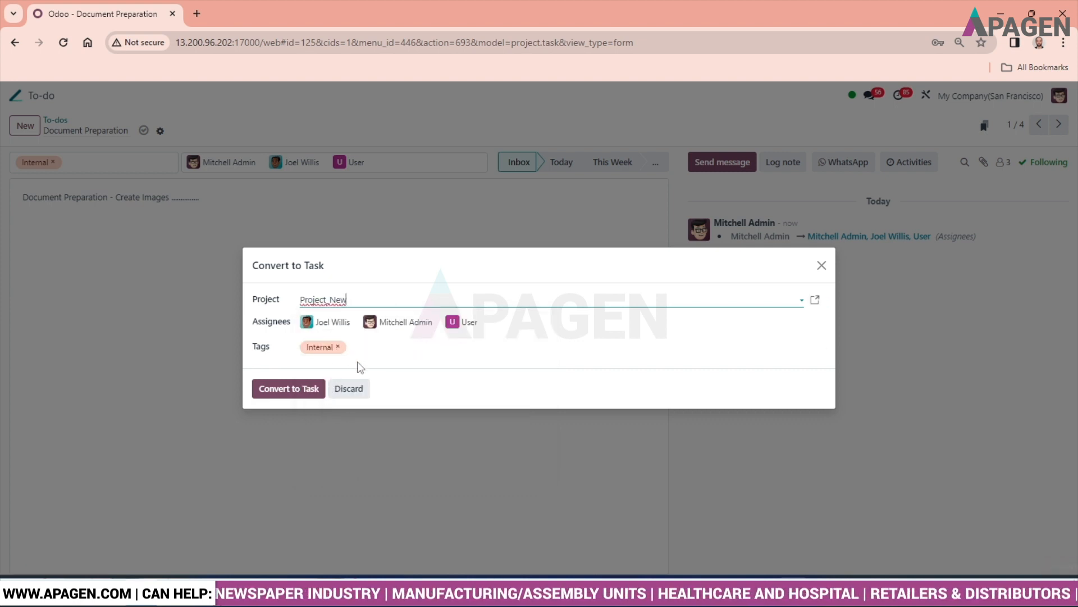
mouse_move(469, 321)
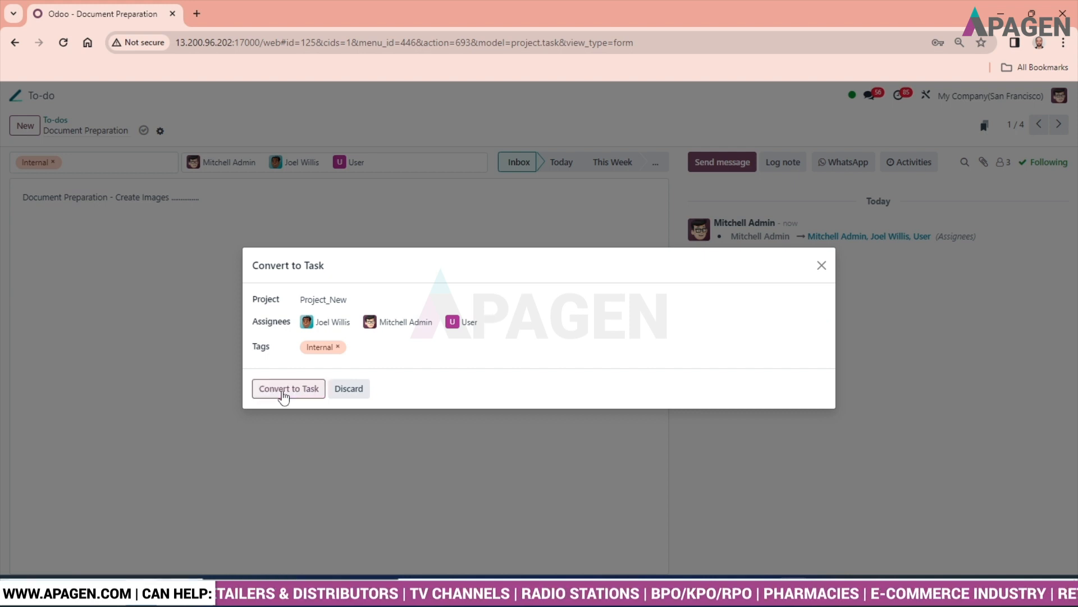
click(288, 388)
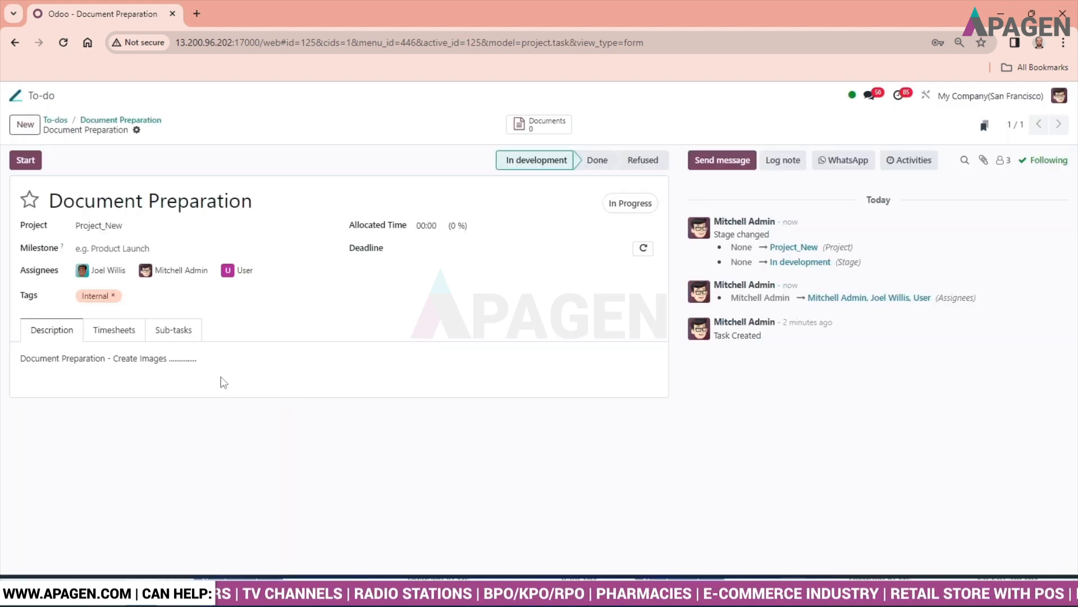
mouse_move(162, 316)
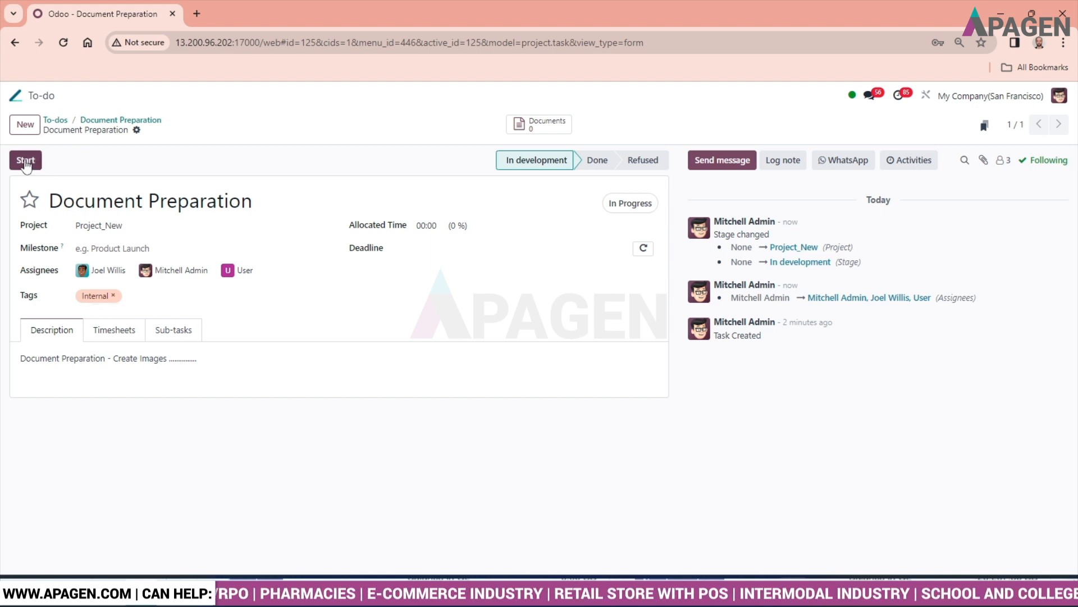
mouse_move(432, 351)
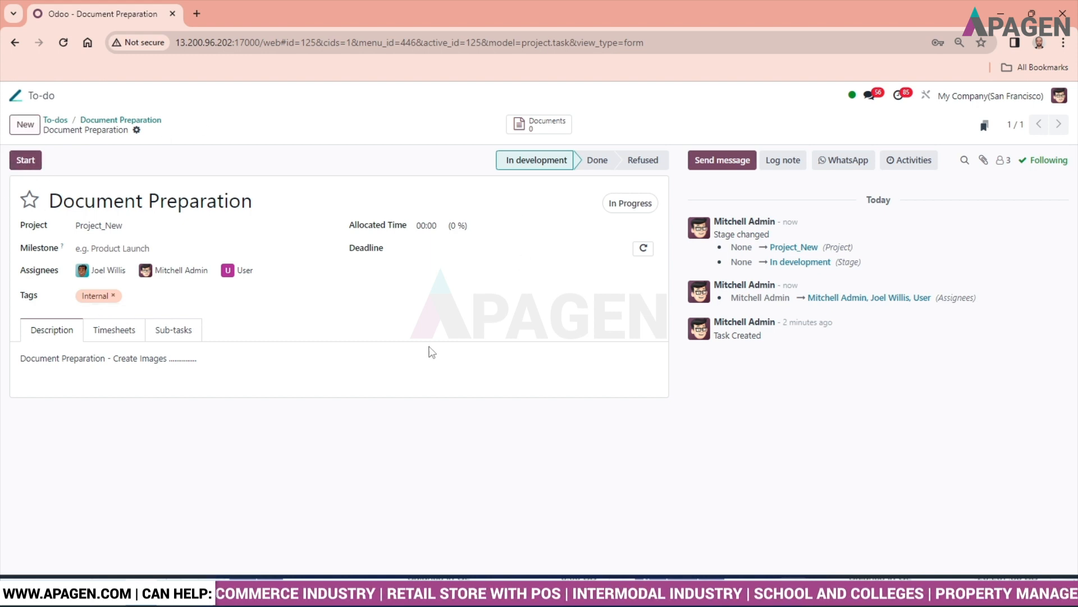
- Star the Document Preparation task to set Priority: High
click(179, 210)
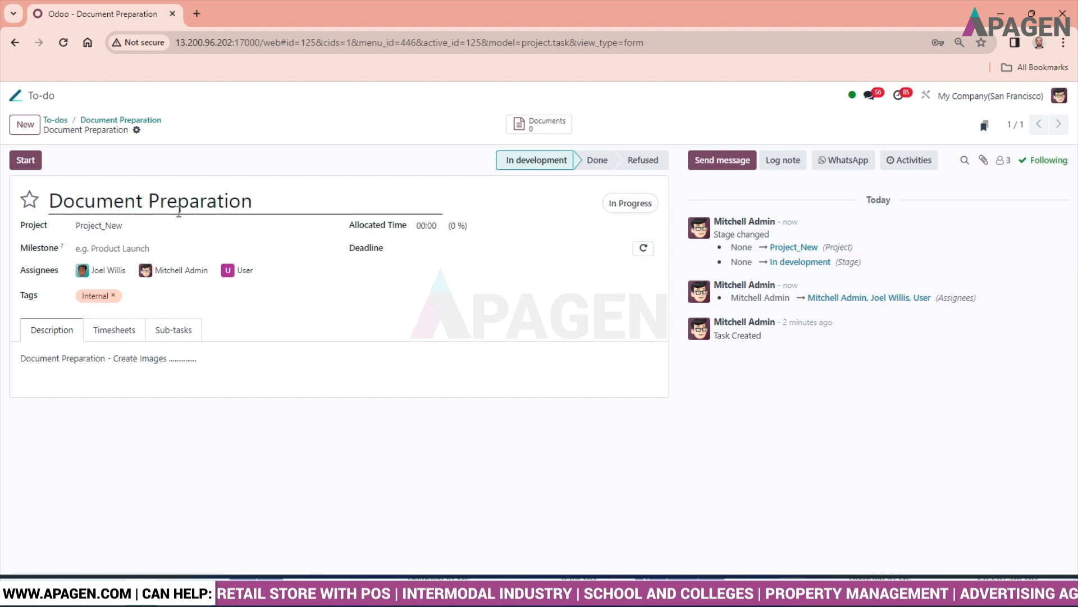
mouse_move(41, 211)
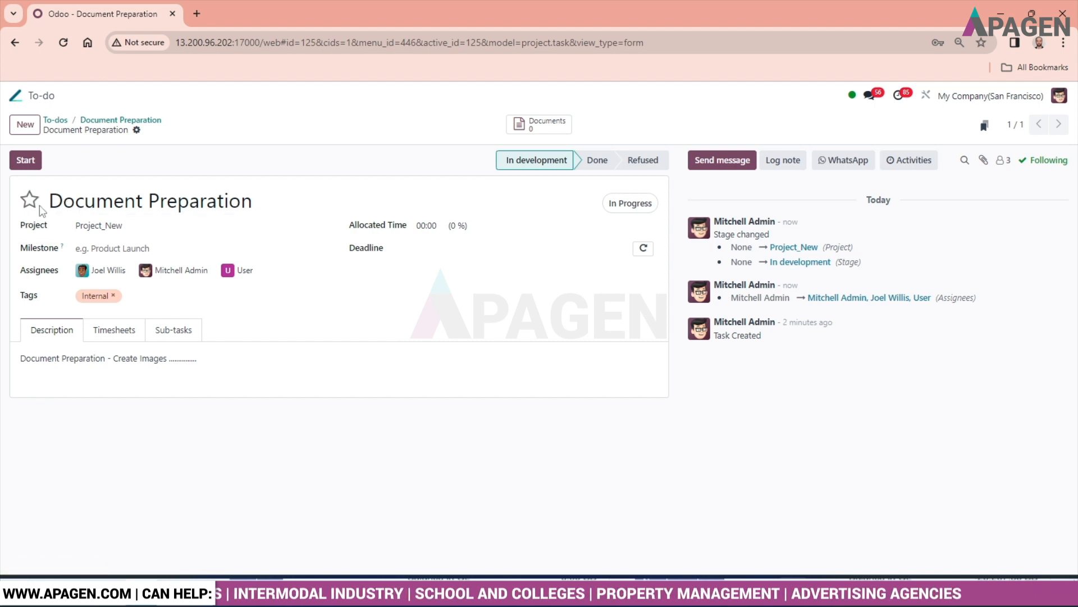
click(29, 200)
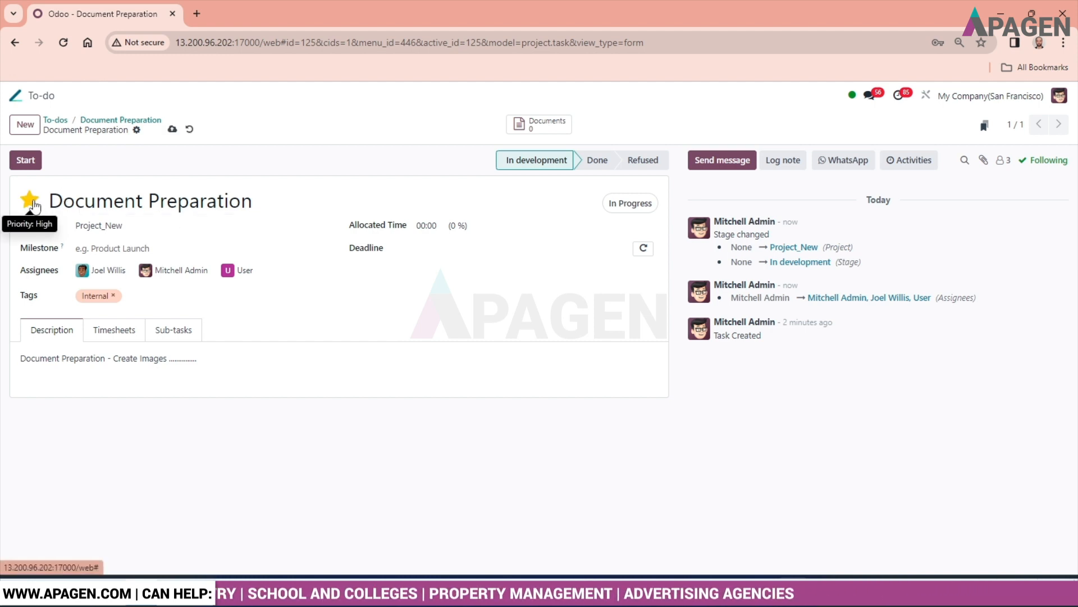
click(29, 200)
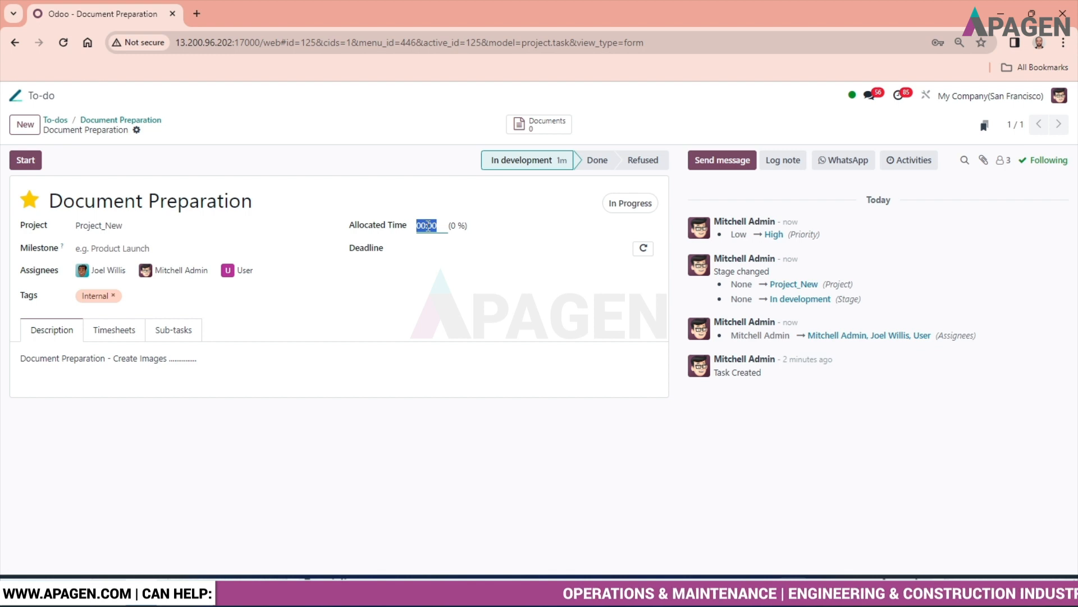
- Enter 40 hours as the task's allocated time
text(40)
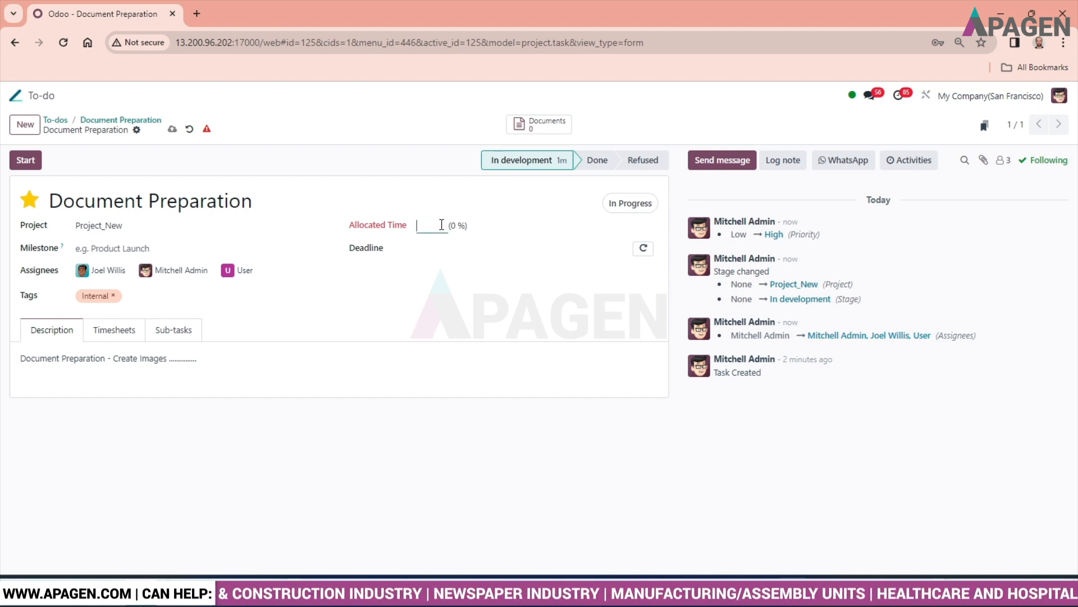
text(40:00)
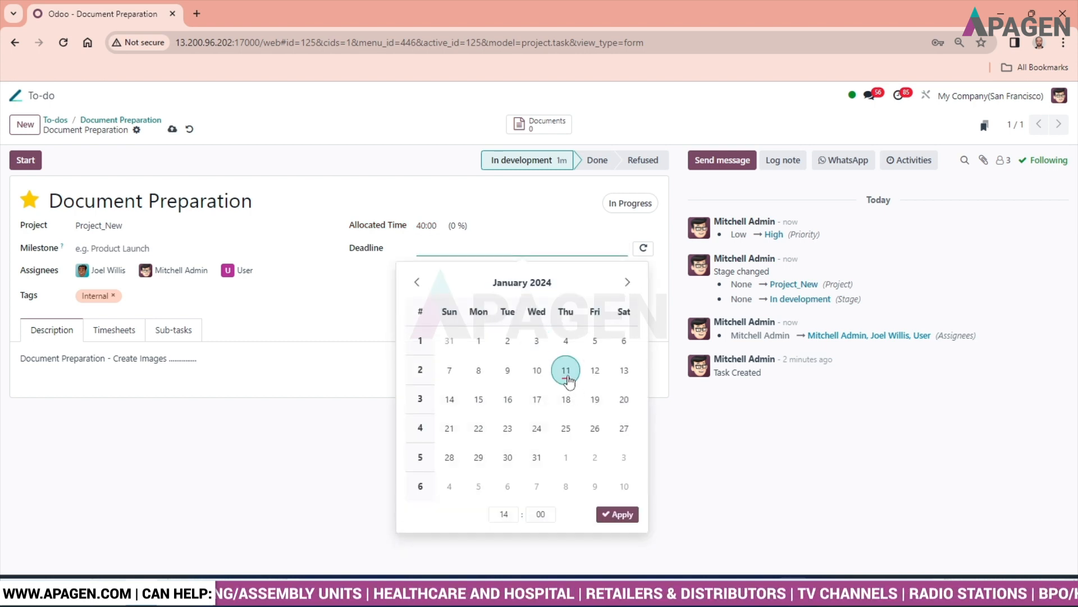
- Set the planned date range from January 11 to January 18, 2024
click(566, 370)
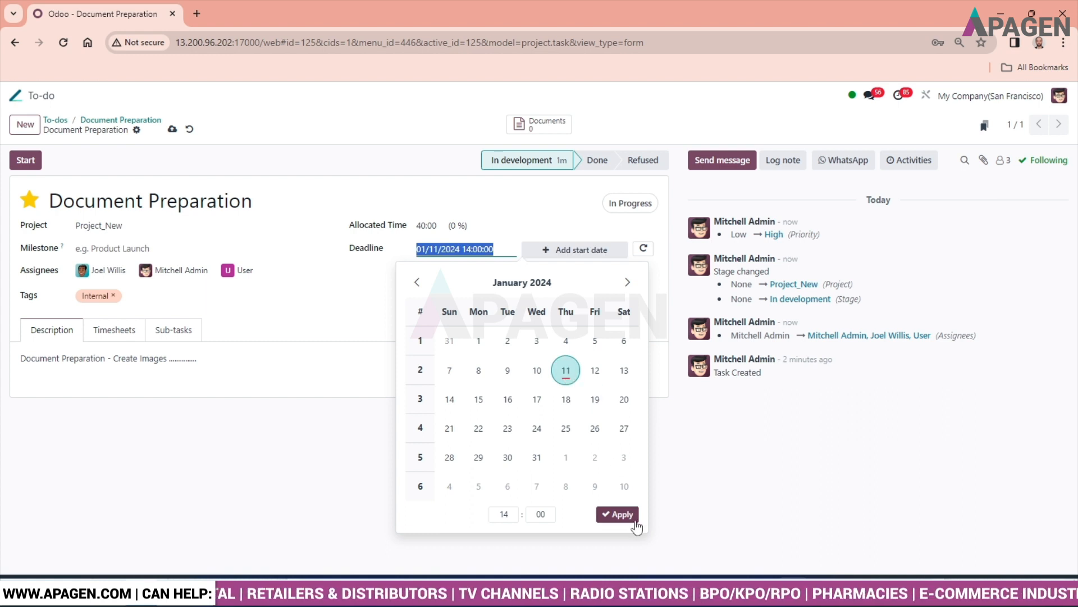
click(616, 514)
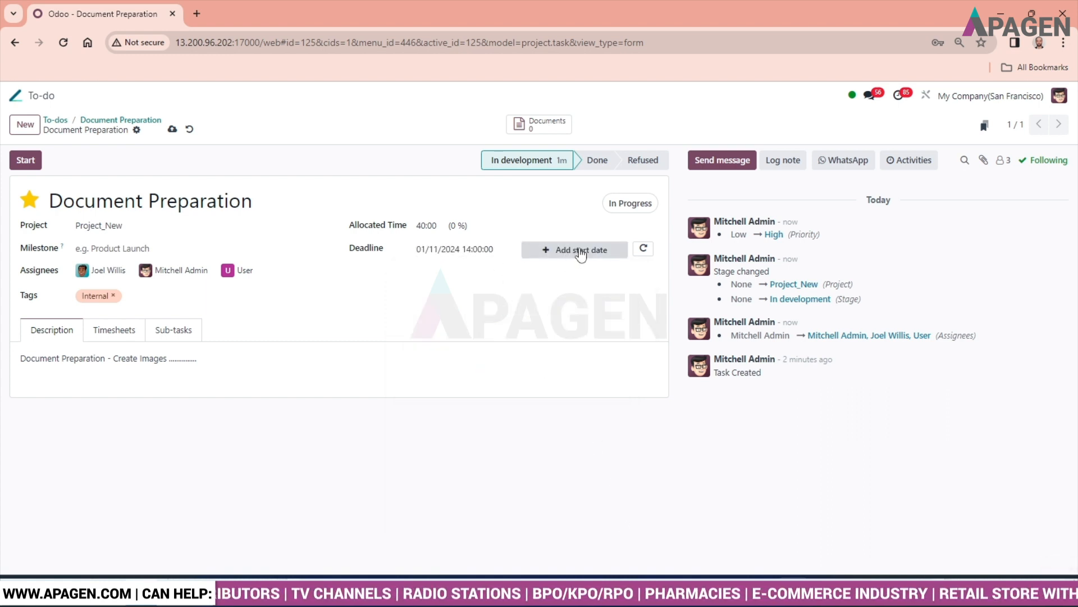
click(574, 249)
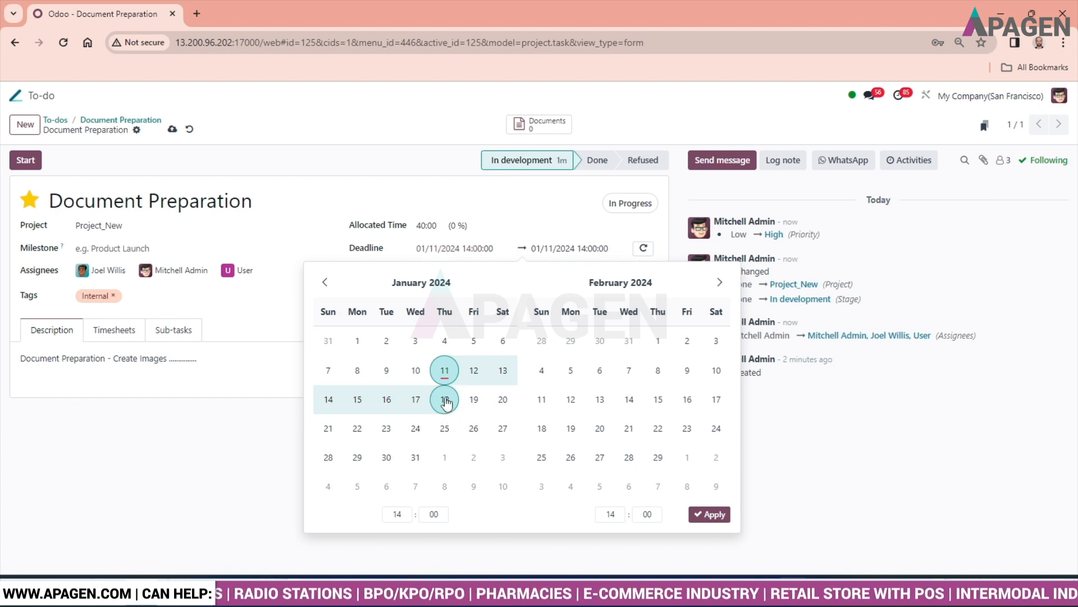
click(444, 399)
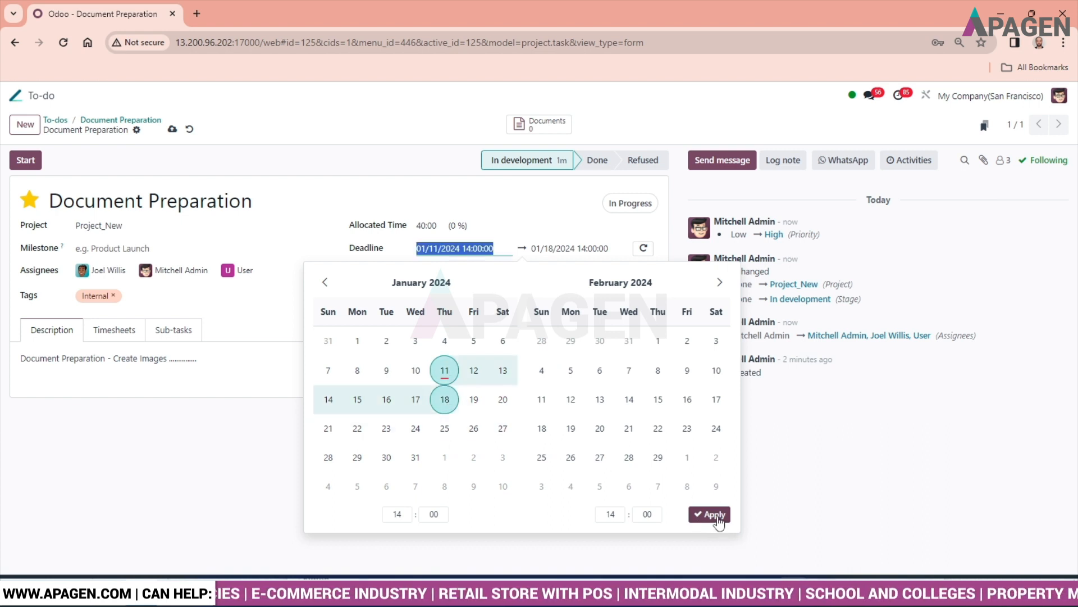
click(709, 515)
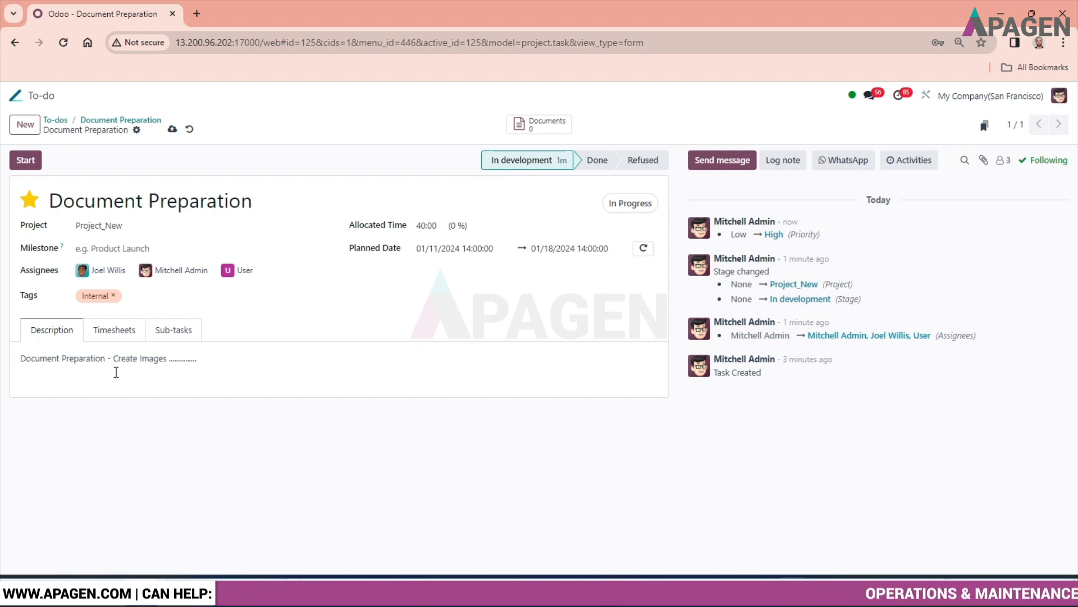
mouse_move(113, 346)
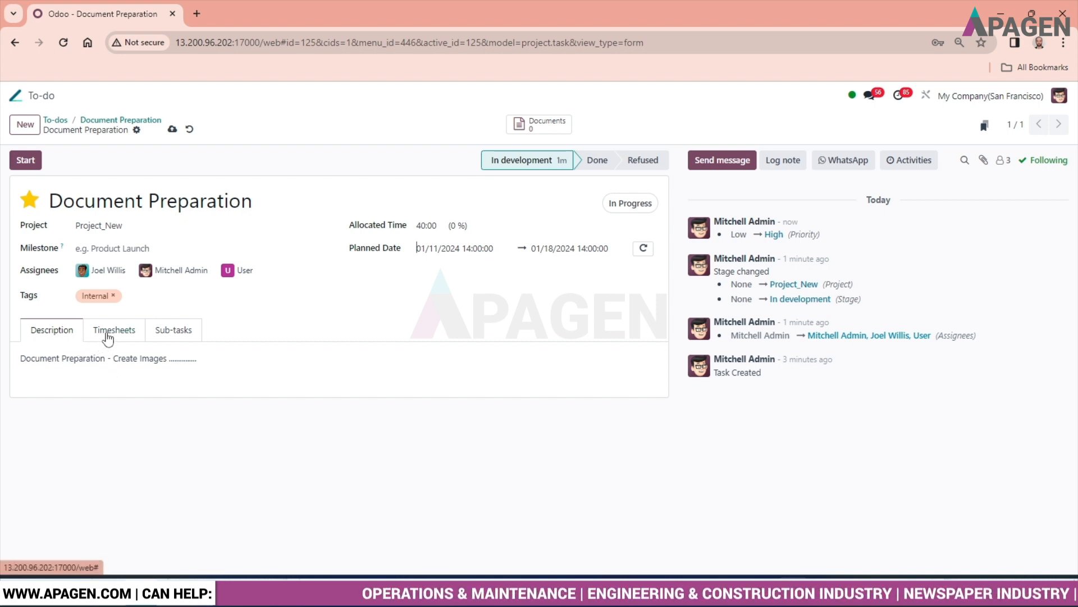
- Show the task's Timesheets tab, empty with 00:00 spent and 40:00 remaining
click(114, 329)
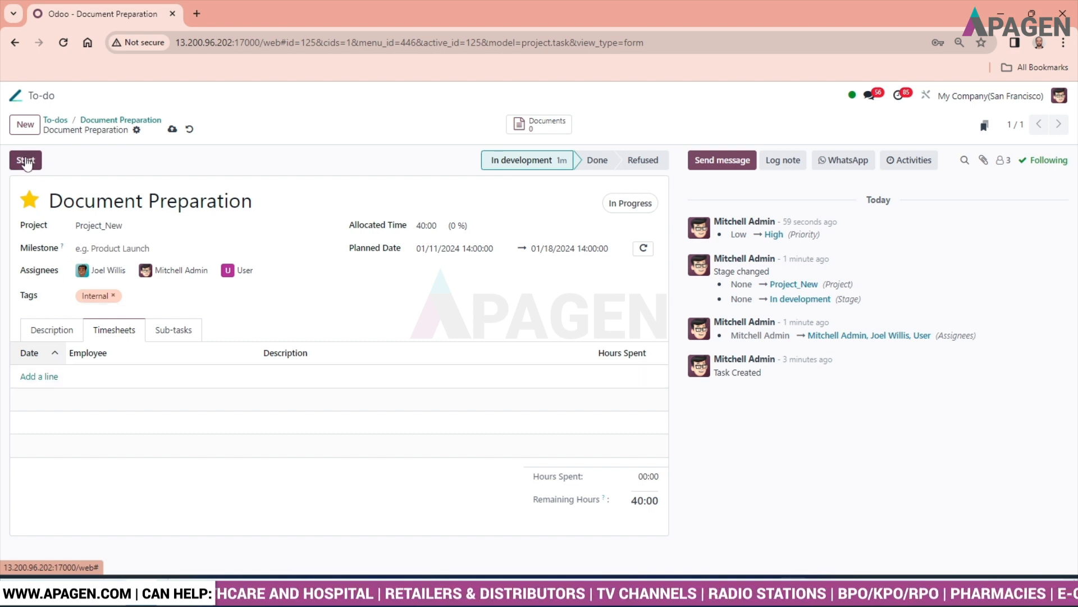
- Start the task timer and log an 08:00 'working on document' timesheet line
click(25, 160)
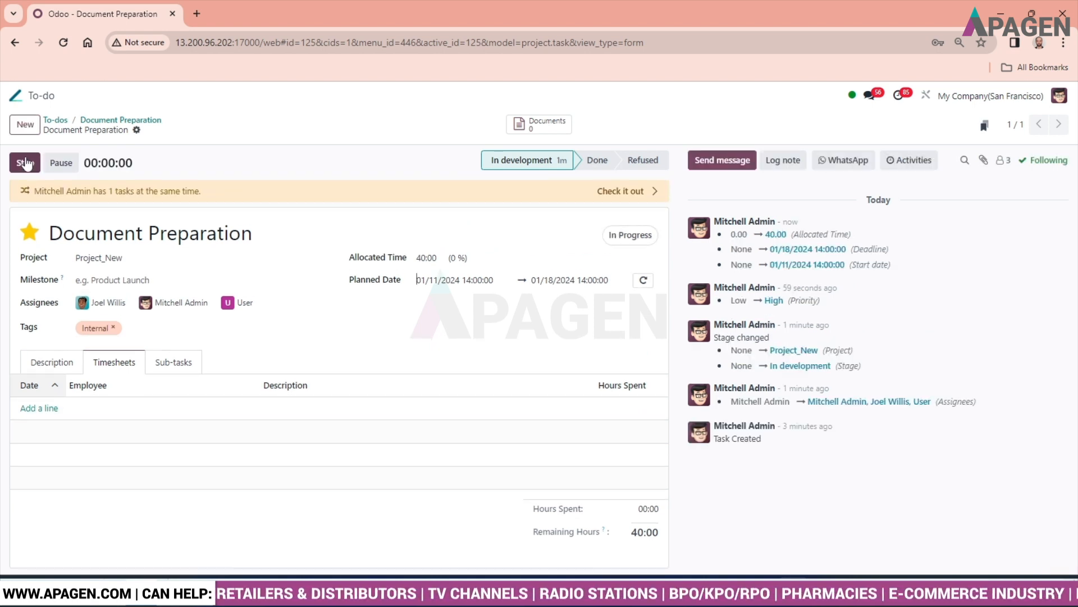
click(25, 162)
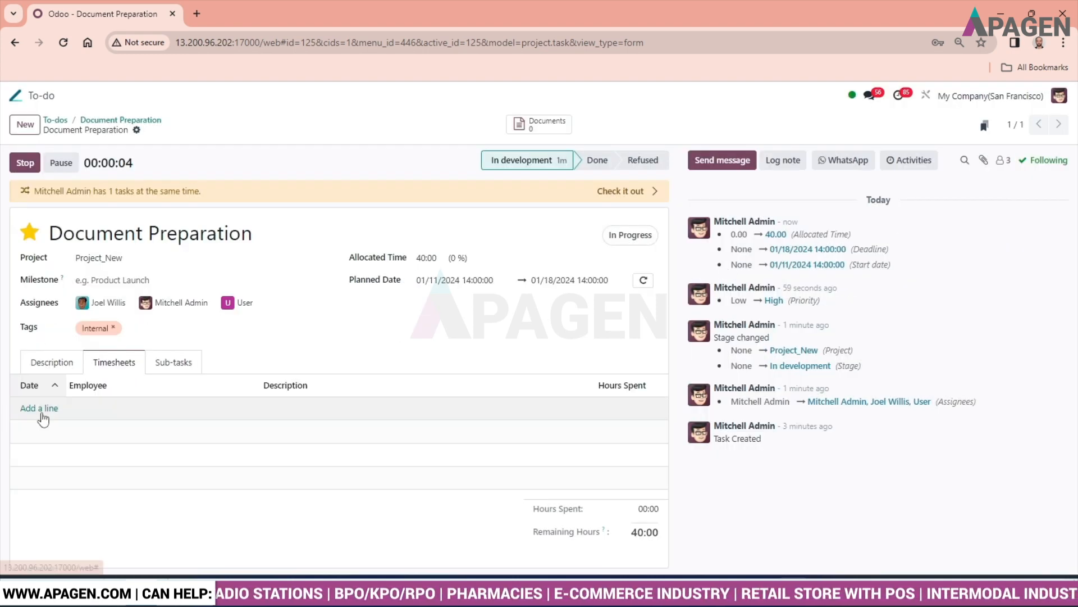
click(39, 408)
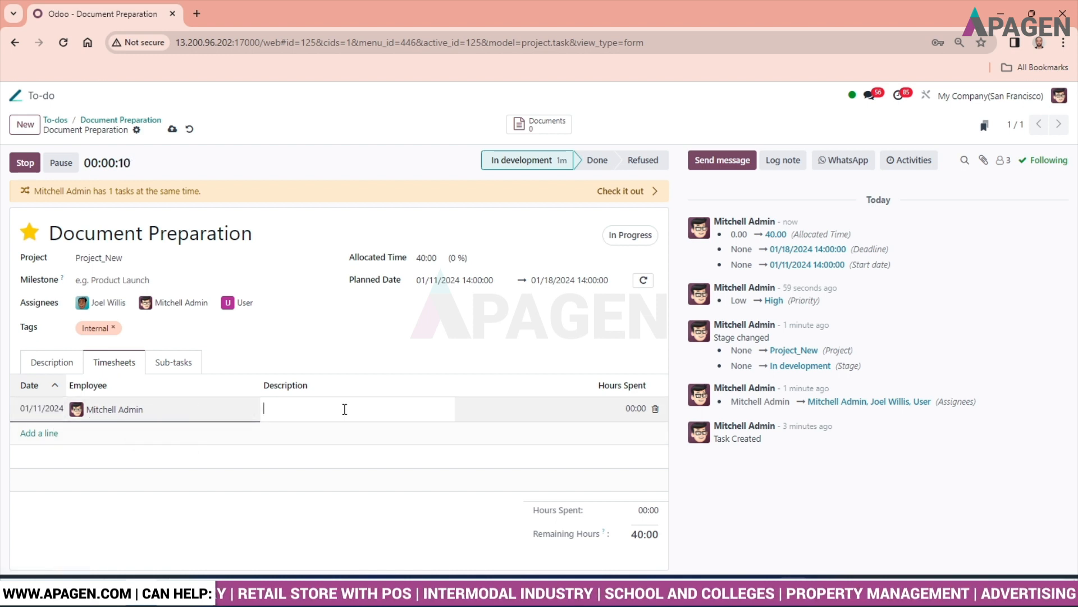
text(worki)
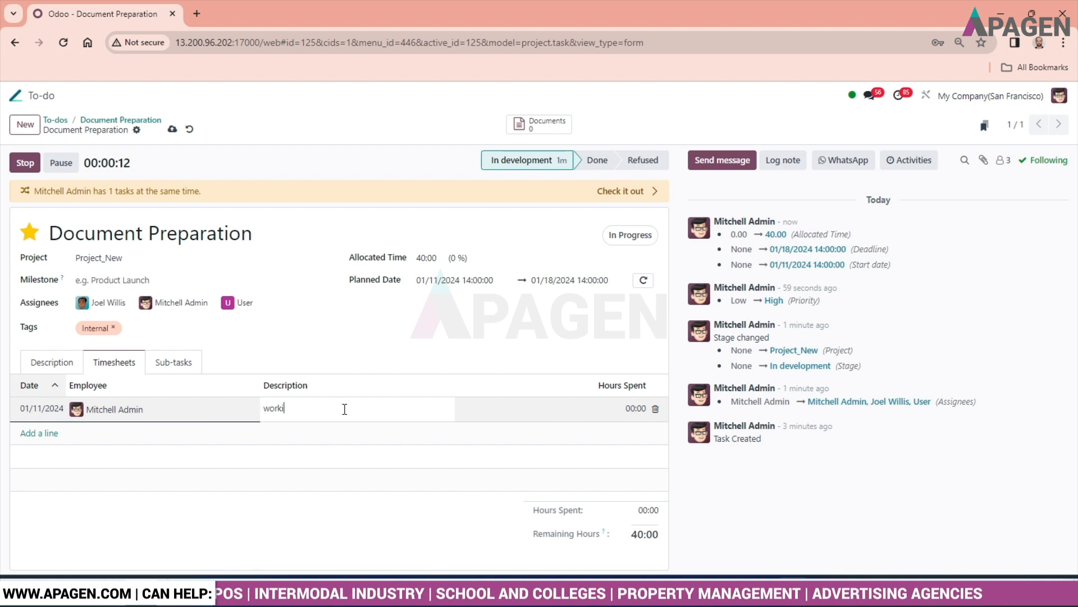
text(ng)
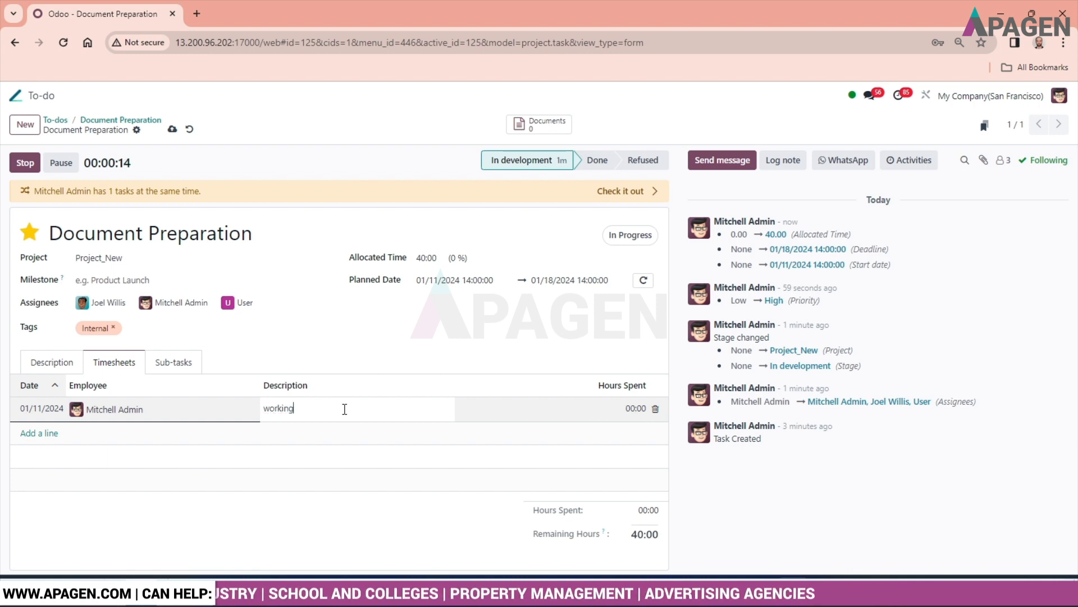
text(on)
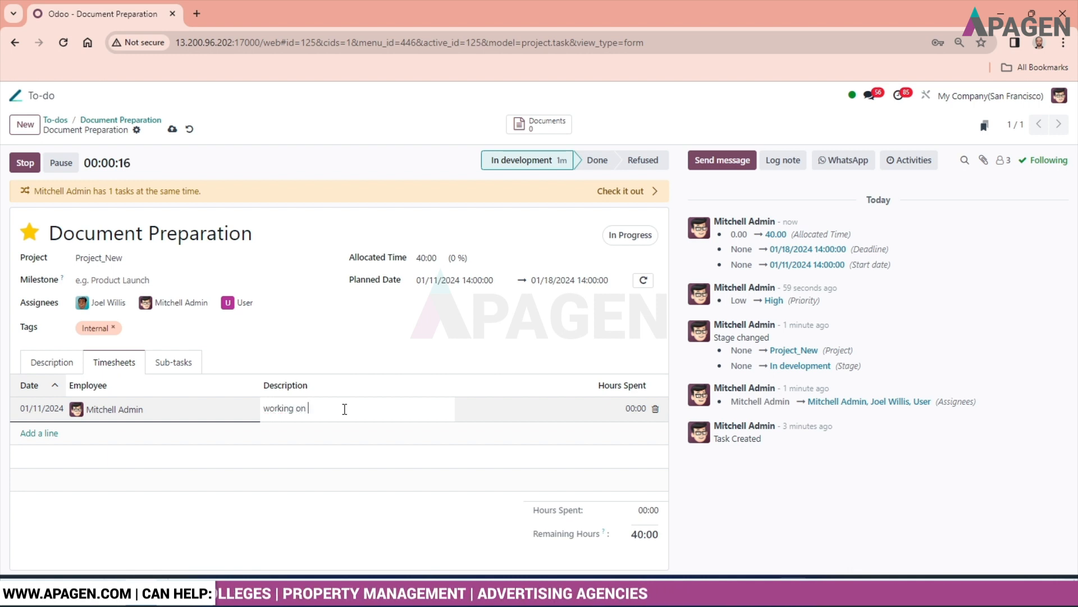
text(cu)
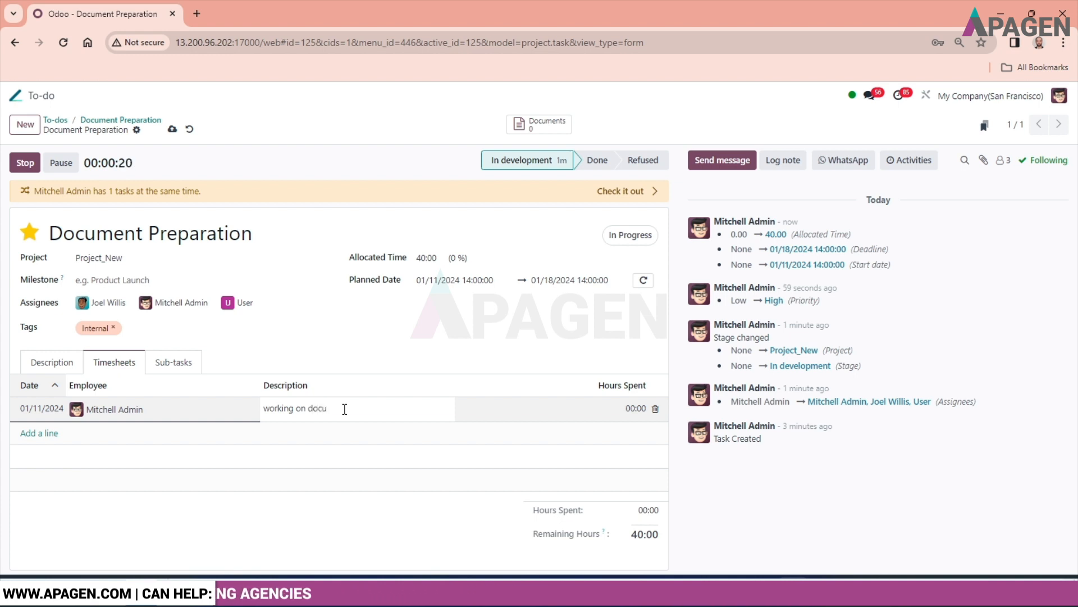
text(ment)
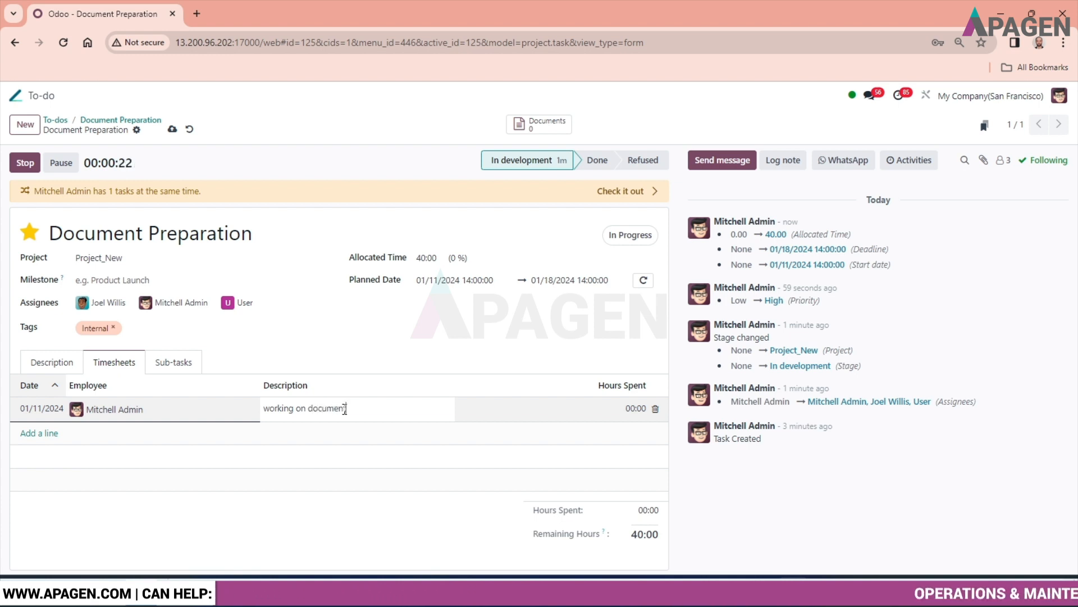
click(635, 407)
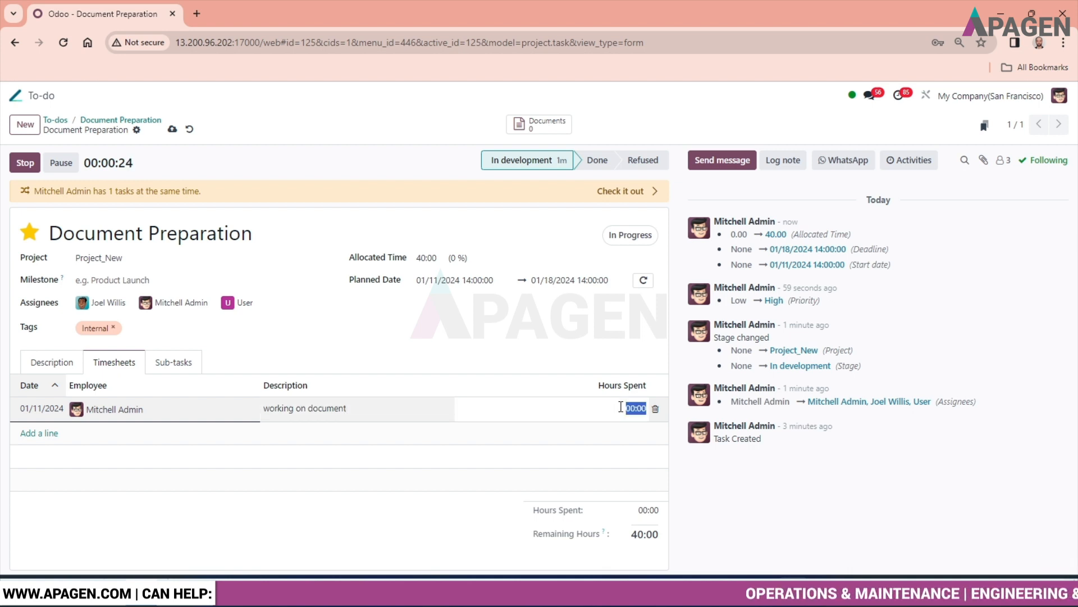
text(08)
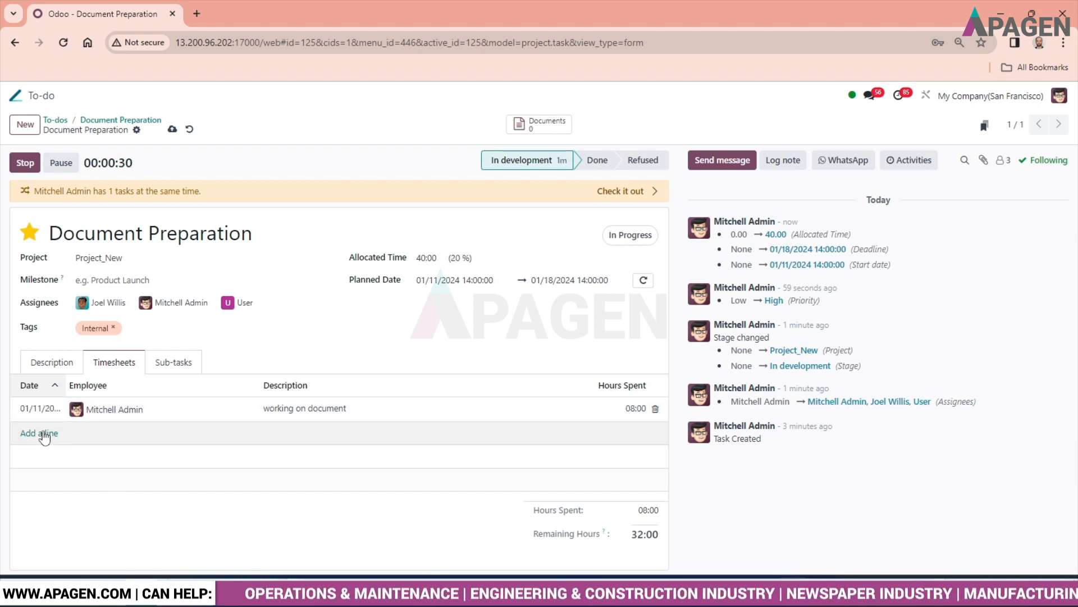
click(39, 433)
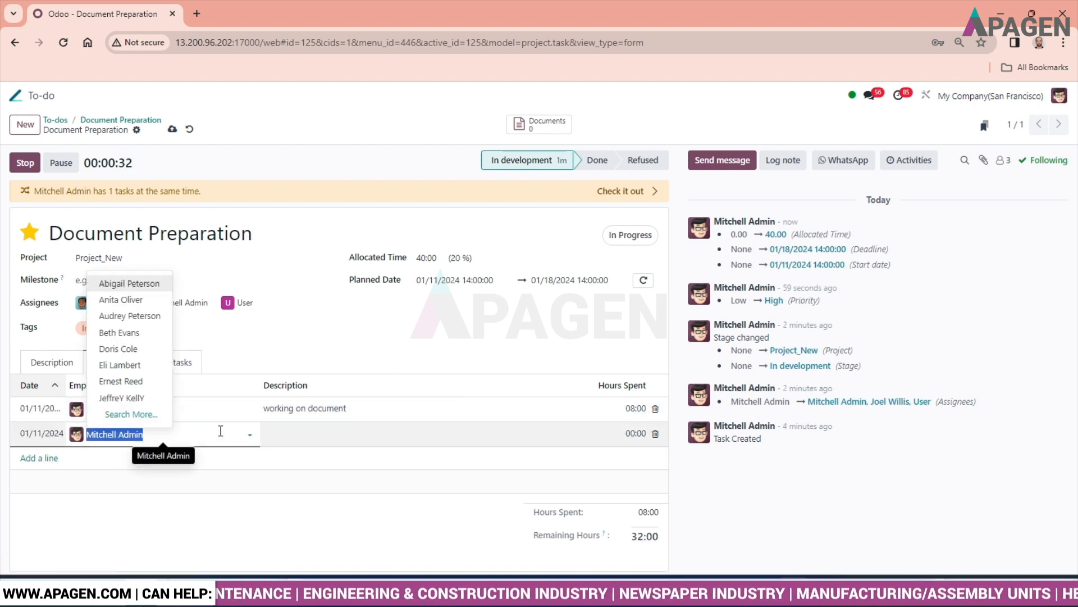
mouse_move(120, 300)
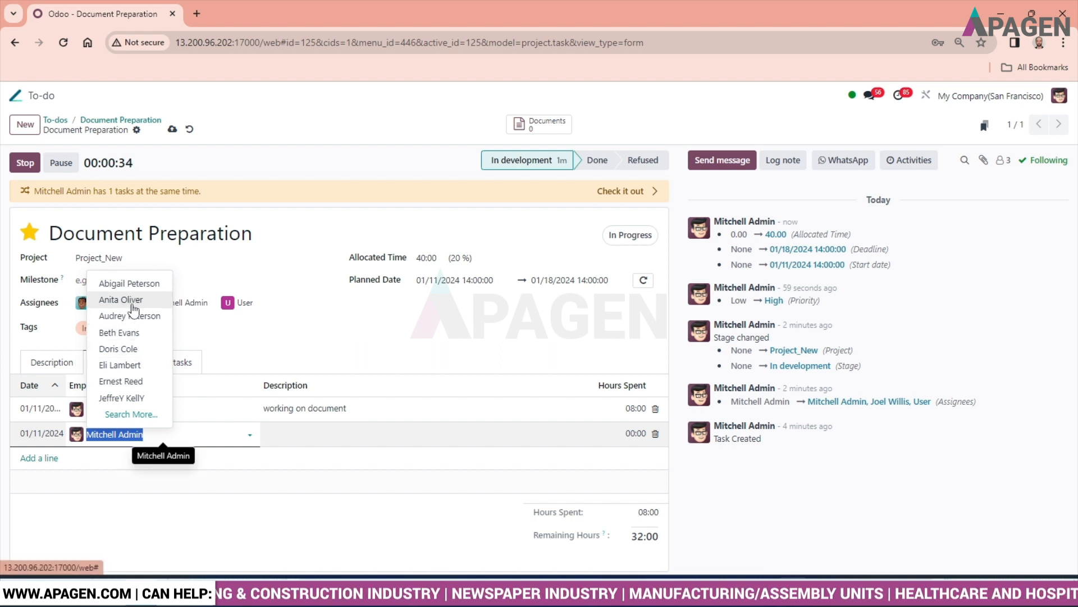
click(120, 299)
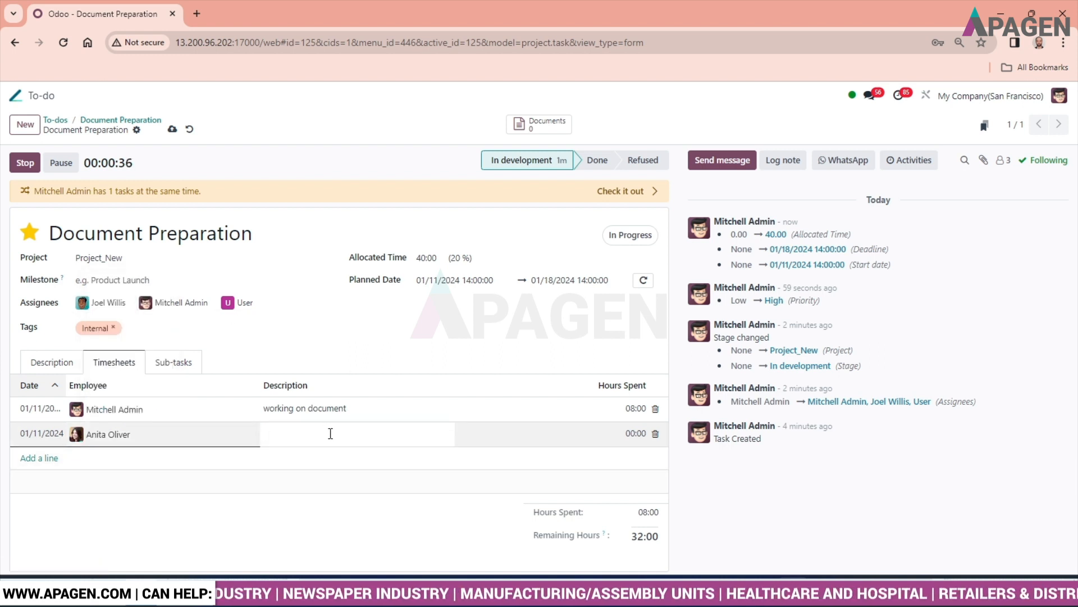
text(...)
click(551, 433)
text(6)
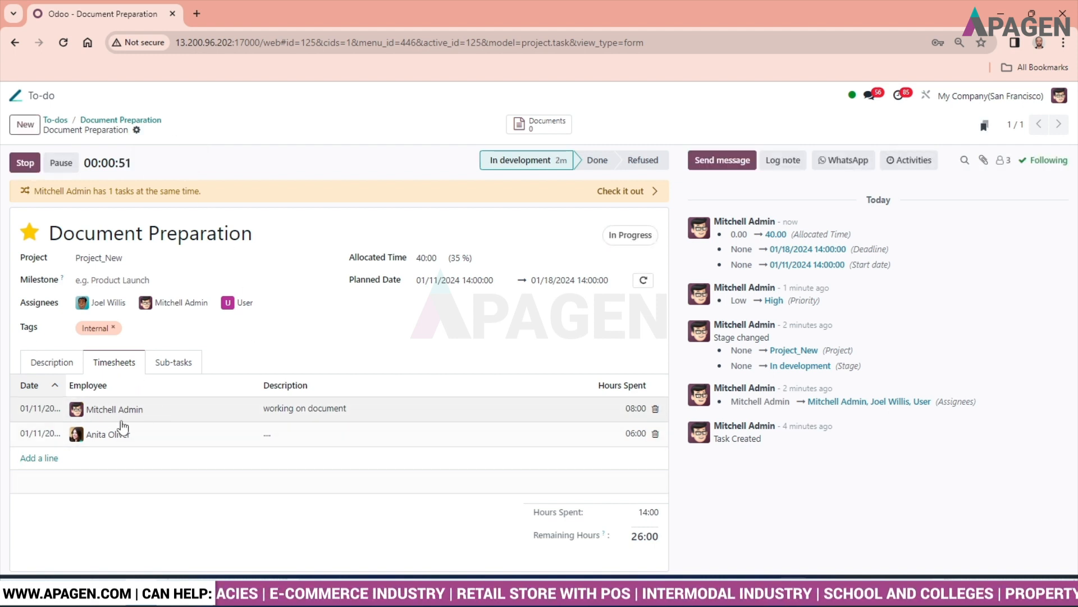
mouse_move(137, 425)
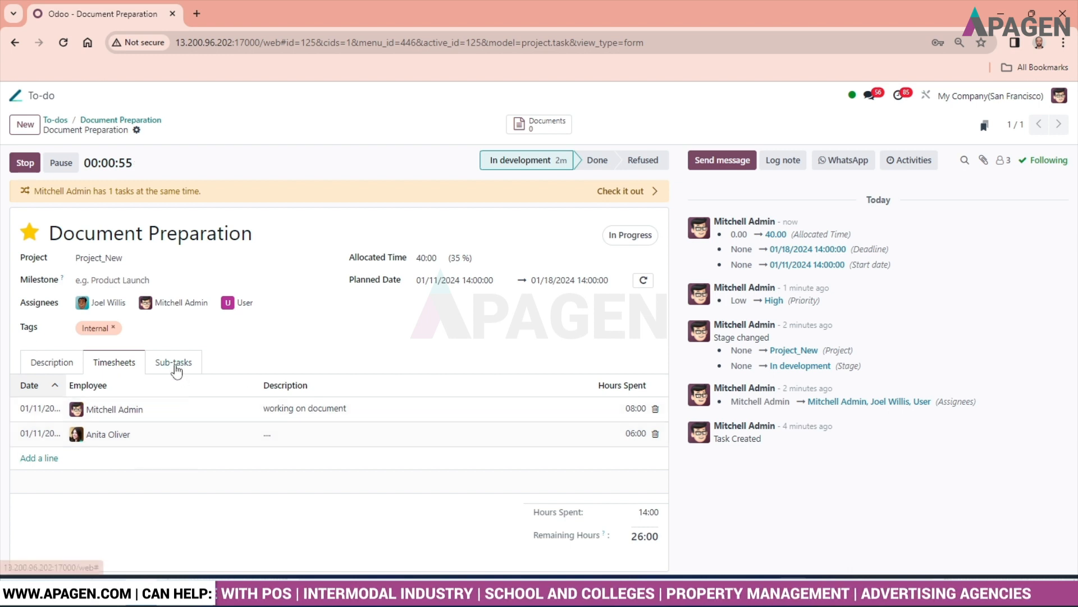
- Add a new sub-task line titled 'Image creation' on the Sub-tasks tab
click(174, 361)
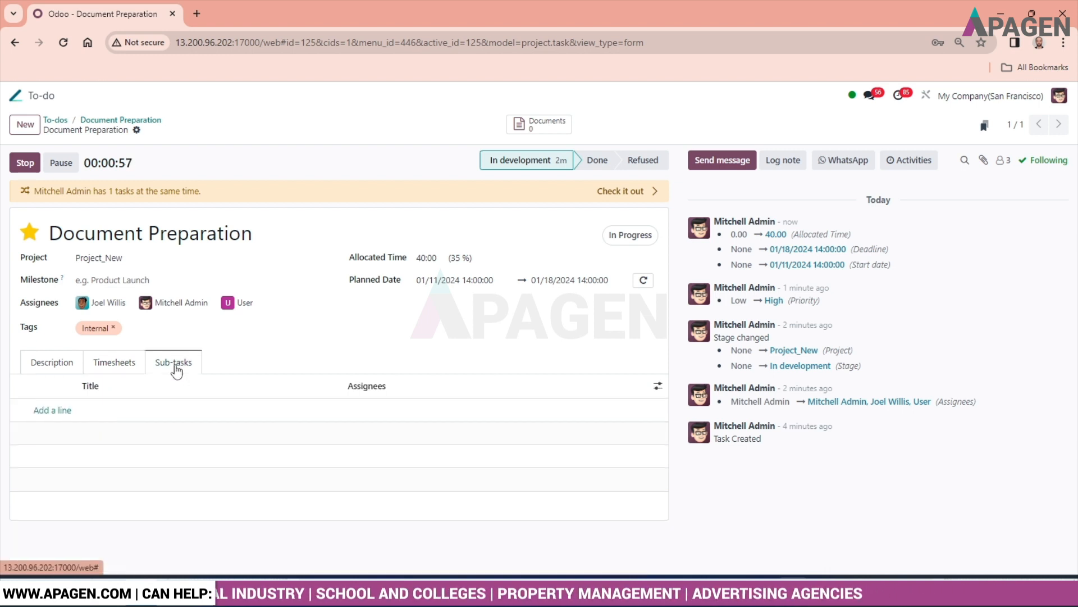
click(52, 410)
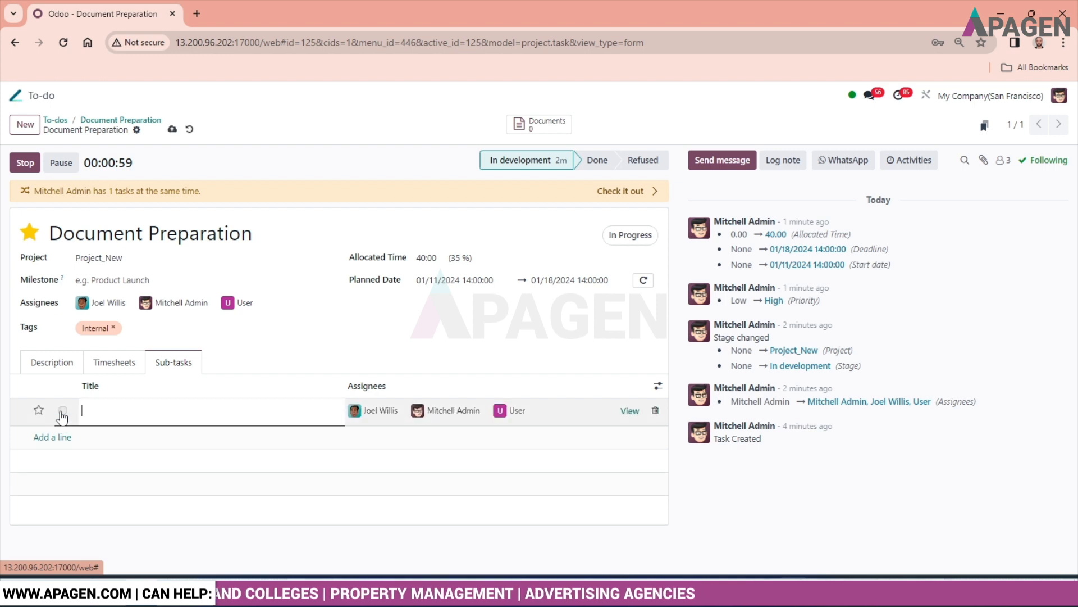
text(Im)
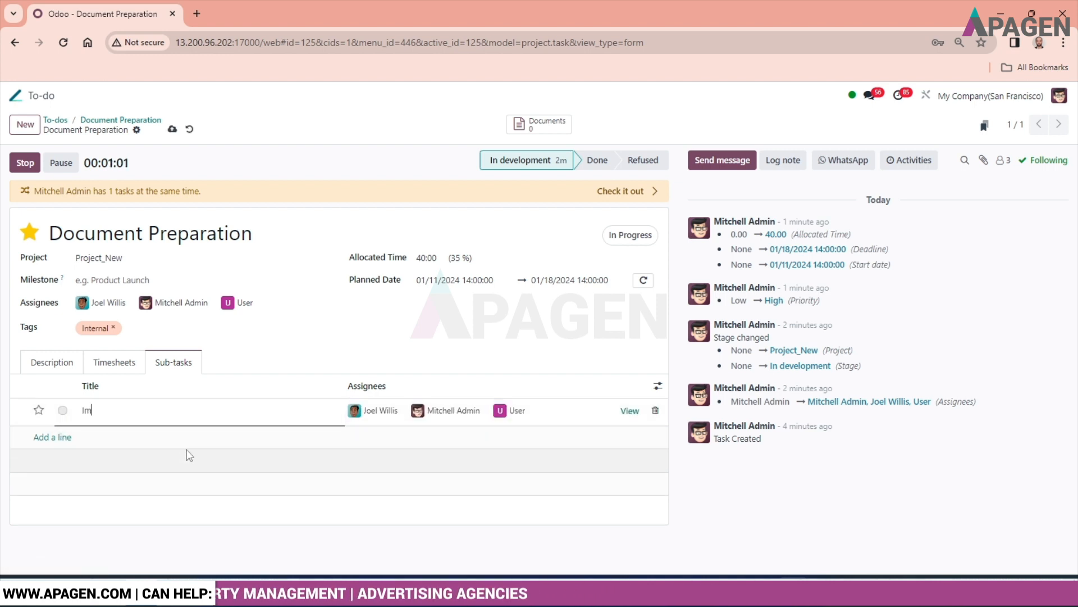
text(ga)
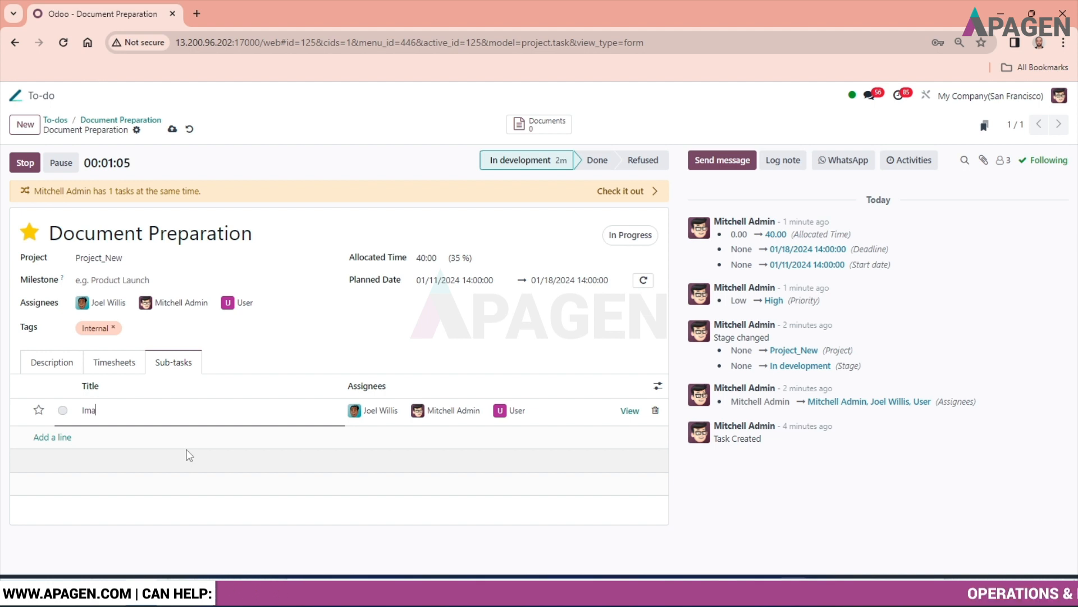
text(ge)
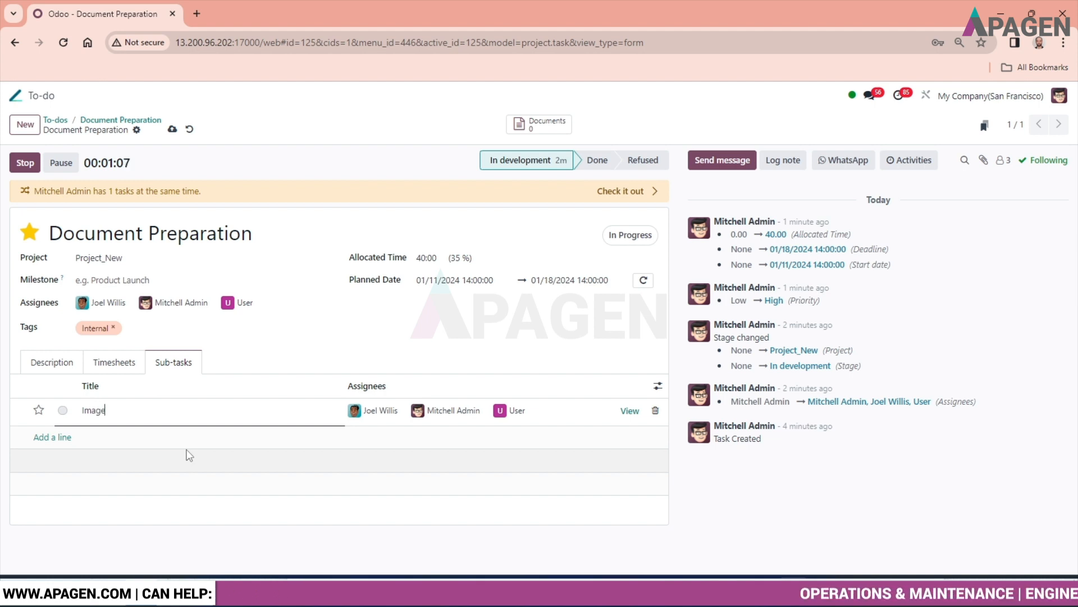
text(cr)
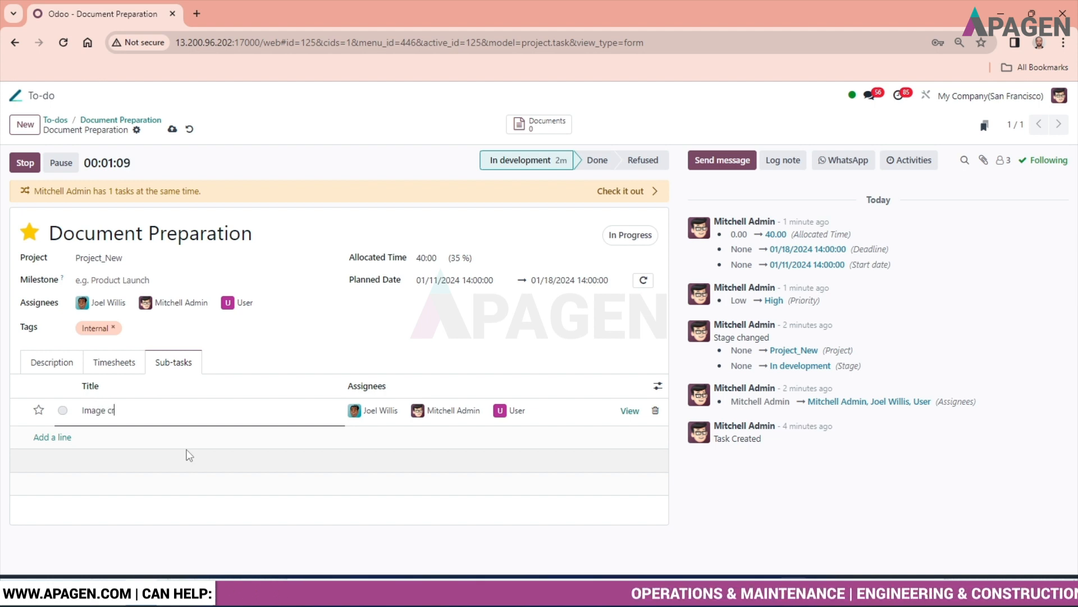
text(eation)
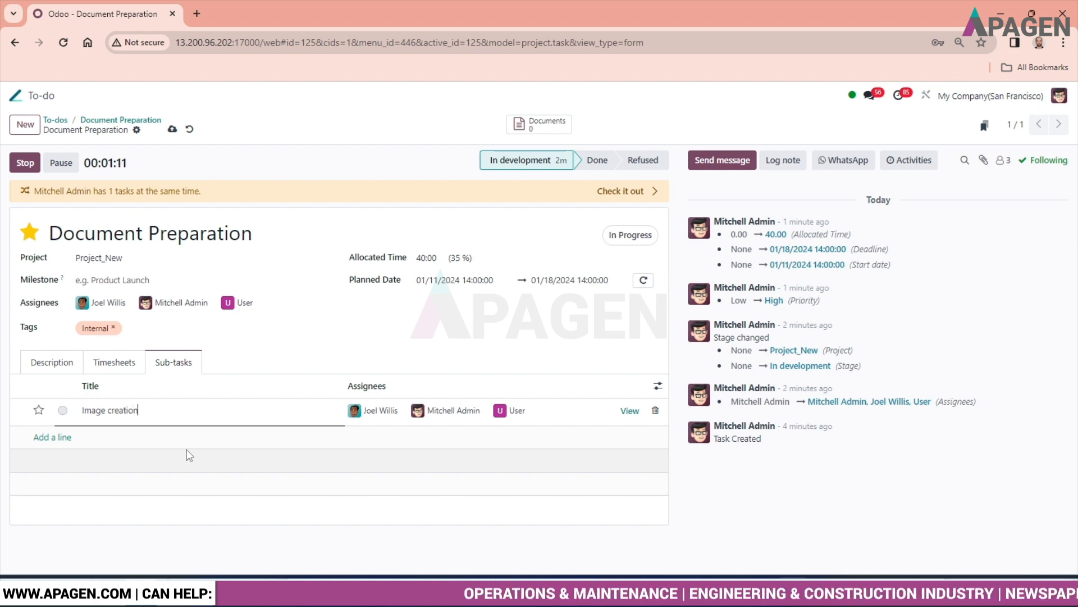
mouse_move(180, 475)
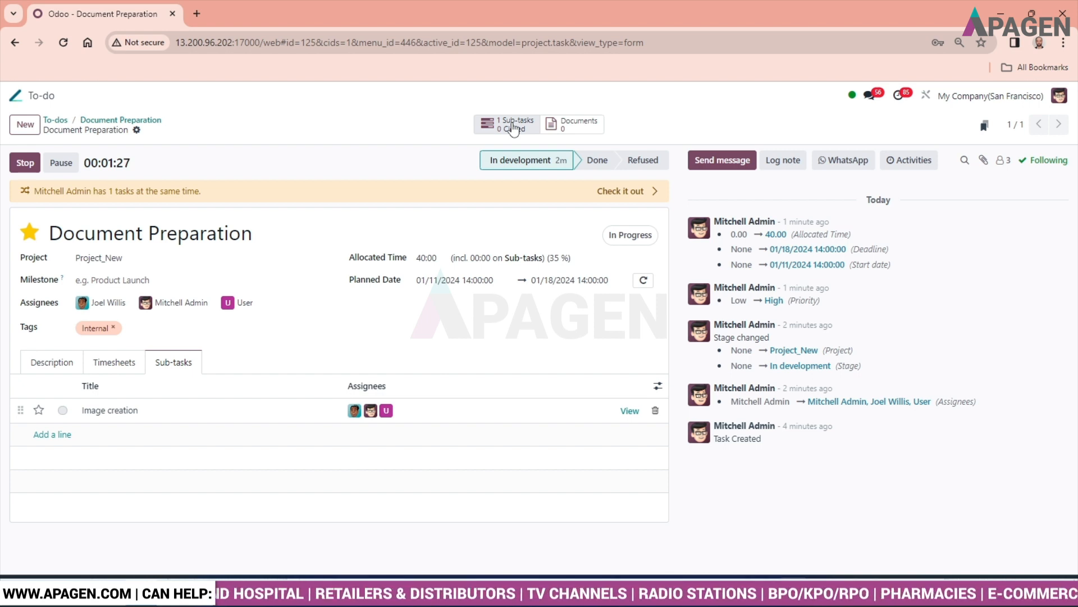
- Open the Sub-tasks list and view the Image creation sub-task row
click(509, 124)
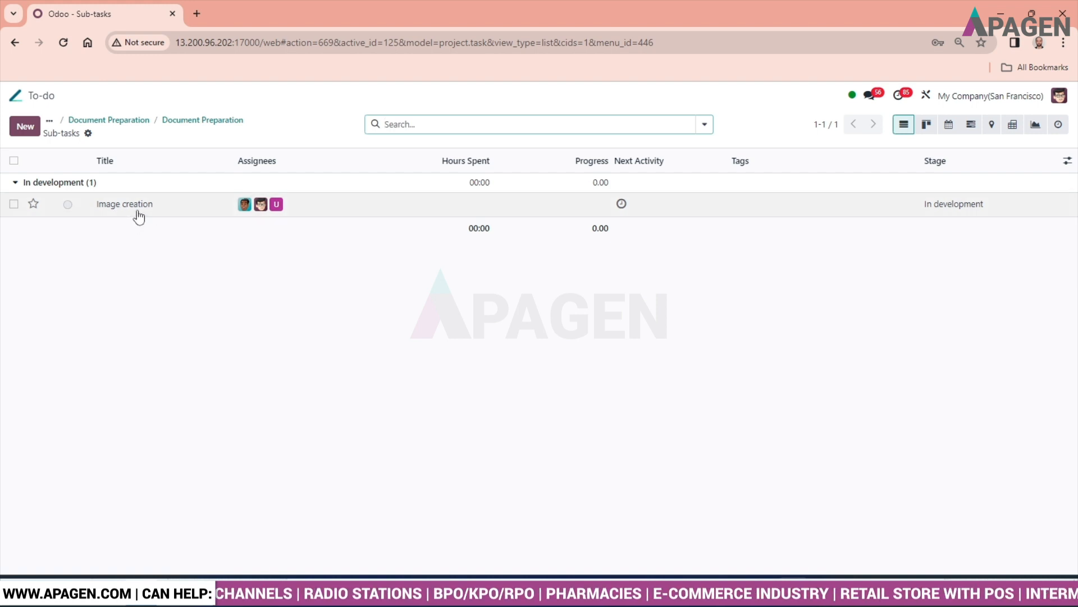
click(125, 203)
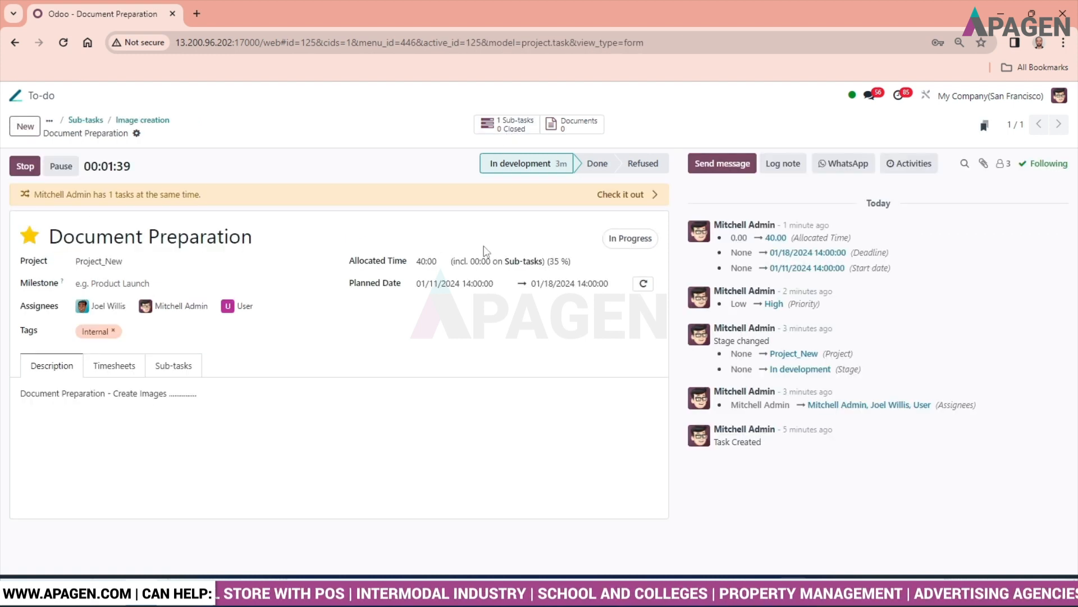
mouse_move(592, 128)
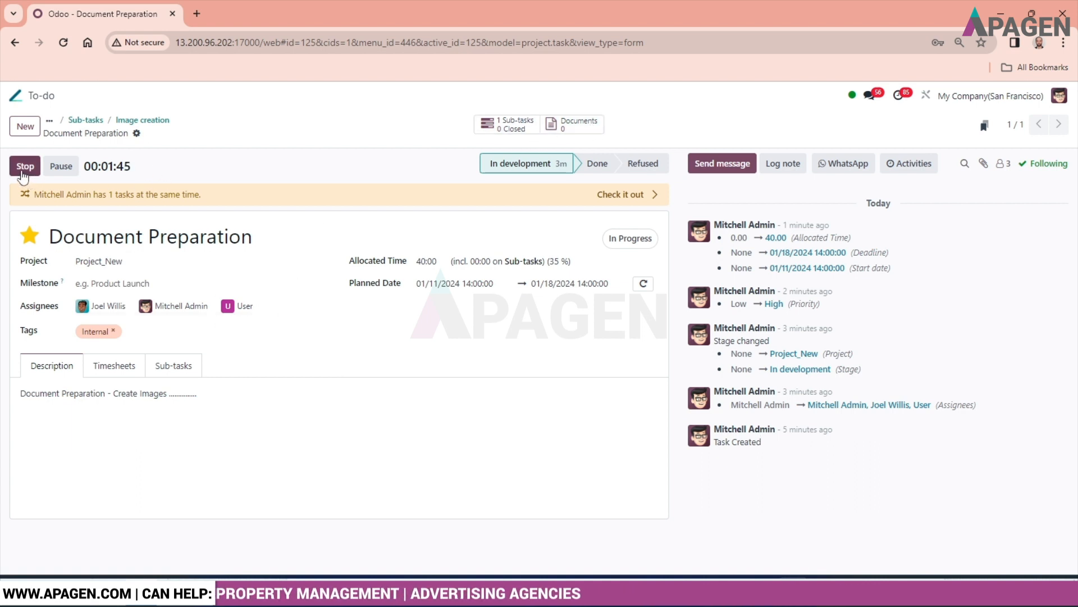
- Stop the timer and save 4 hours spent with the note 'test'
click(25, 166)
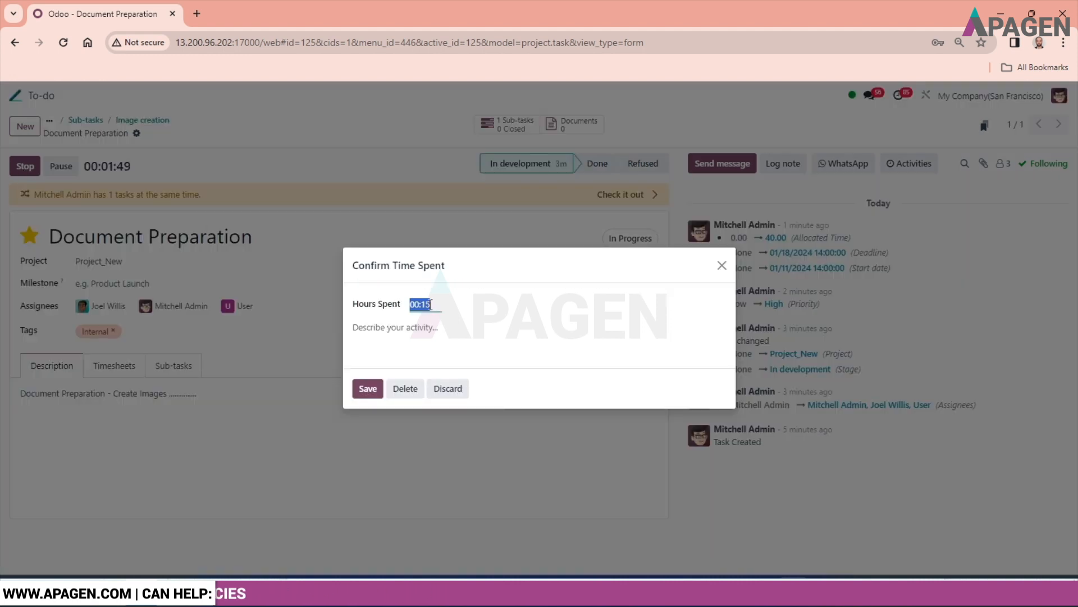
text(4)
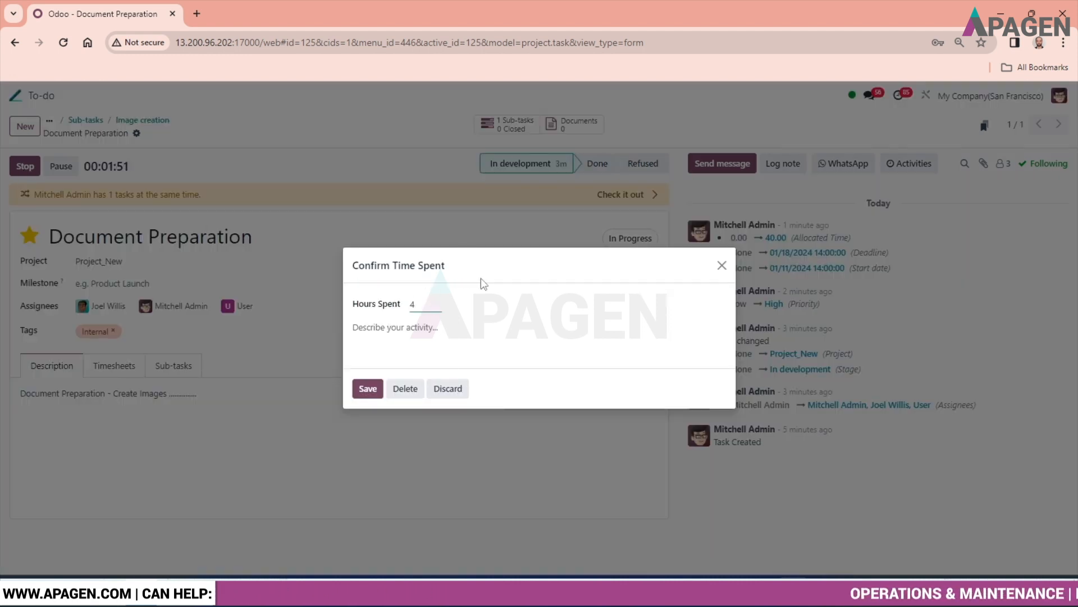
click(413, 327)
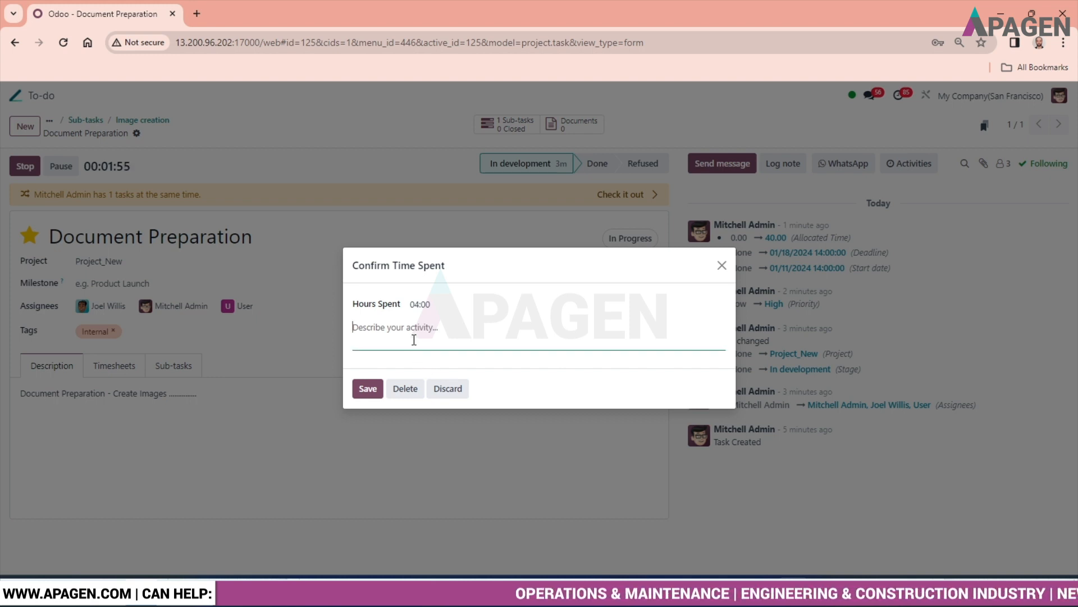
text(tesdt)
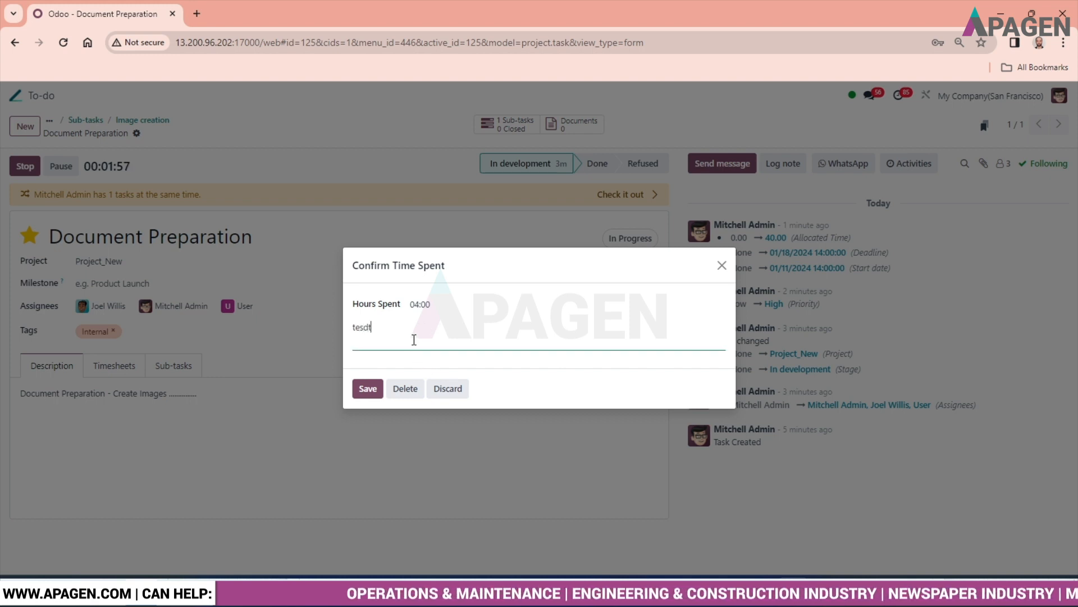
key(BackSpace)
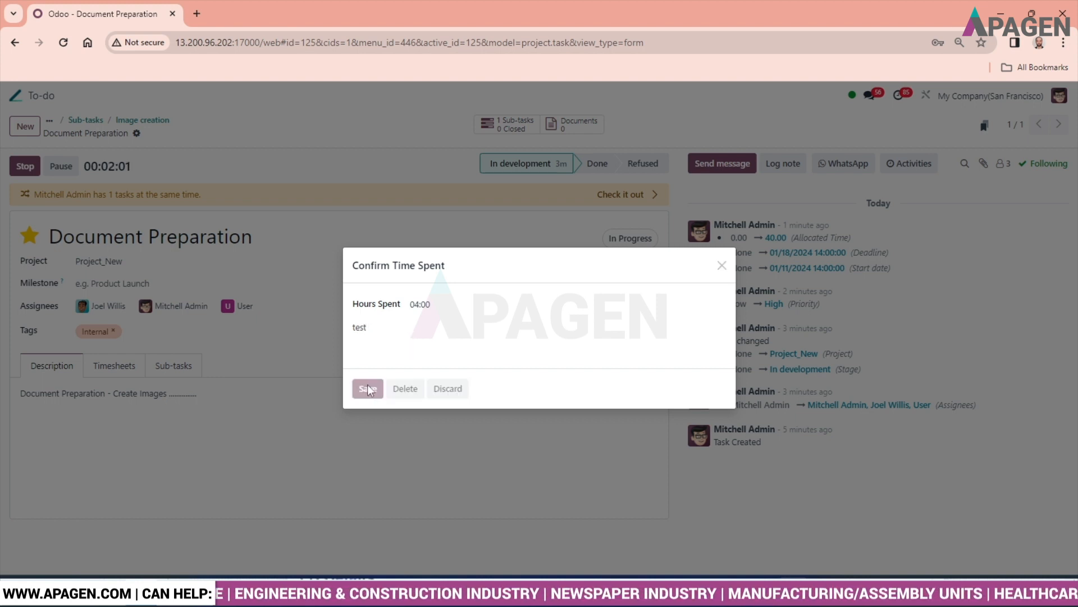
click(367, 388)
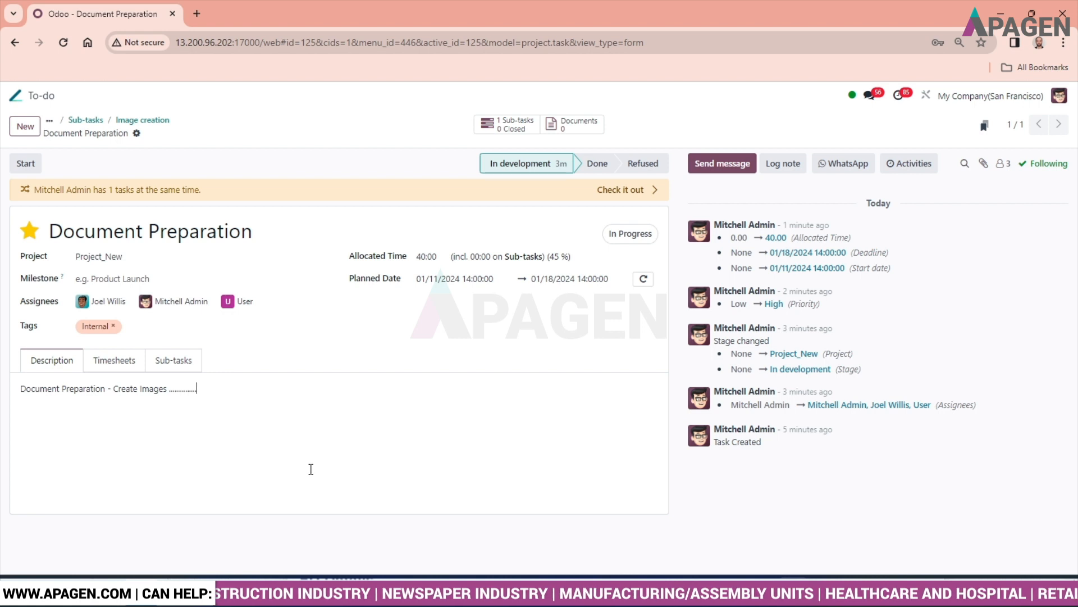
- Set Document Preparation's stage to Done from the form's status bar
click(172, 231)
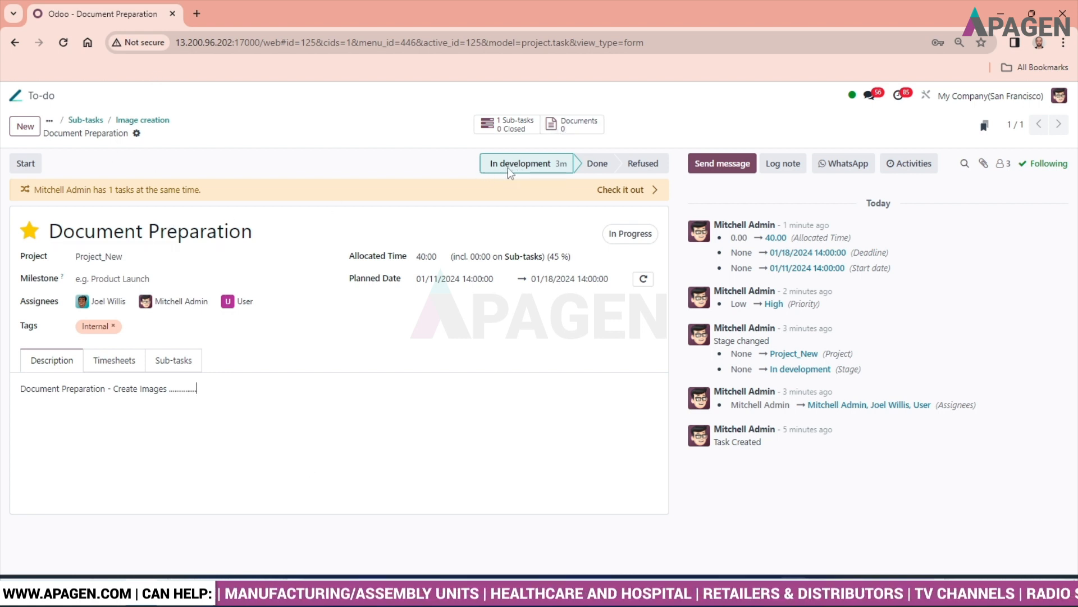
mouse_move(597, 163)
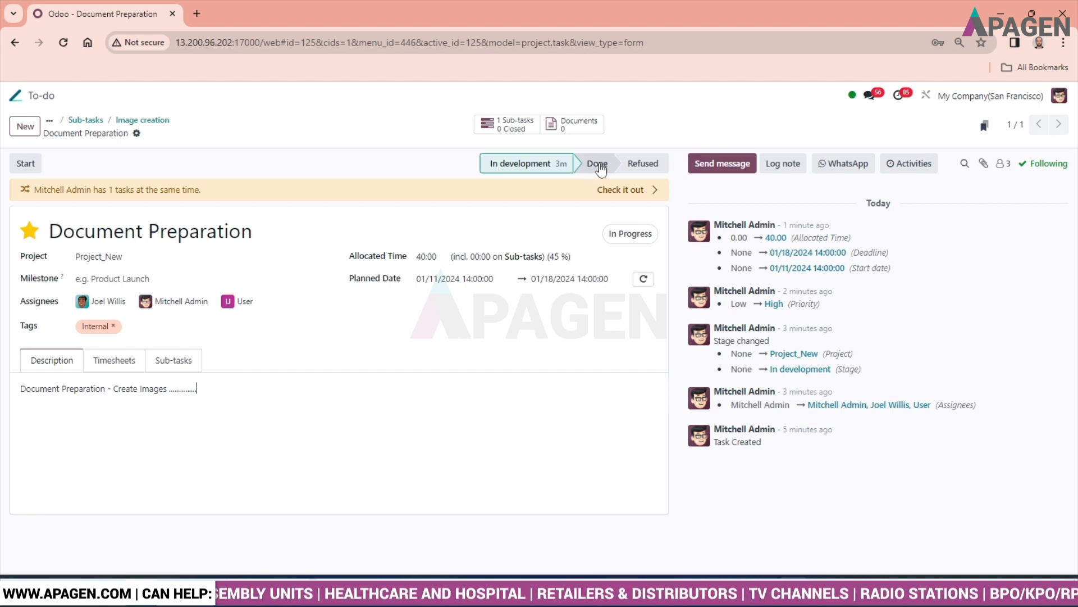
click(581, 163)
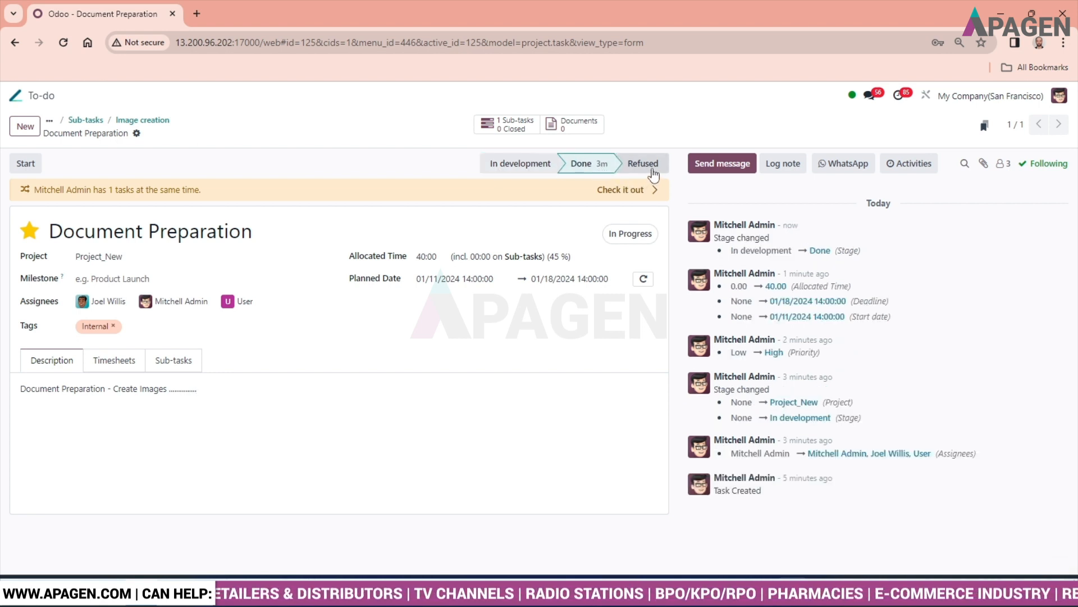
mouse_move(521, 163)
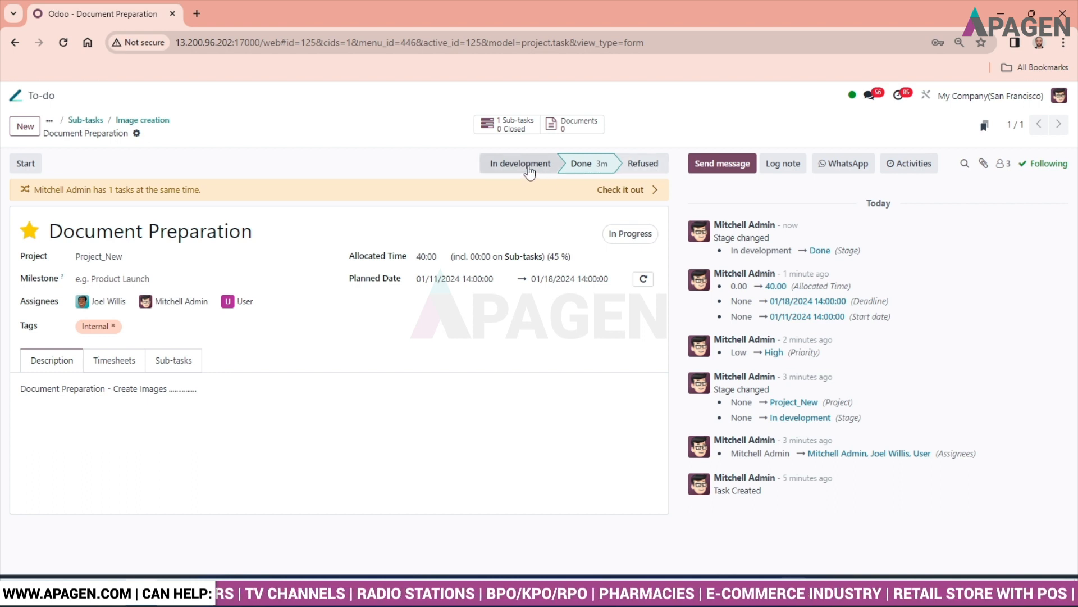